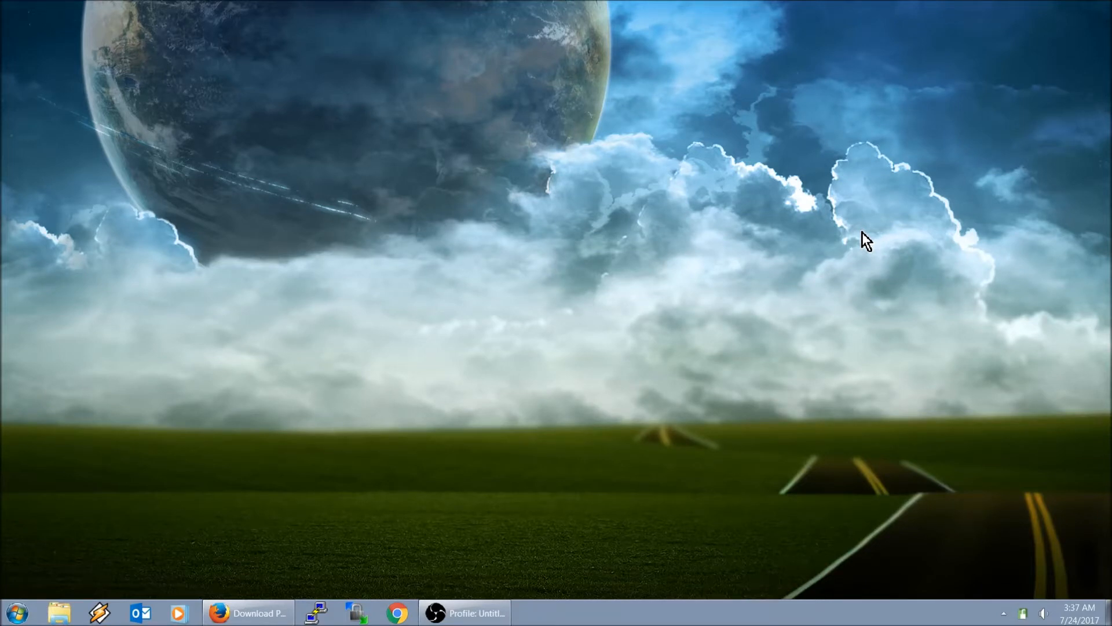
pyautogui.moveTo(334, 552)
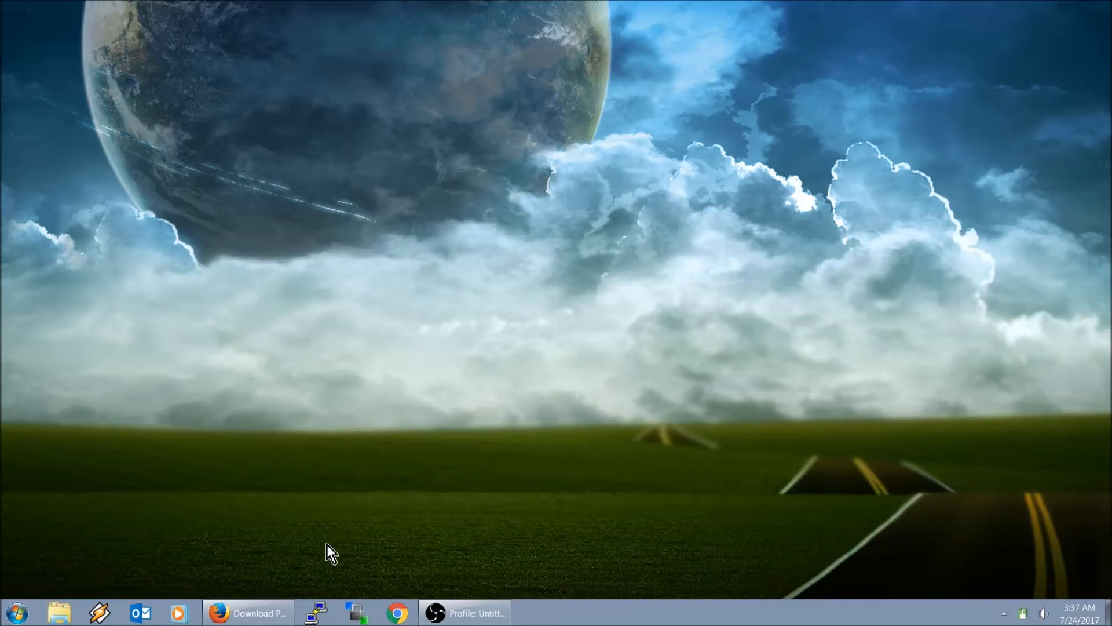
# Reach putty.org from the Google results and scroll the 0.70 download page to Alternative binary files.
pyautogui.click(248, 611)
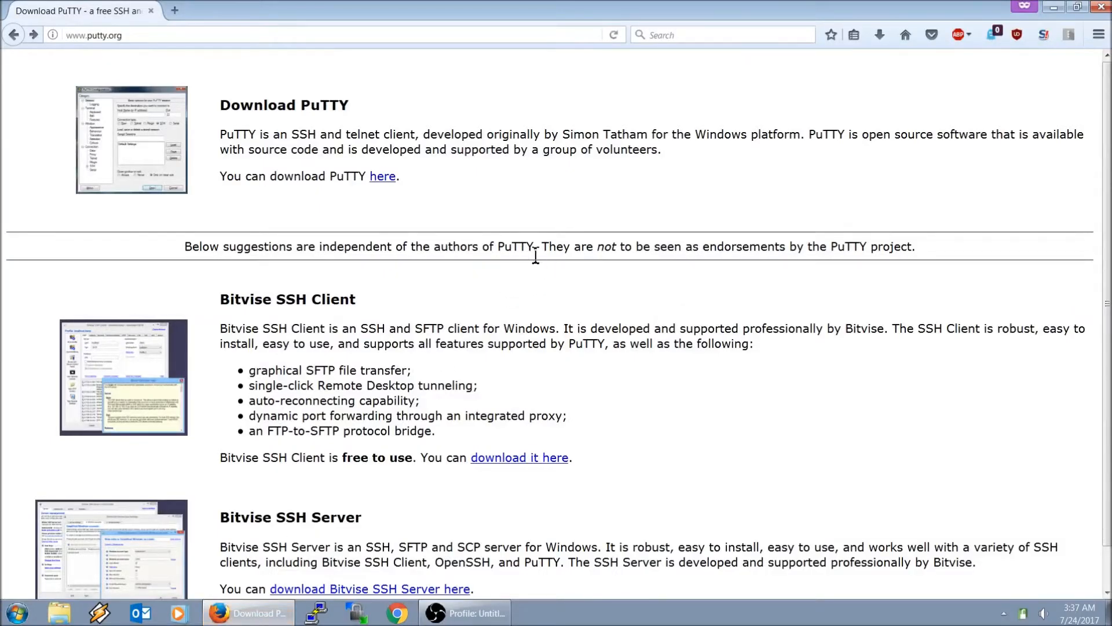
pyautogui.click(13, 34)
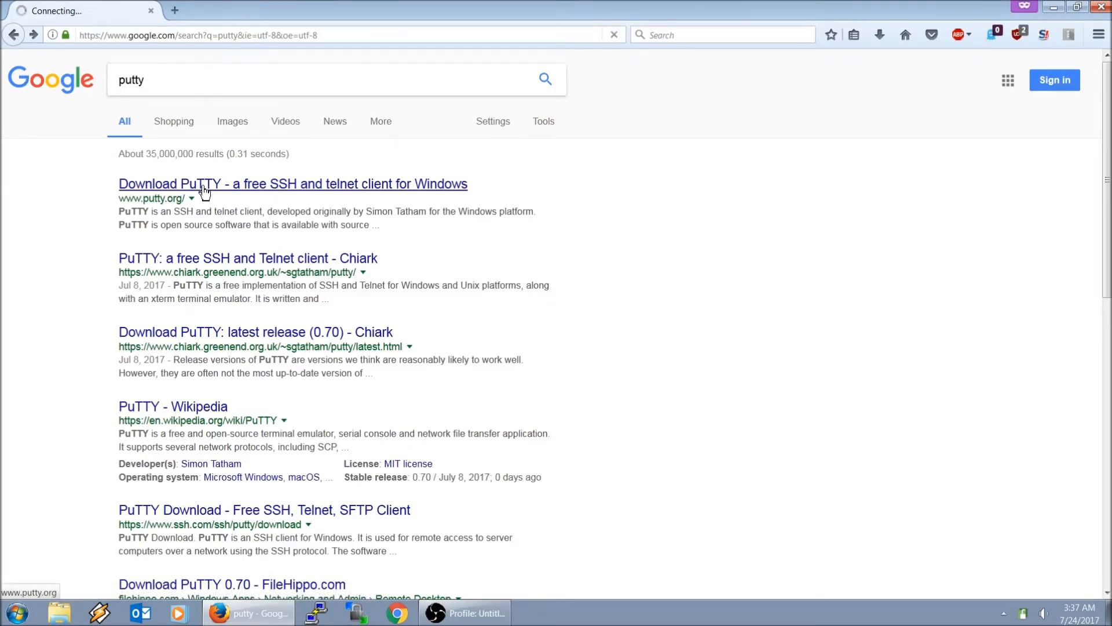
pyautogui.click(292, 184)
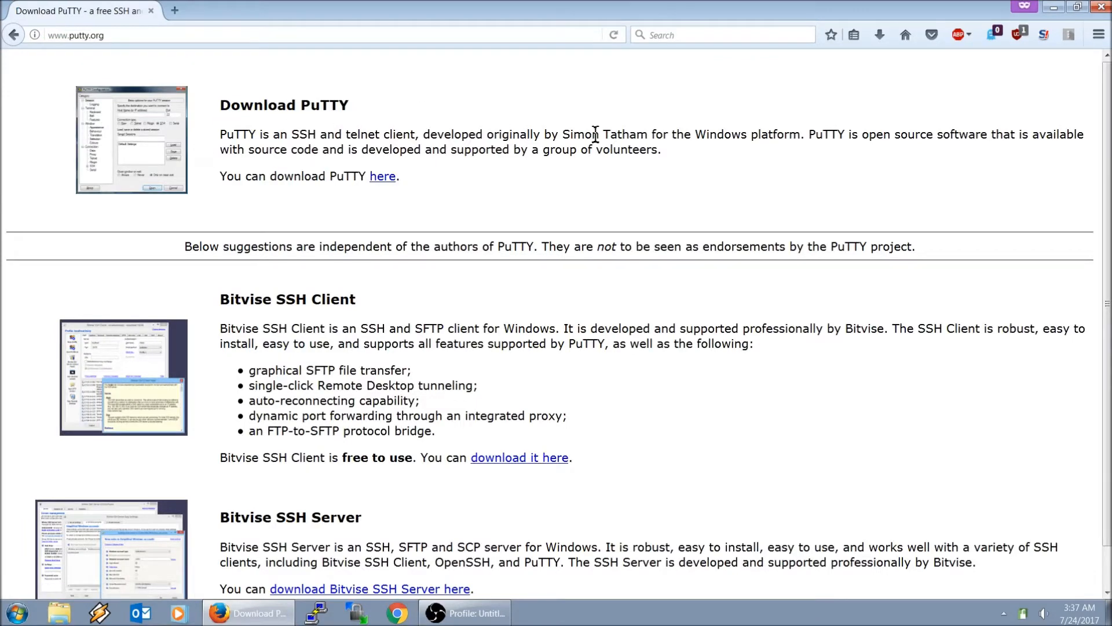
pyautogui.click(382, 176)
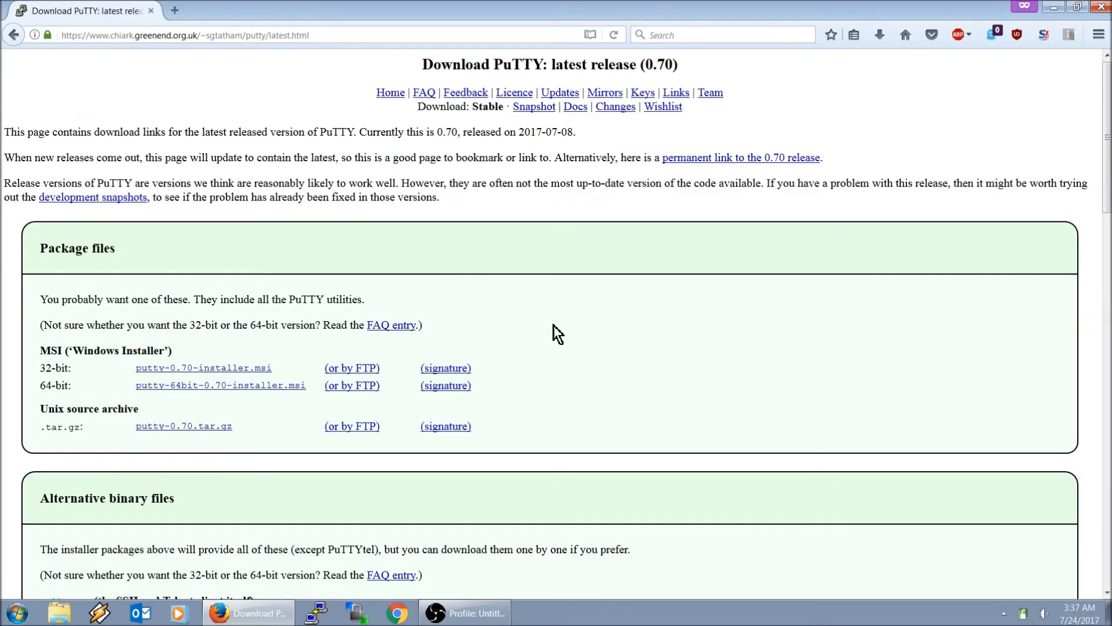
pyautogui.scroll(-3)
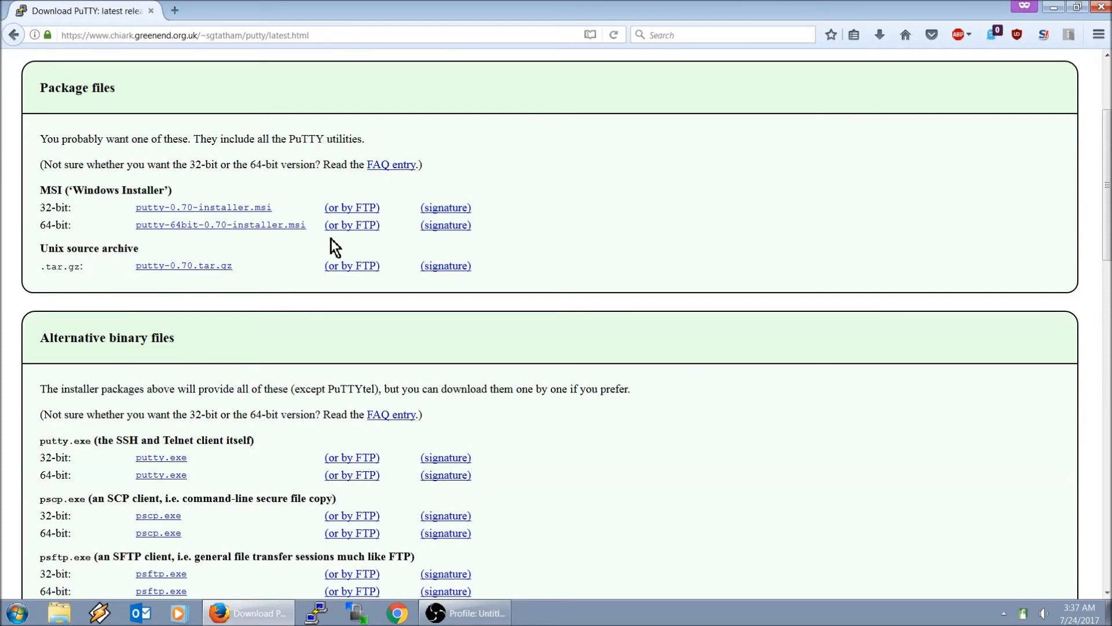
pyautogui.moveTo(275, 371)
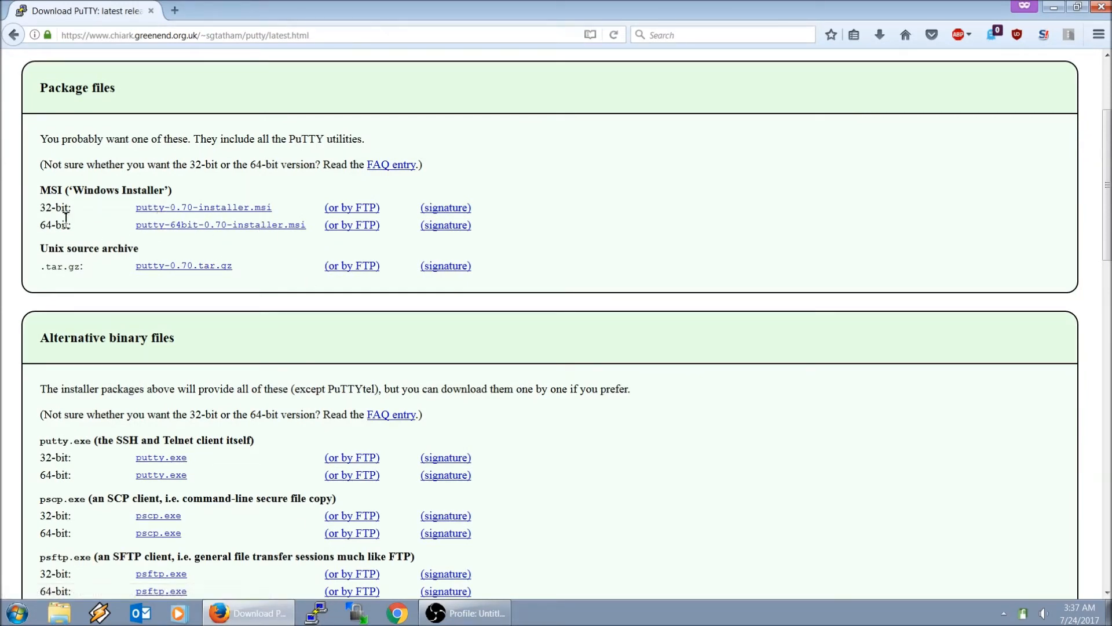
pyautogui.moveTo(120, 228)
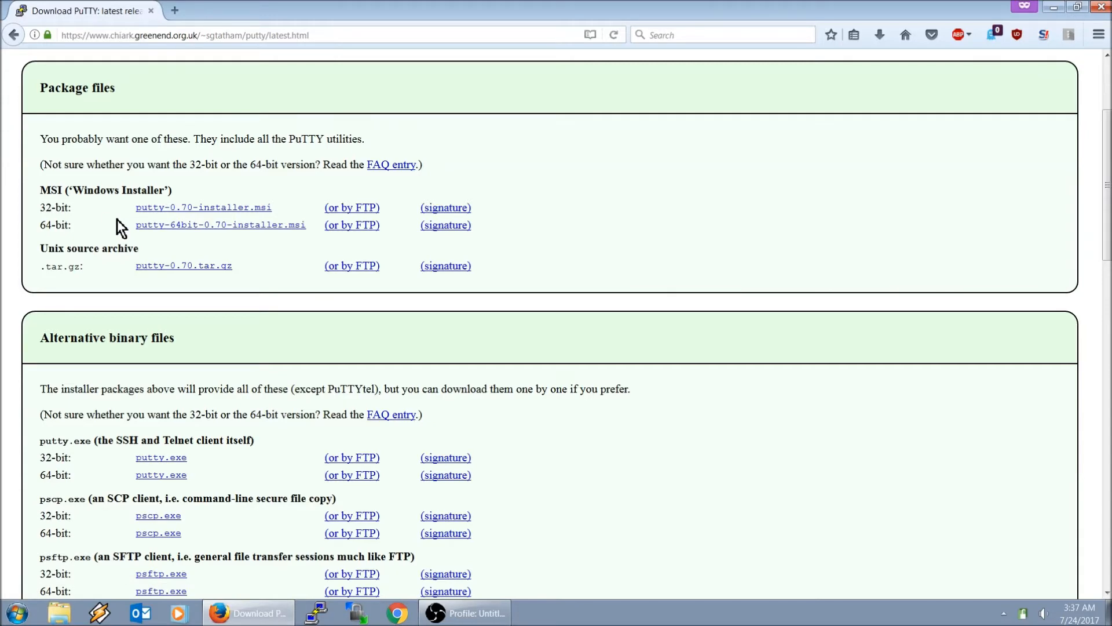
pyautogui.moveTo(316, 265)
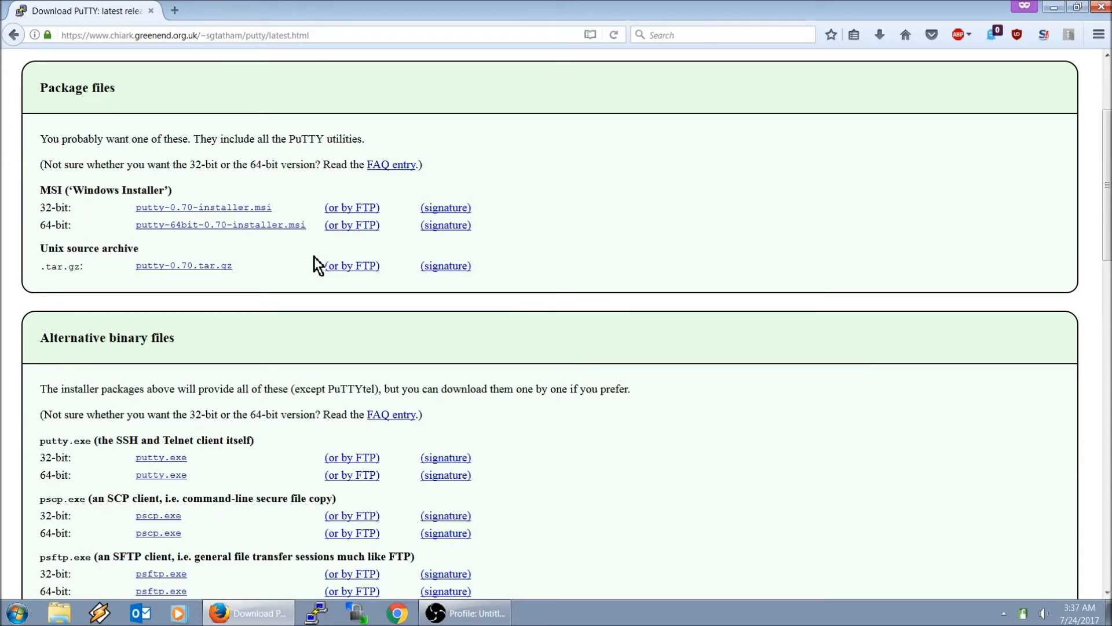
pyautogui.scroll(-3)
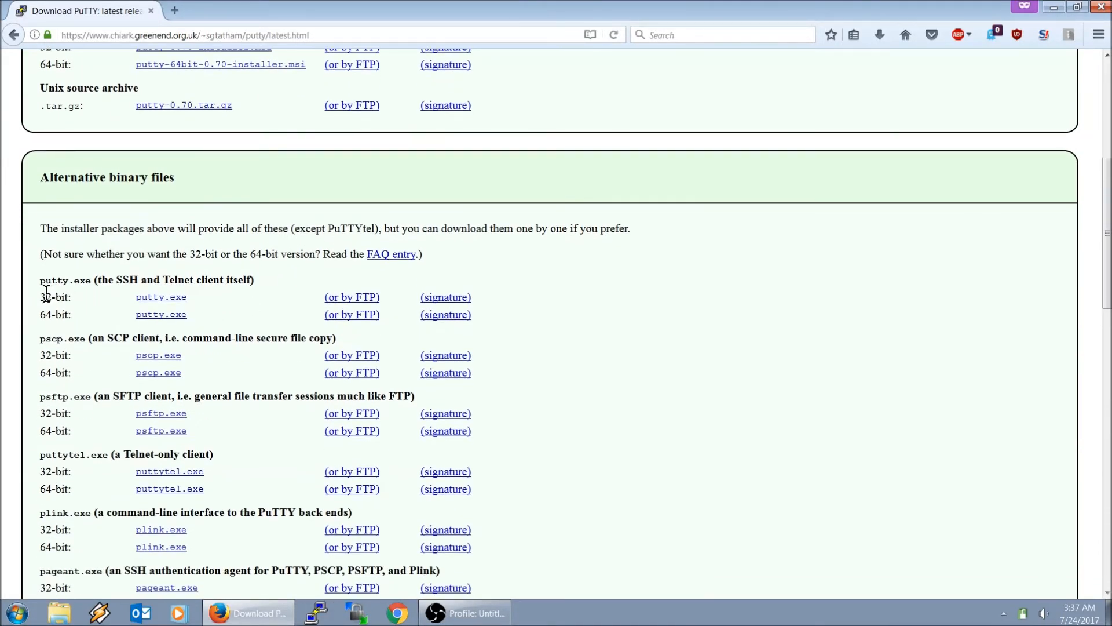
pyautogui.moveTo(115, 324)
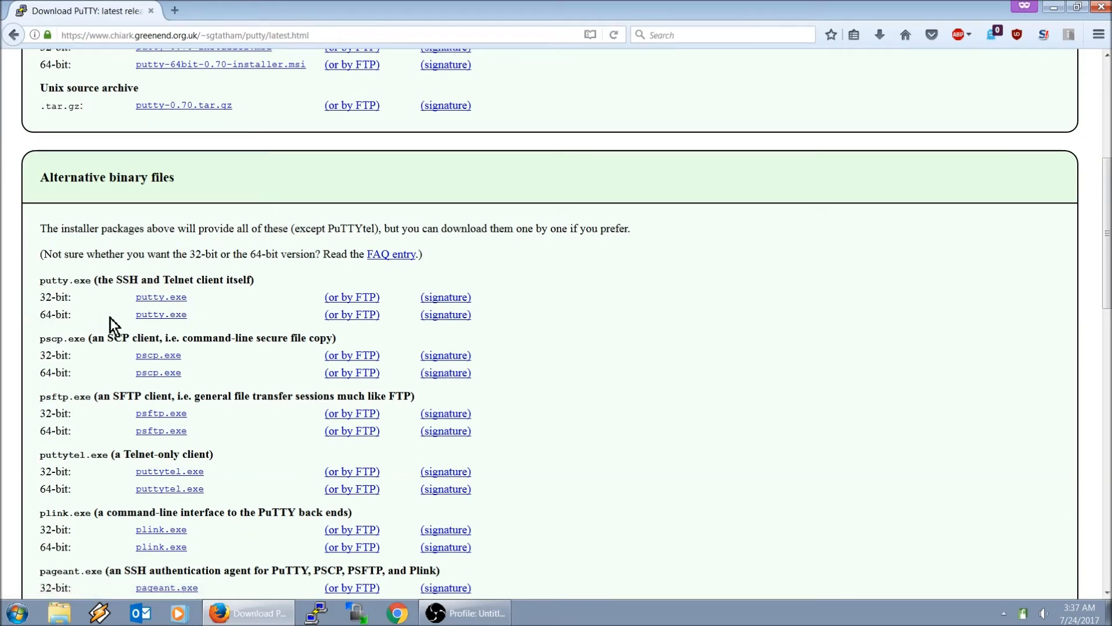
pyautogui.moveTo(161, 314)
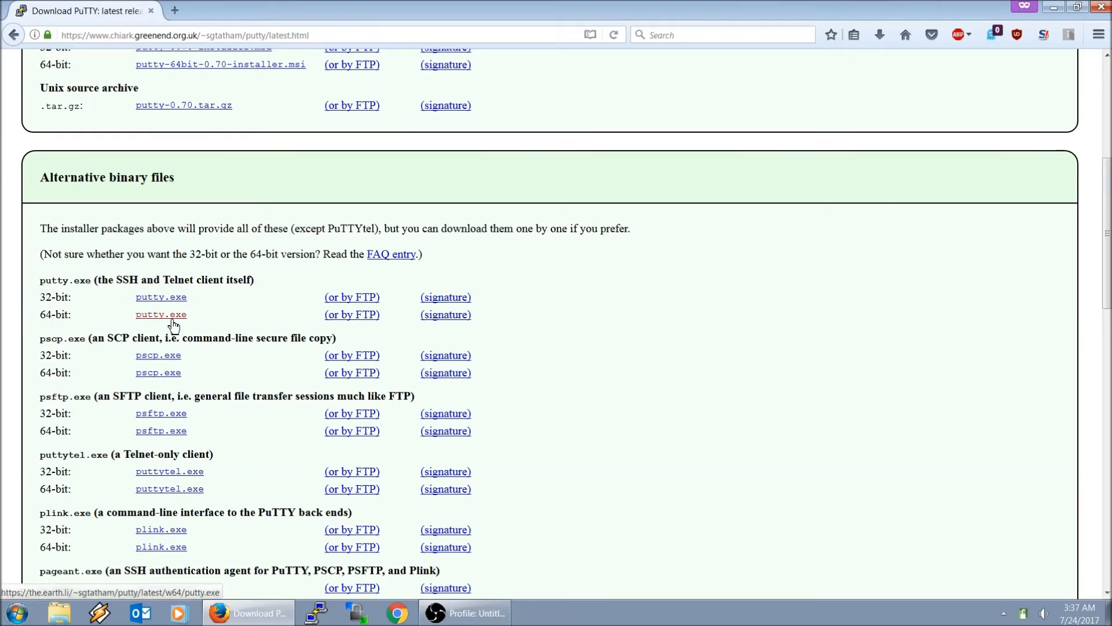
# Save the 64-bit putty.exe and launch it from Downloads, raising the run warning.
pyautogui.click(161, 314)
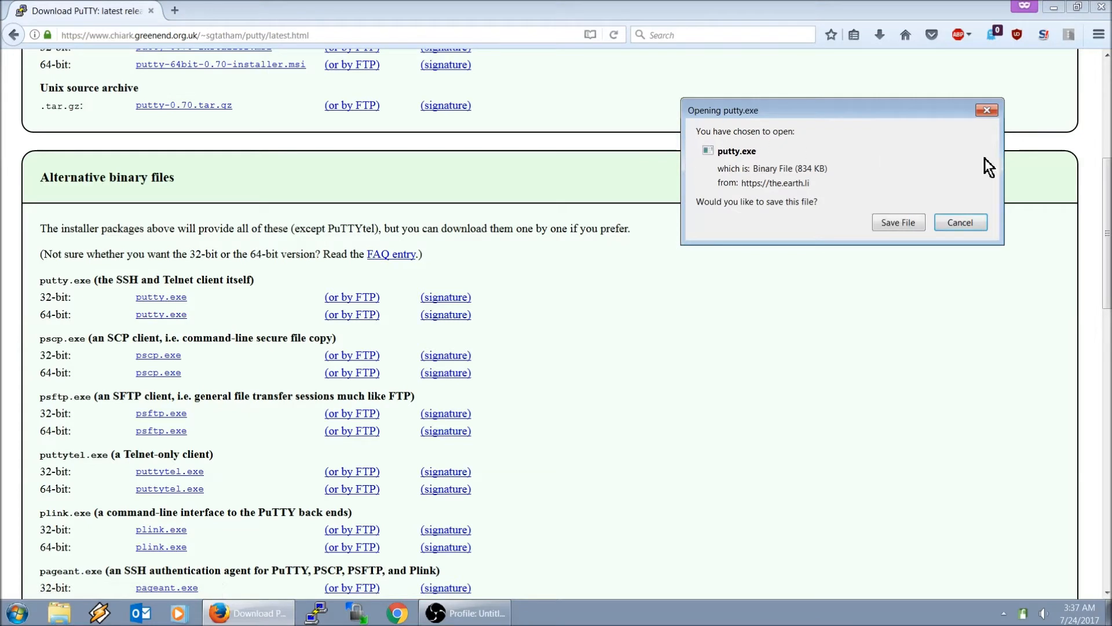
pyautogui.click(959, 222)
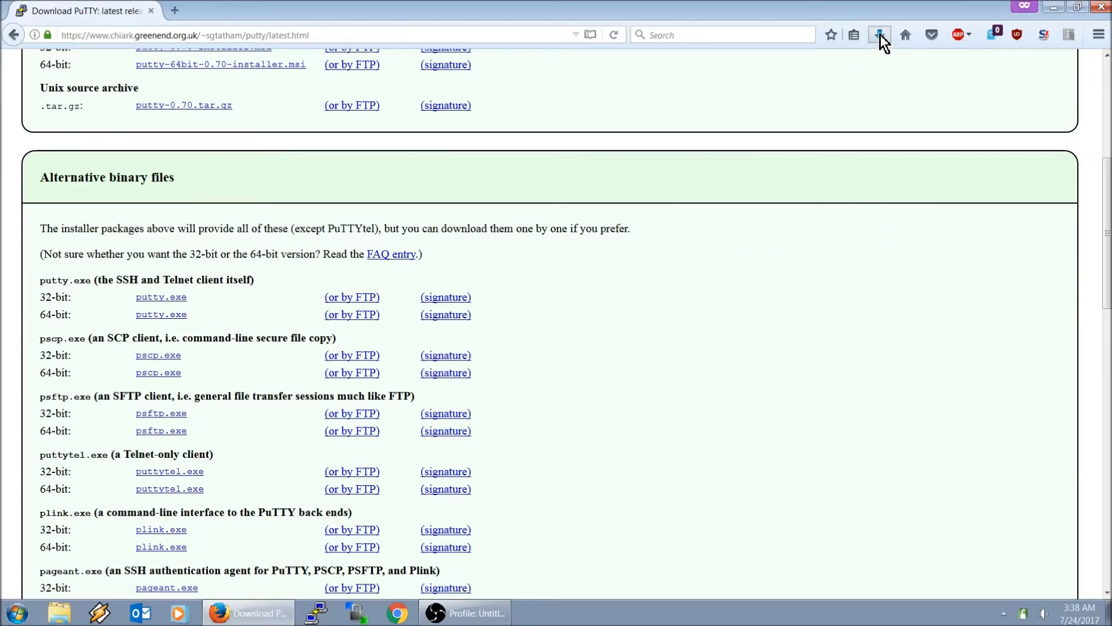
pyautogui.click(878, 33)
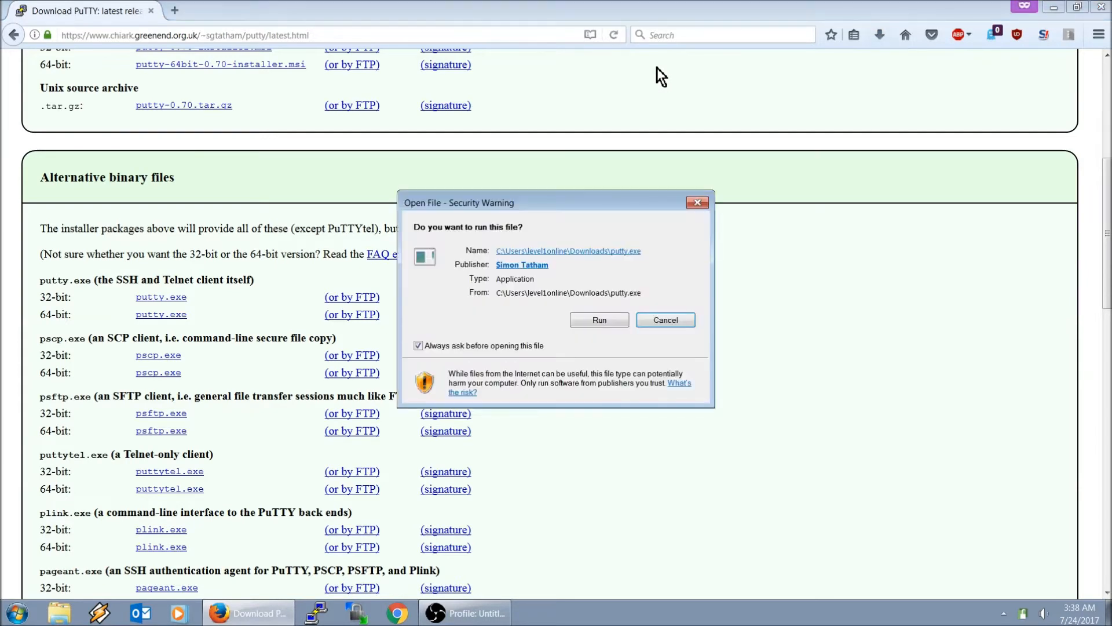
pyautogui.moveTo(598, 319)
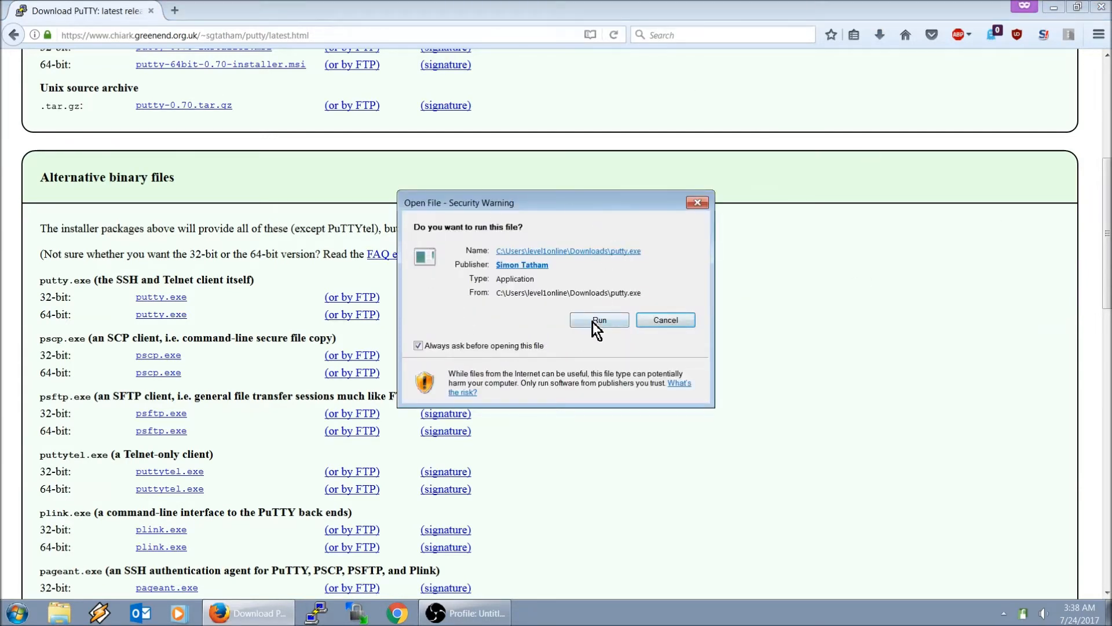
# Run putty.exe past the warning and enter host retropie with connection type SSH on port 22.
pyautogui.click(599, 320)
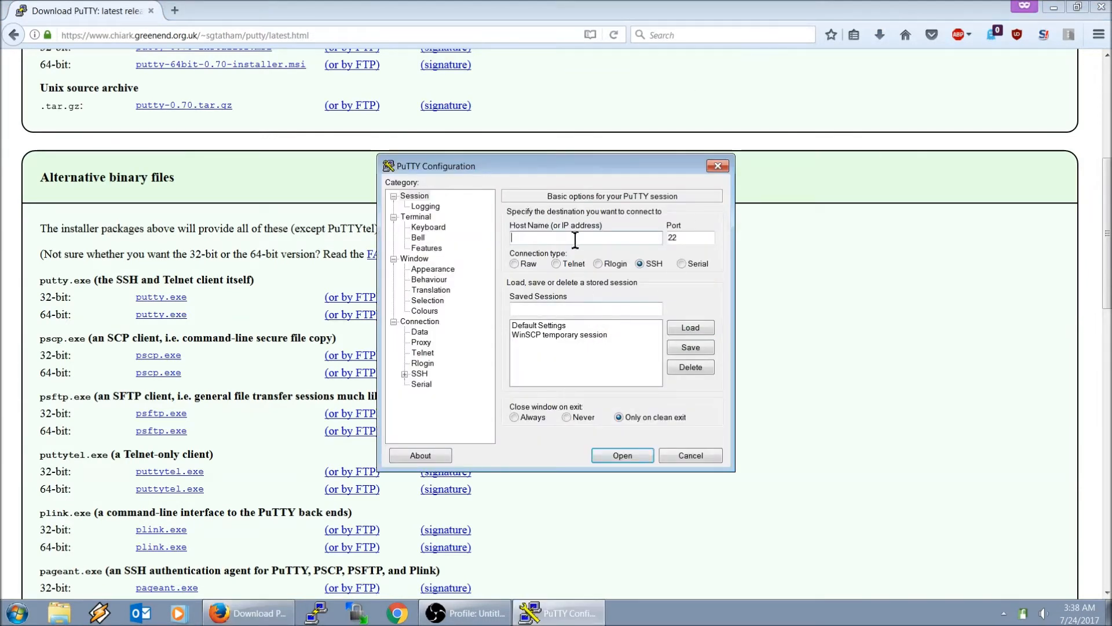
pyautogui.moveTo(561, 268)
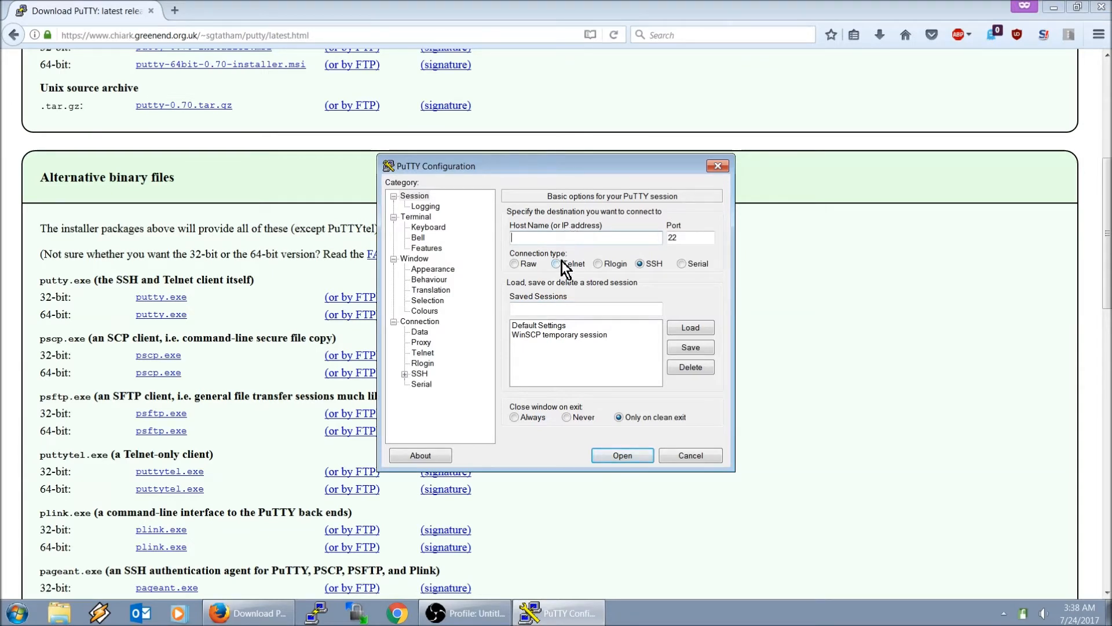
pyautogui.moveTo(561, 237)
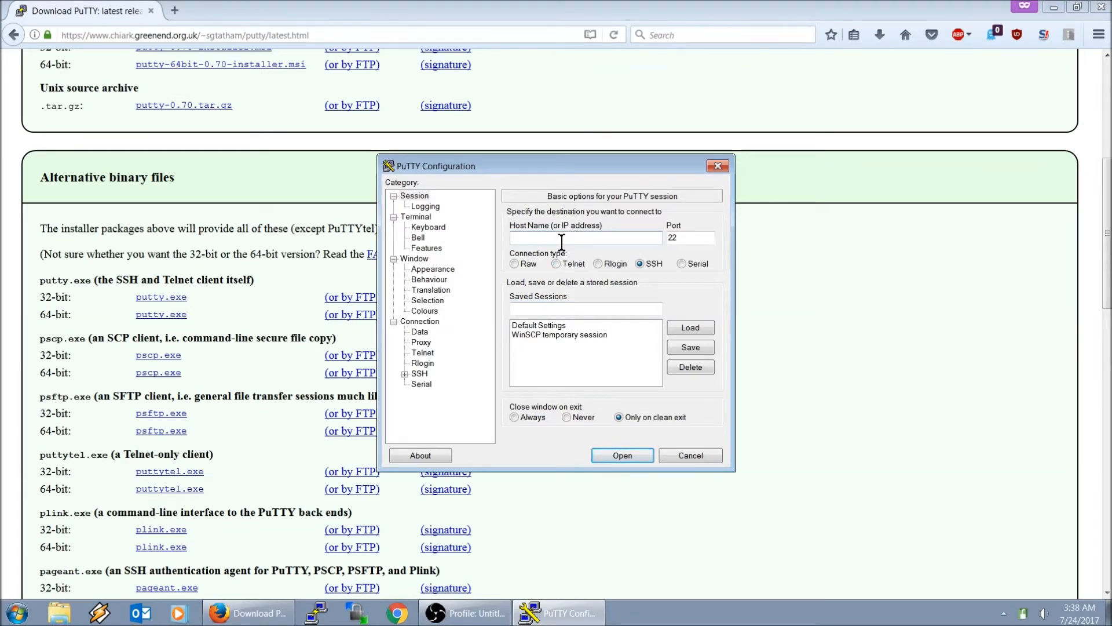
pyautogui.write('retropie')
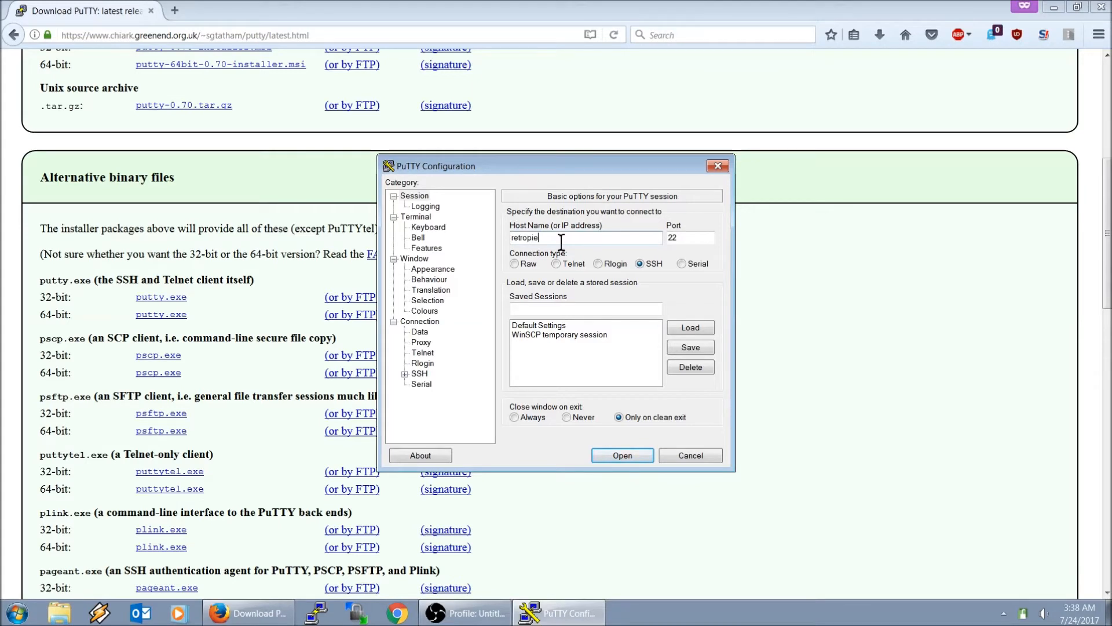
pyautogui.moveTo(582, 234)
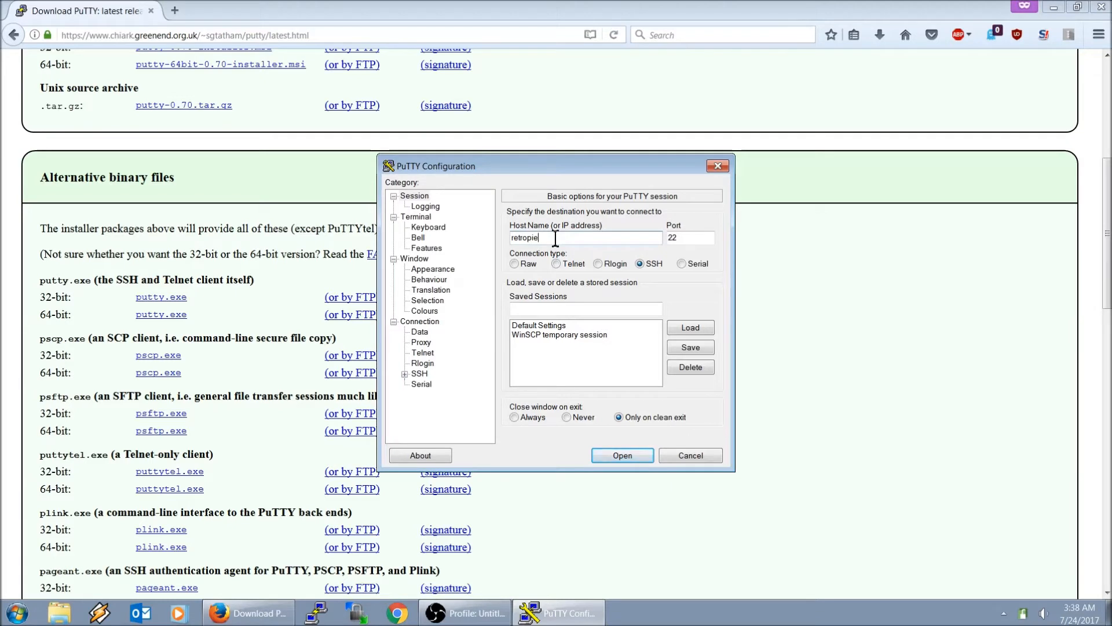
pyautogui.moveTo(668, 290)
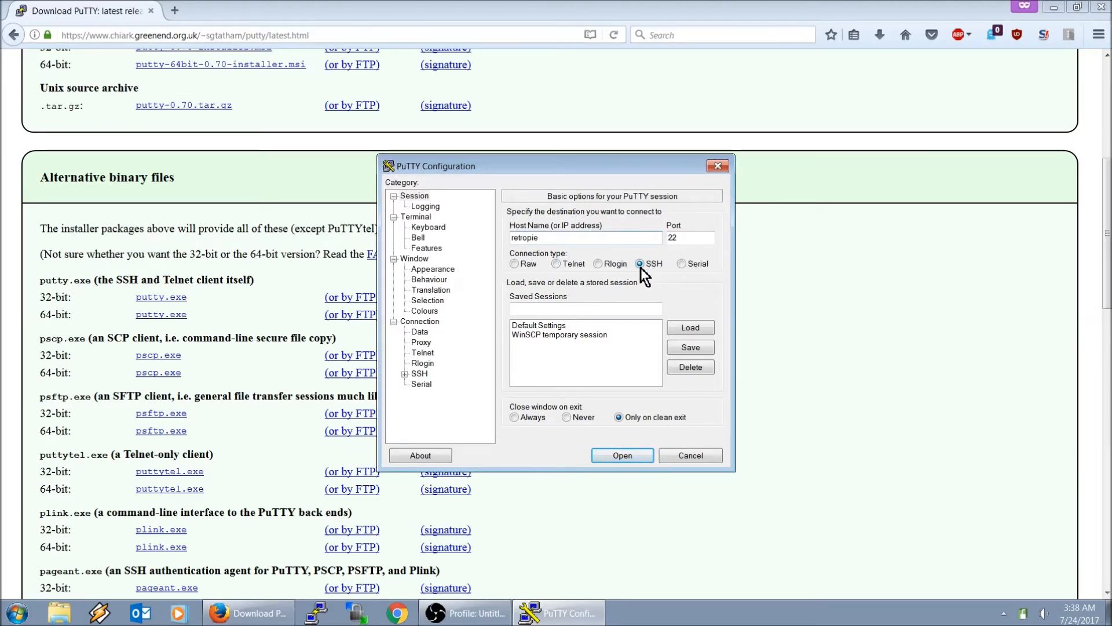
pyautogui.moveTo(658, 276)
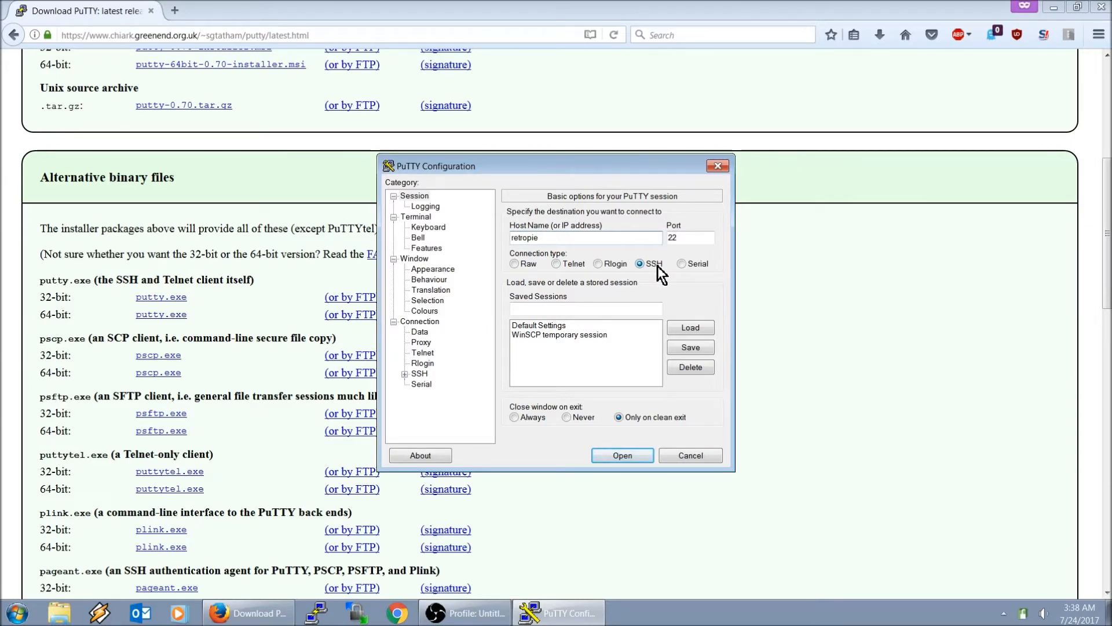
pyautogui.click(584, 236)
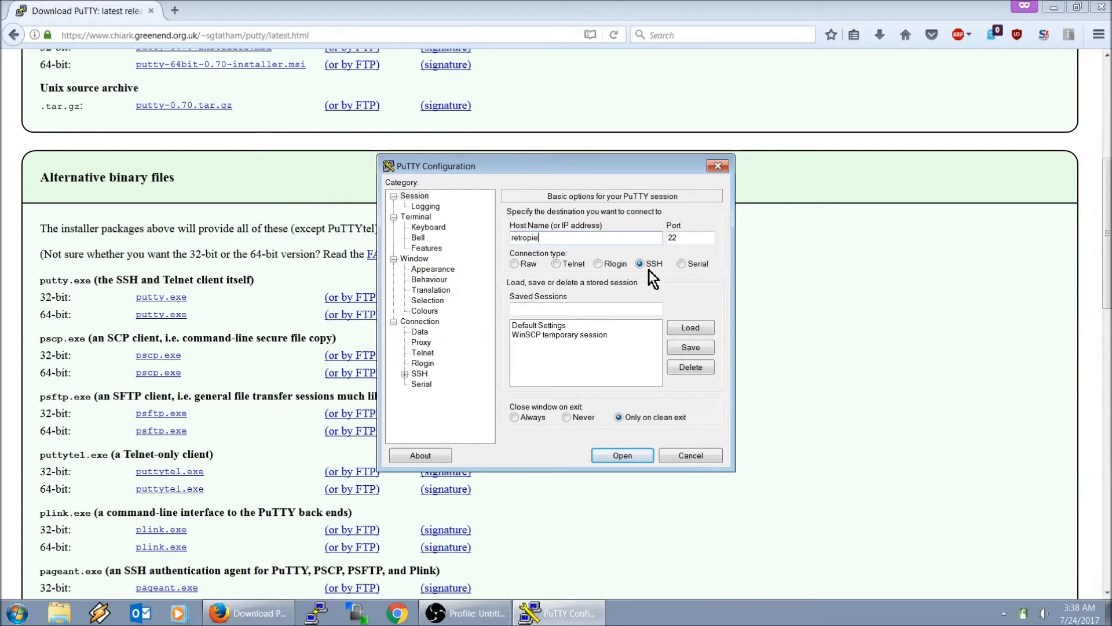
pyautogui.moveTo(513, 248)
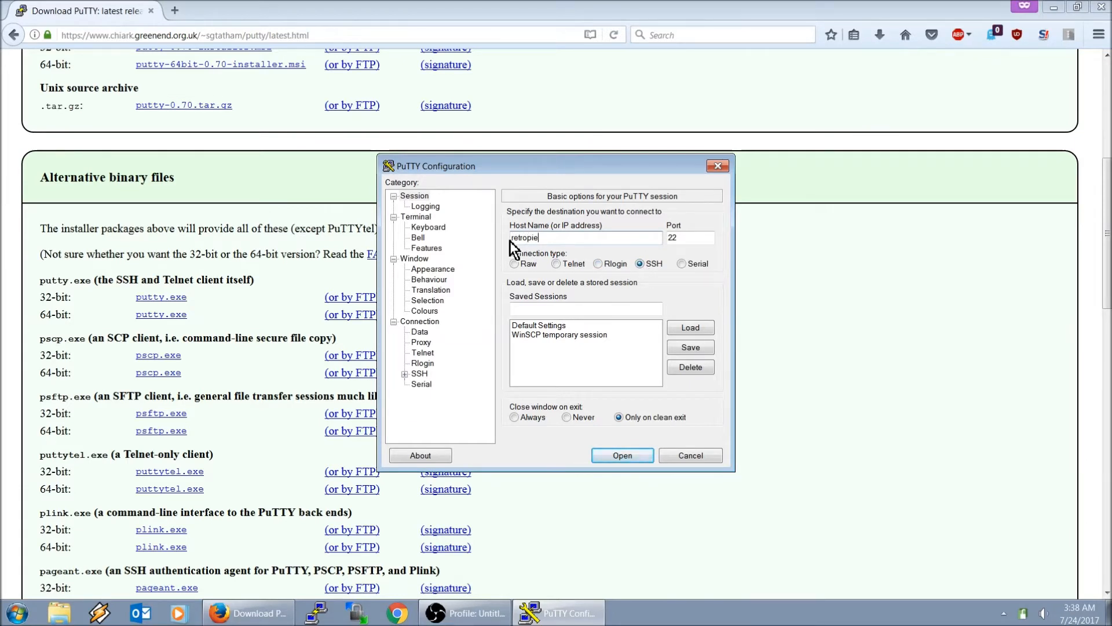
pyautogui.moveTo(517, 255)
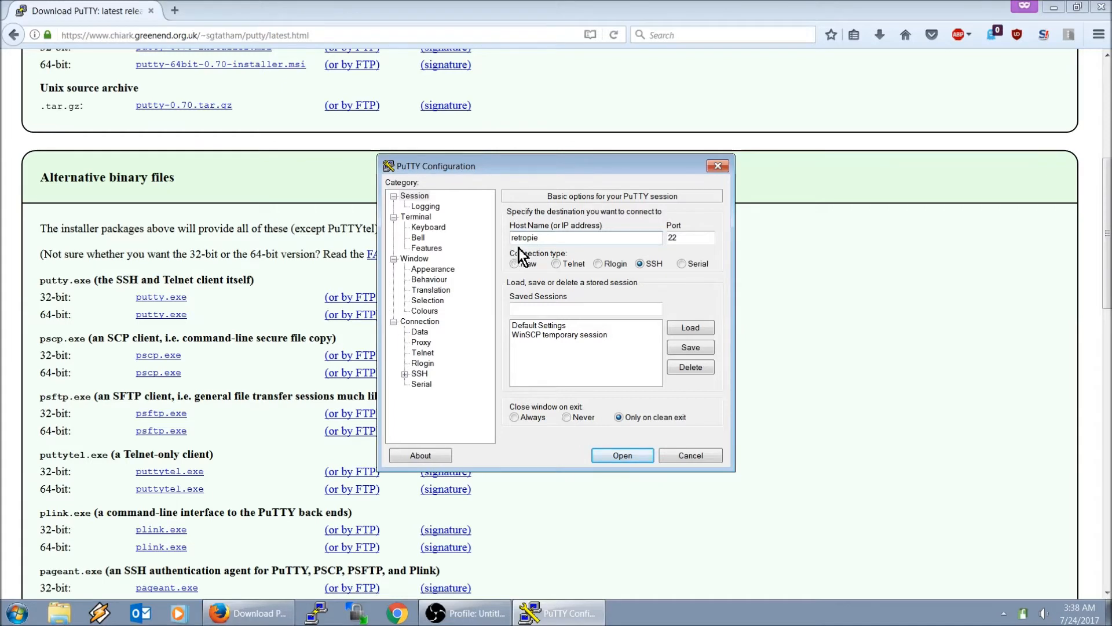
pyautogui.moveTo(529, 257)
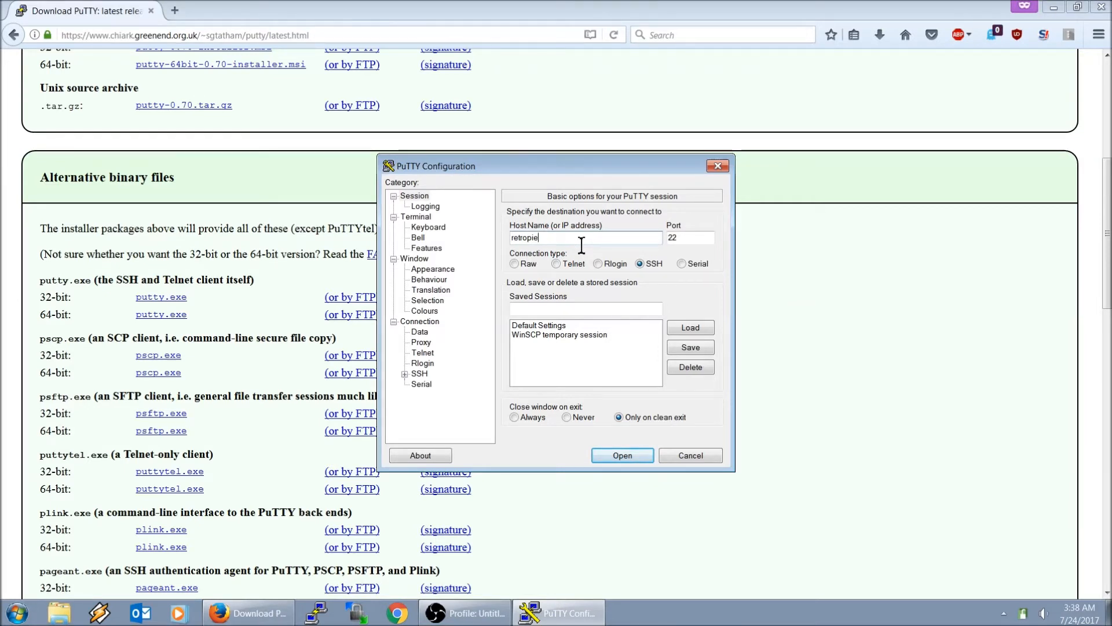
pyautogui.moveTo(582, 254)
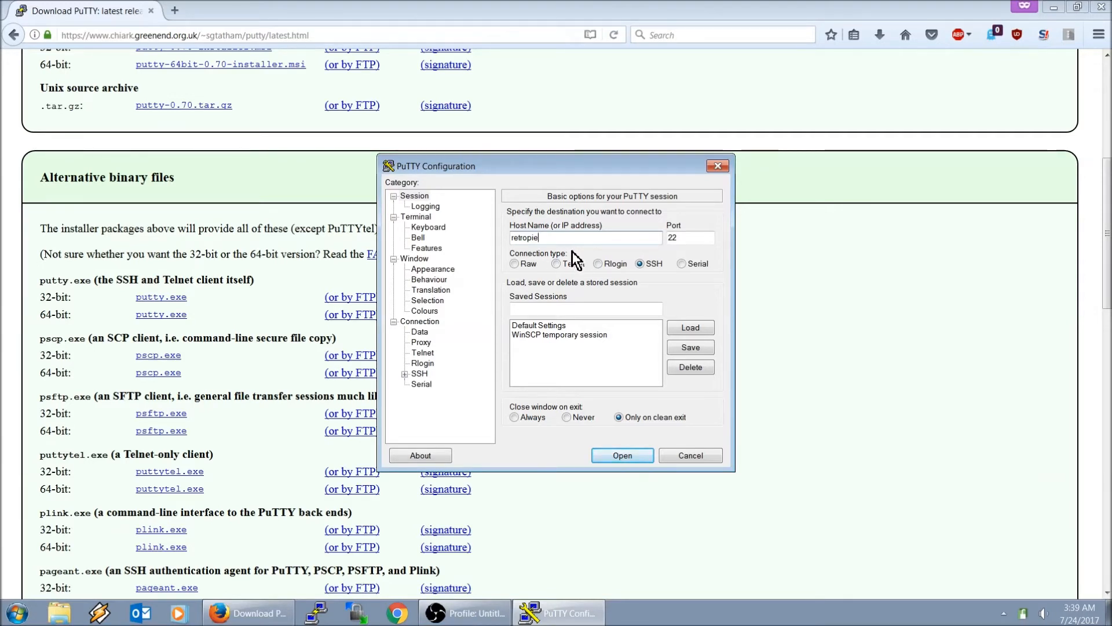
pyautogui.moveTo(566, 257)
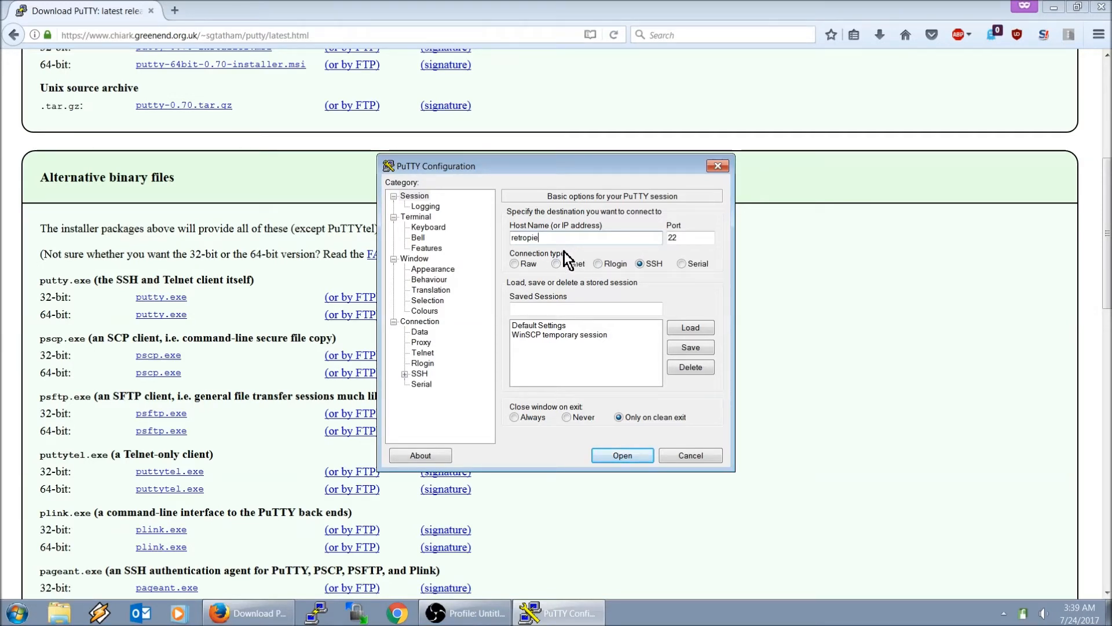
pyautogui.moveTo(561, 266)
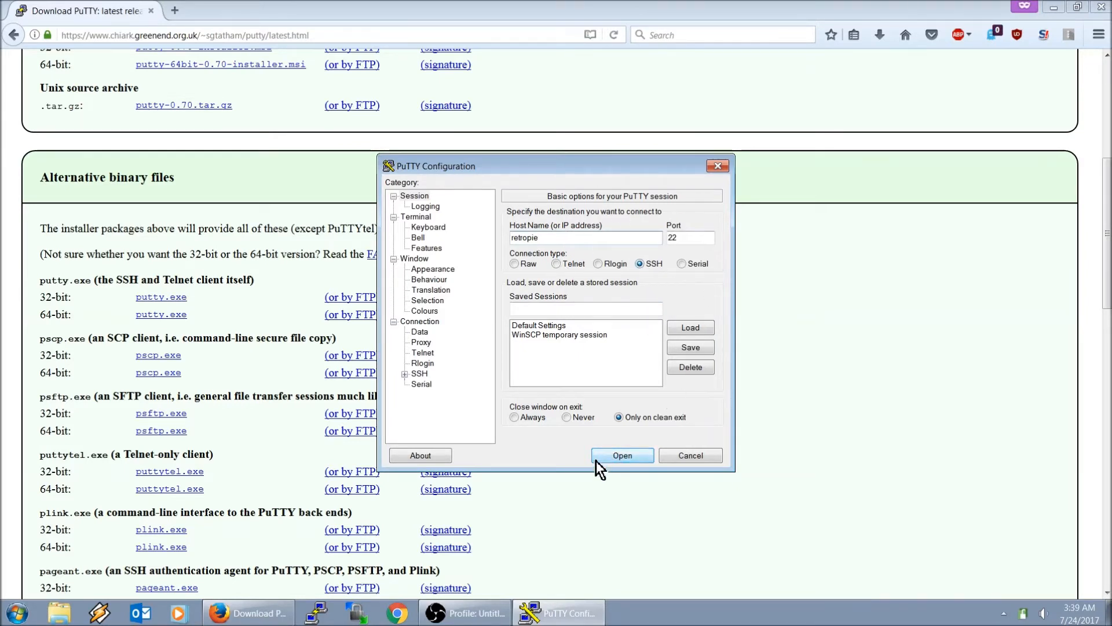
# Start the session to retropie and log in as pi, reaching the RetroPie welcome prompt.
pyautogui.click(620, 454)
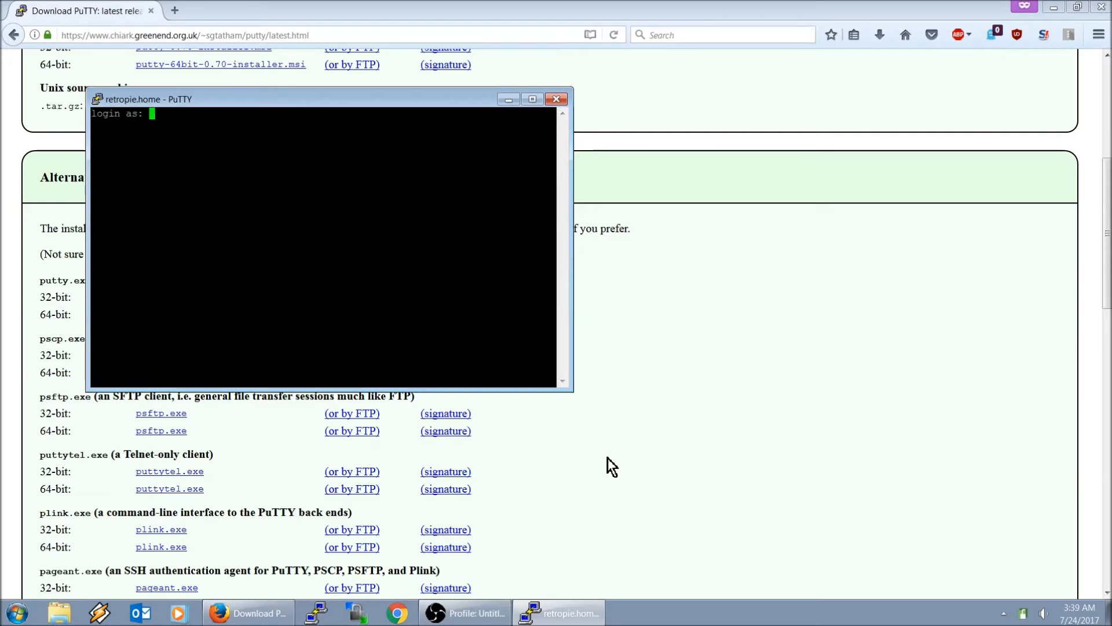
pyautogui.moveTo(500, 441)
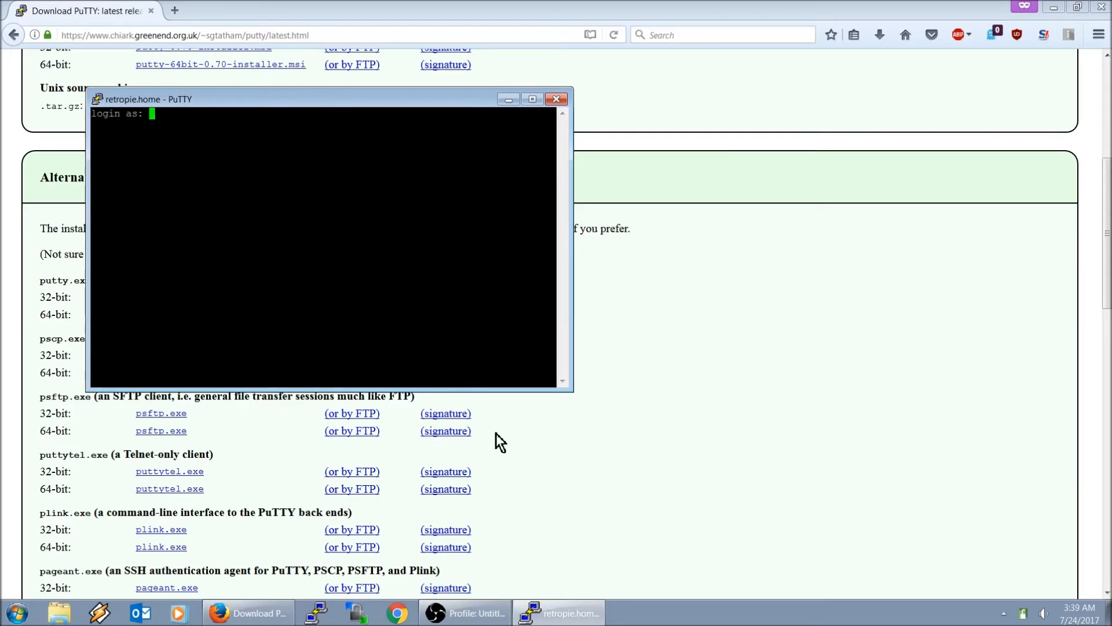
pyautogui.click(464, 612)
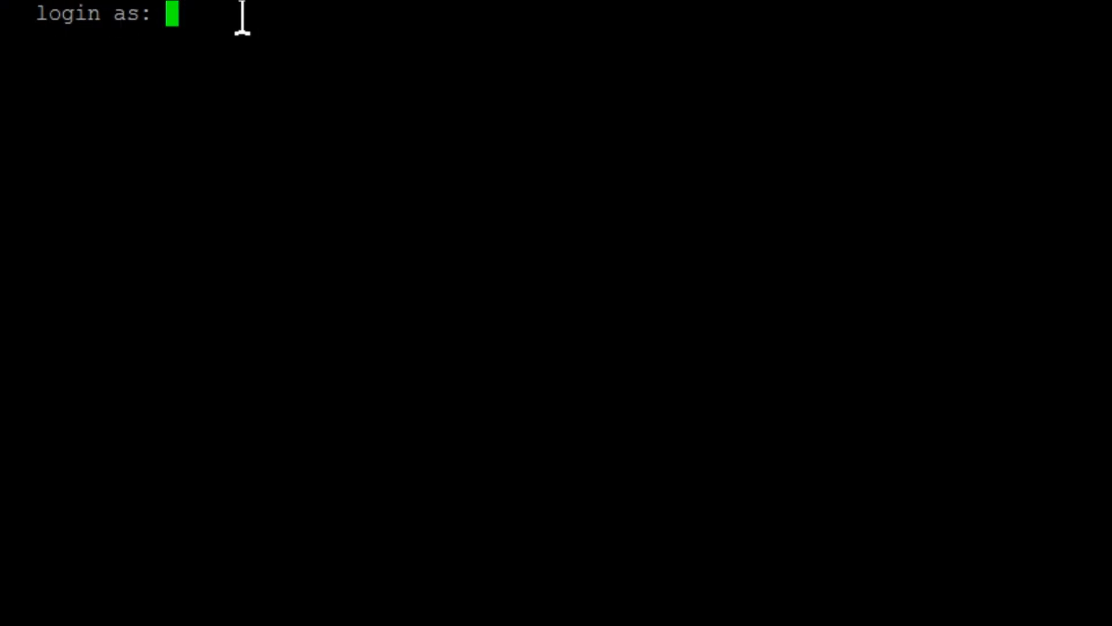
pyautogui.write('p')
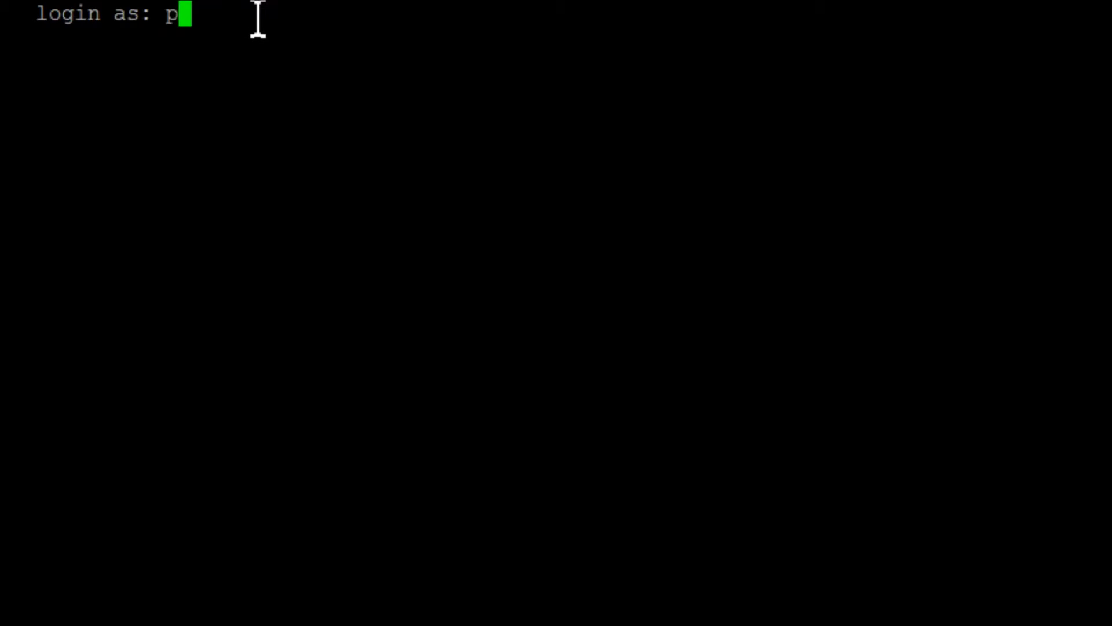
pyautogui.write('i')
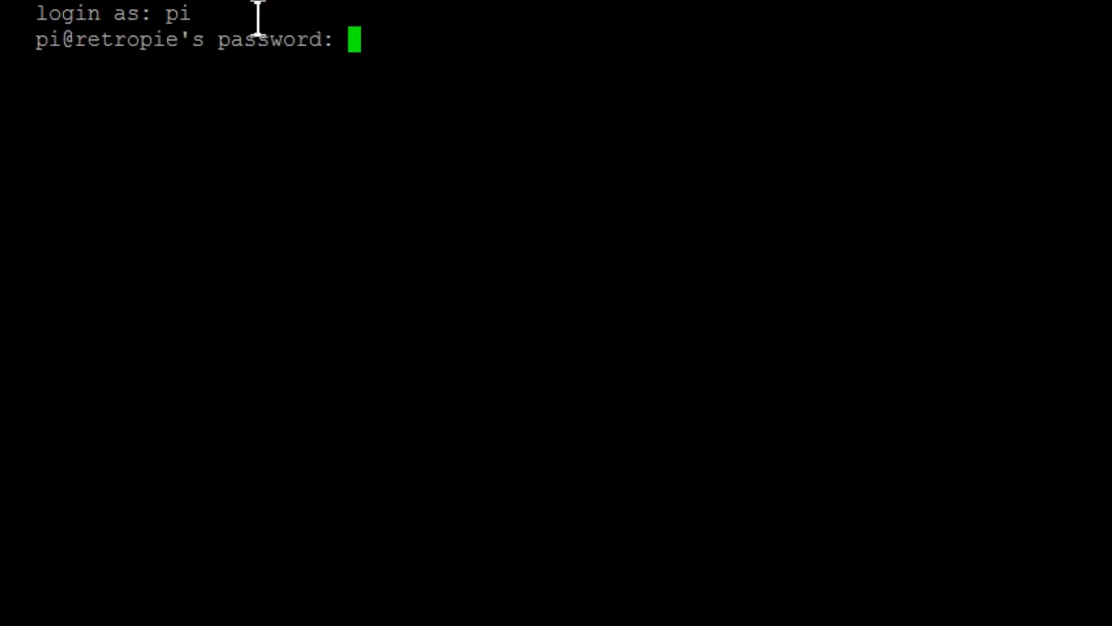
pyautogui.press('Return')
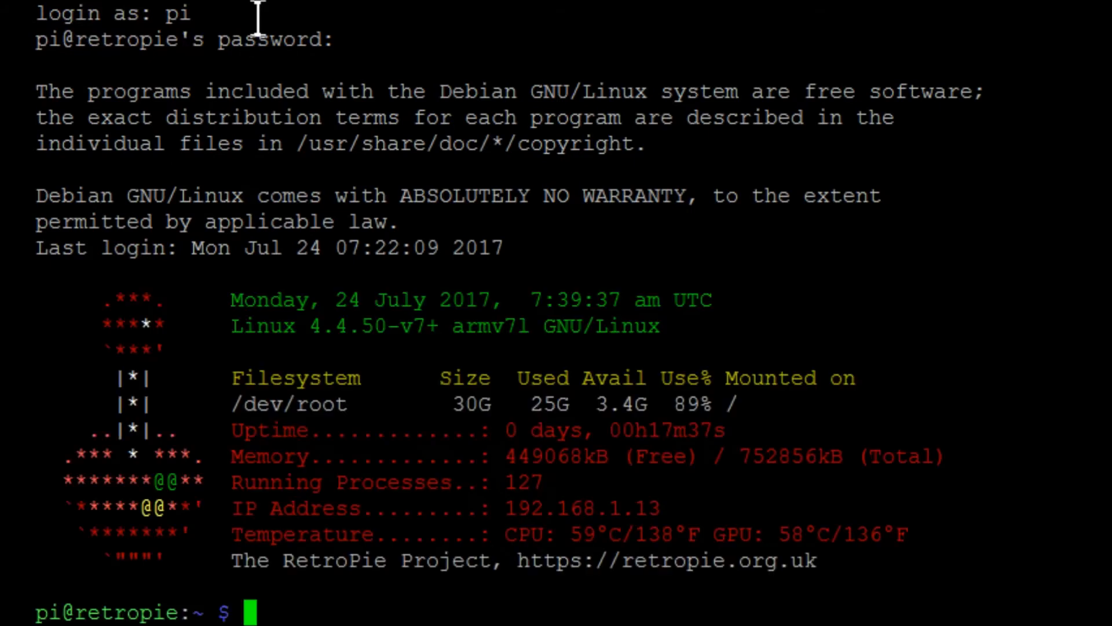
pyautogui.moveTo(227, 56)
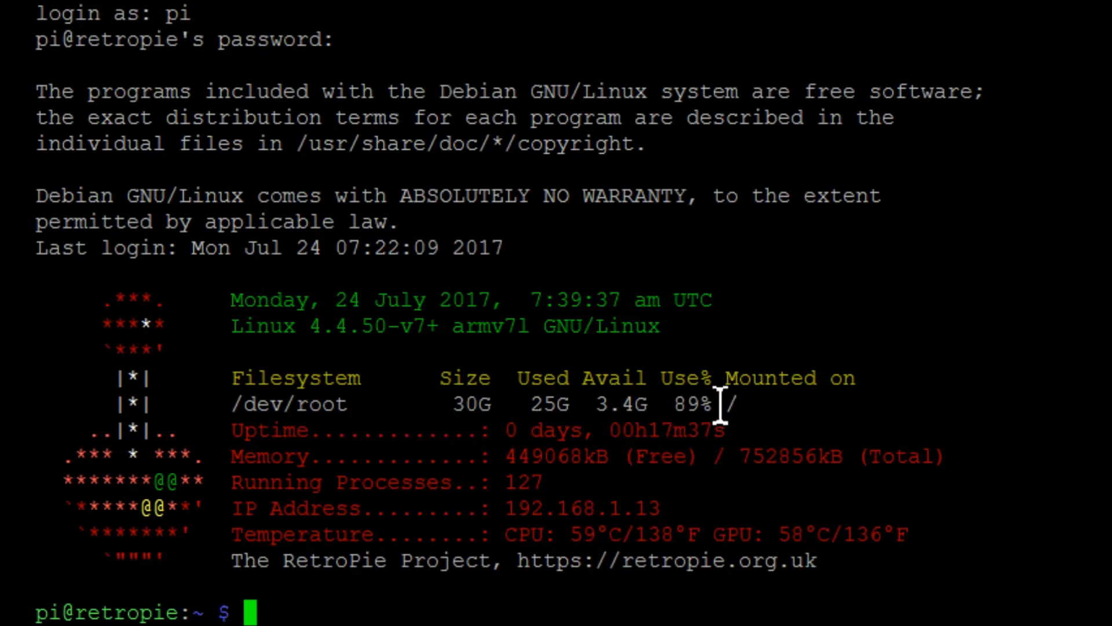
pyautogui.moveTo(861, 413)
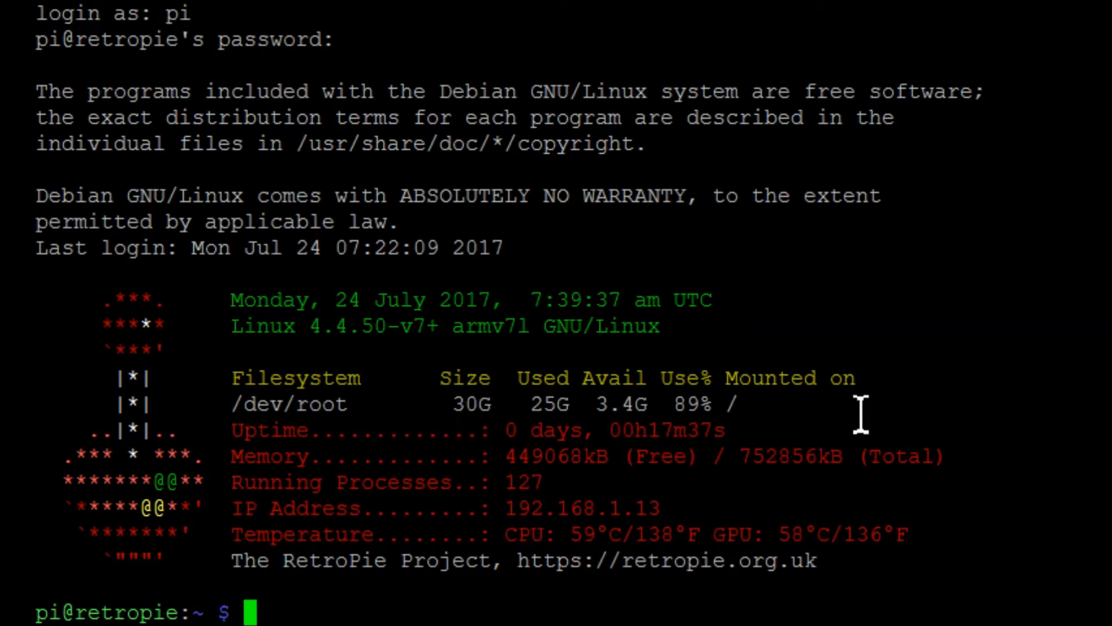
pyautogui.moveTo(471, 401)
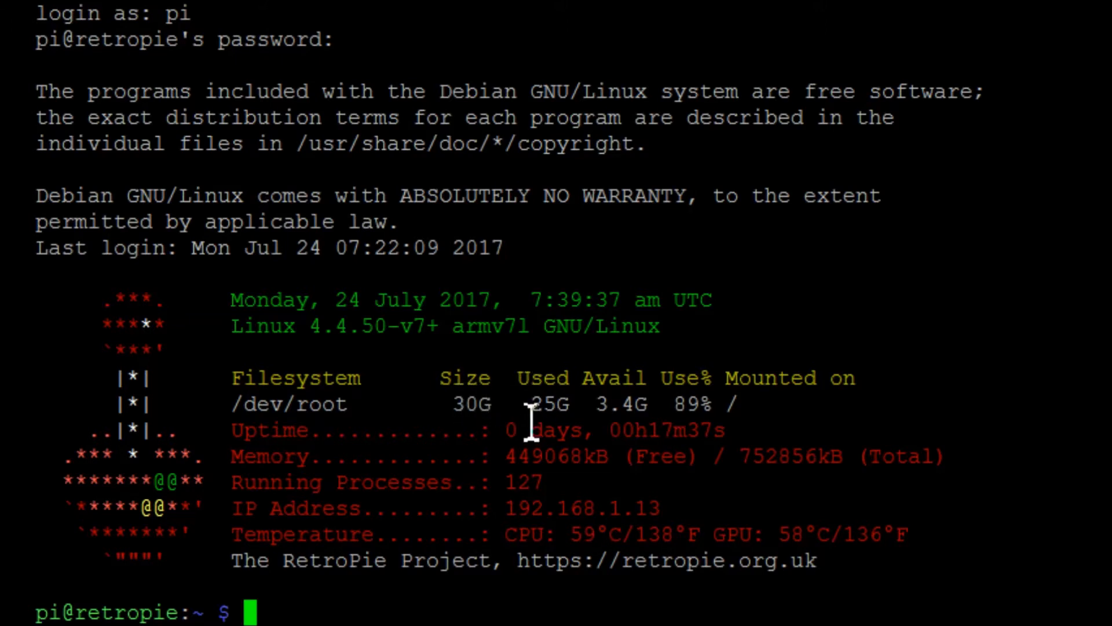
pyautogui.moveTo(645, 411)
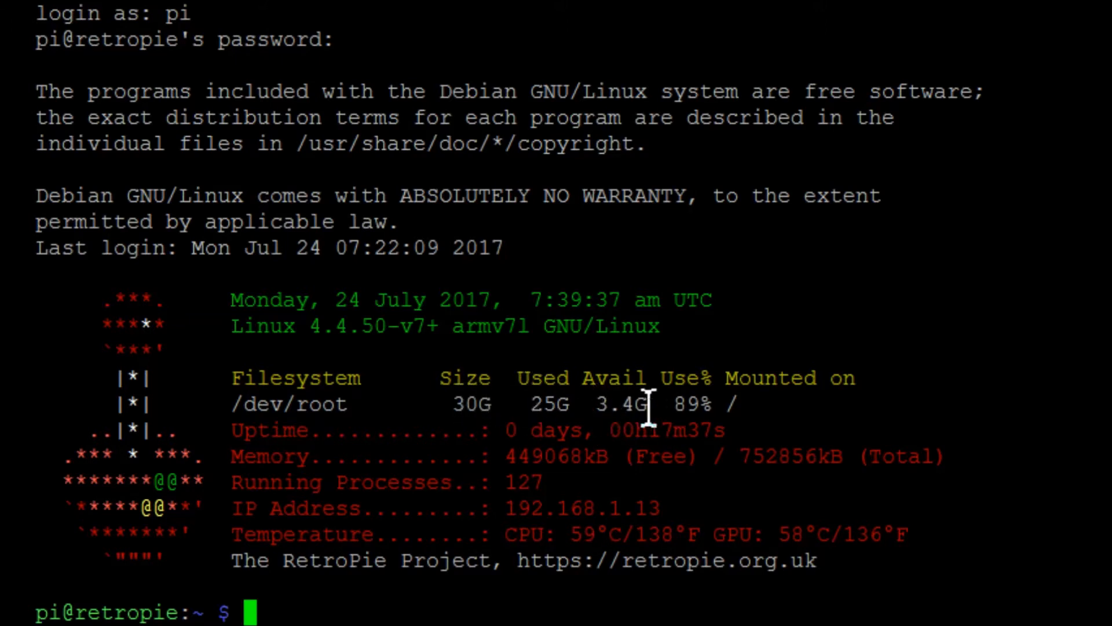
pyautogui.moveTo(808, 415)
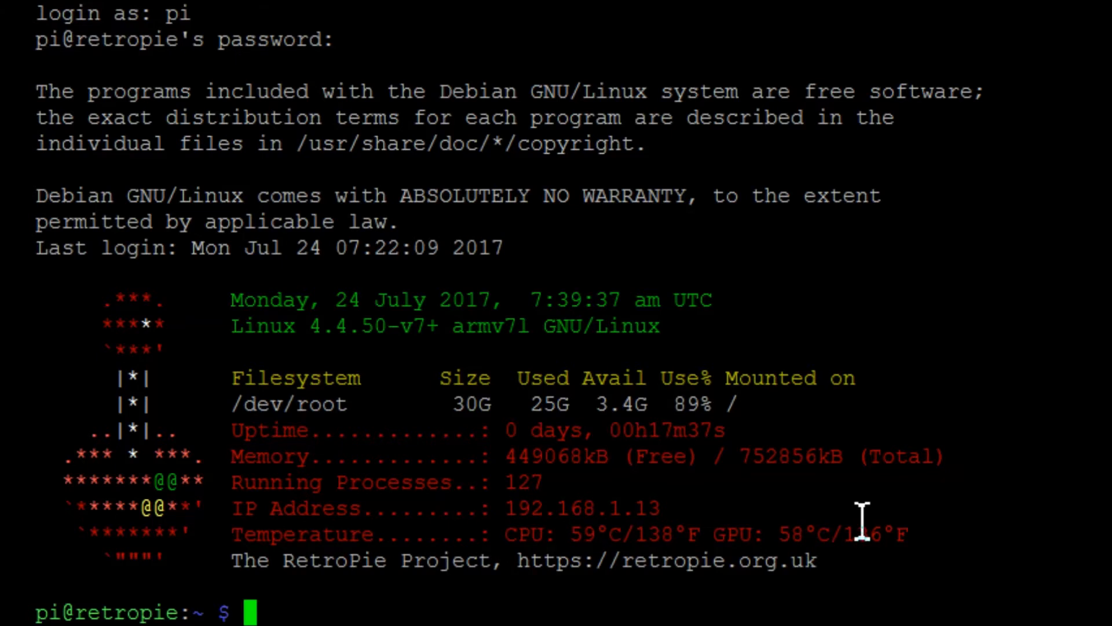
pyautogui.moveTo(328, 327)
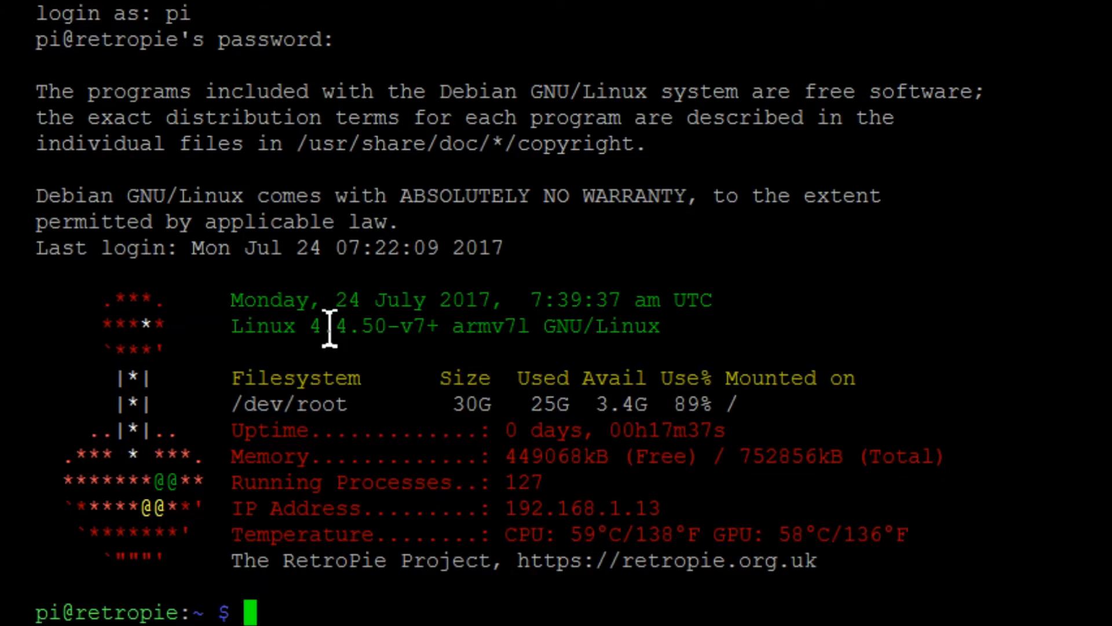
pyautogui.moveTo(278, 277)
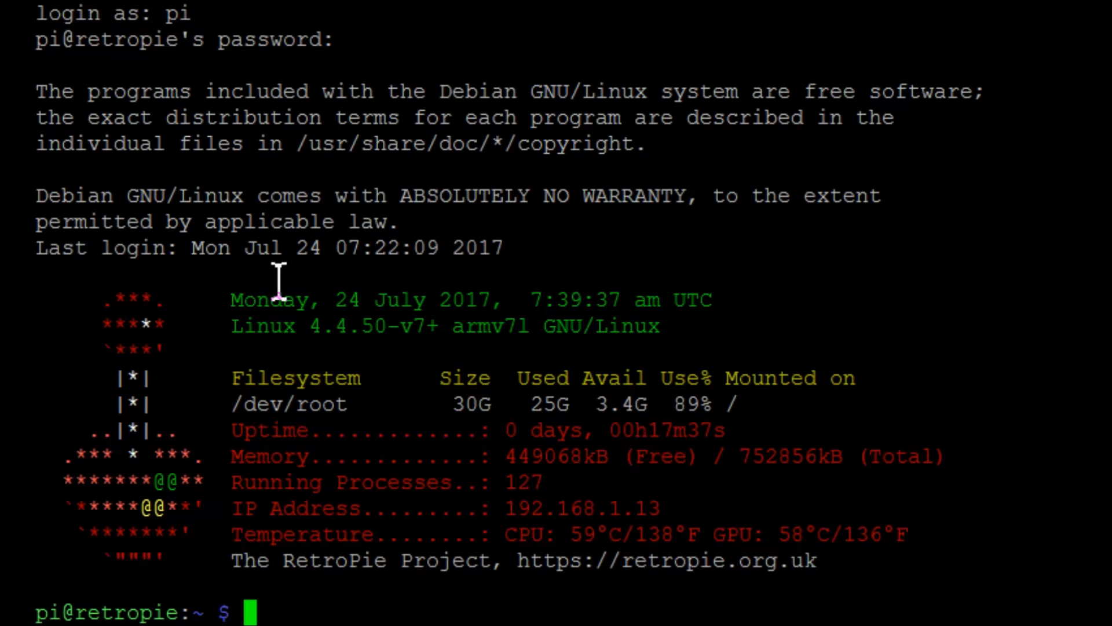
pyautogui.write('cd')
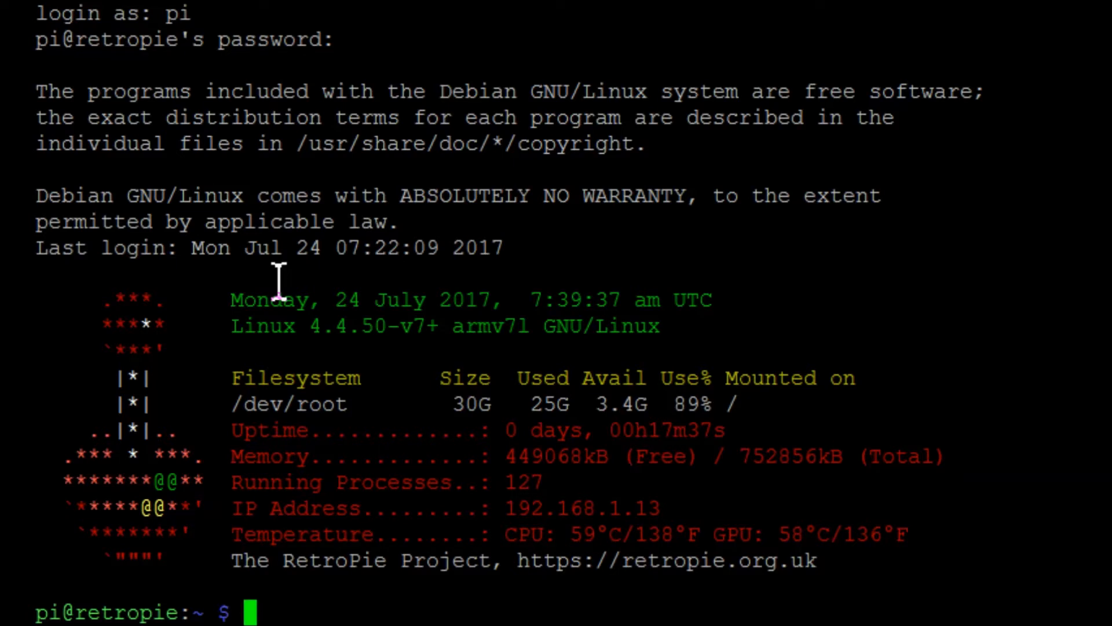
# Run sudo ./RetroPie-Setup/retropie_setup.sh to launch the setup script as root.
pyautogui.write('sudo')
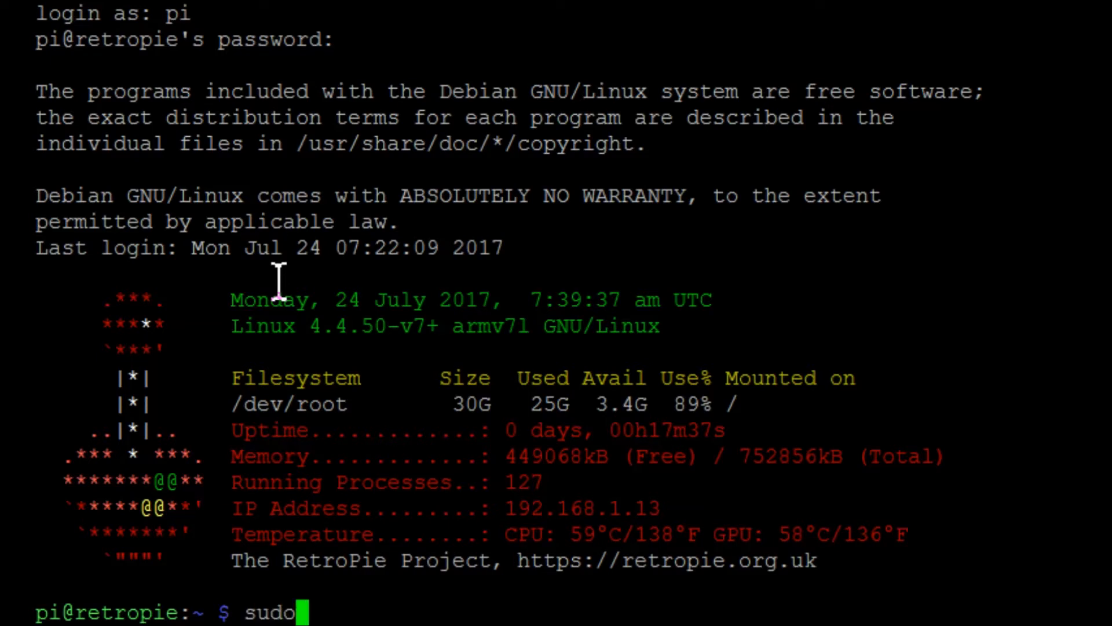
pyautogui.write('./')
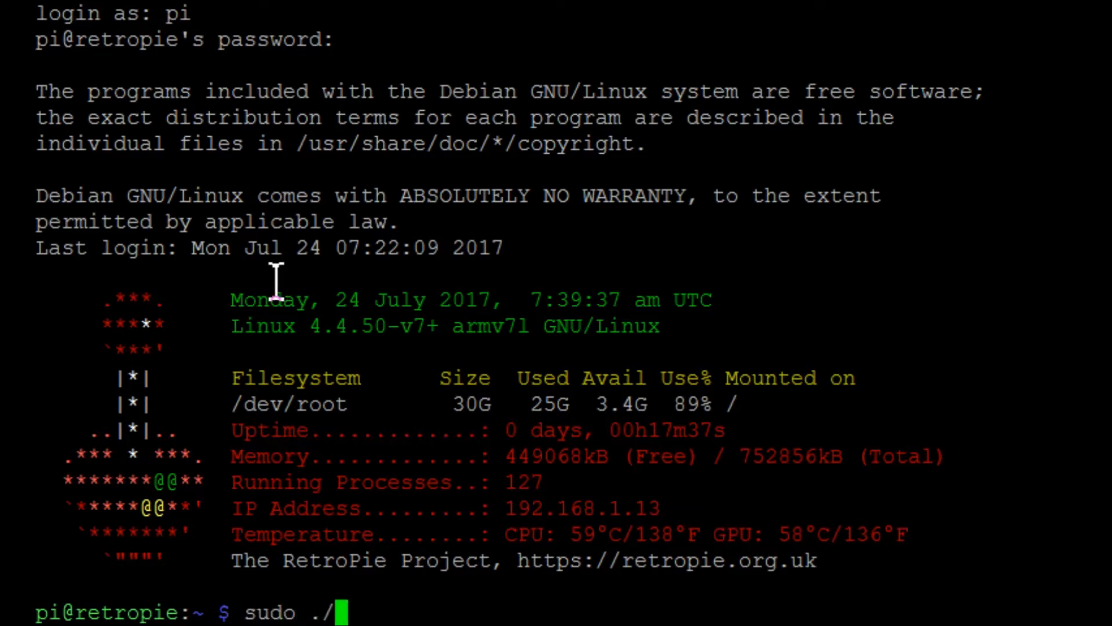
pyautogui.write('R')
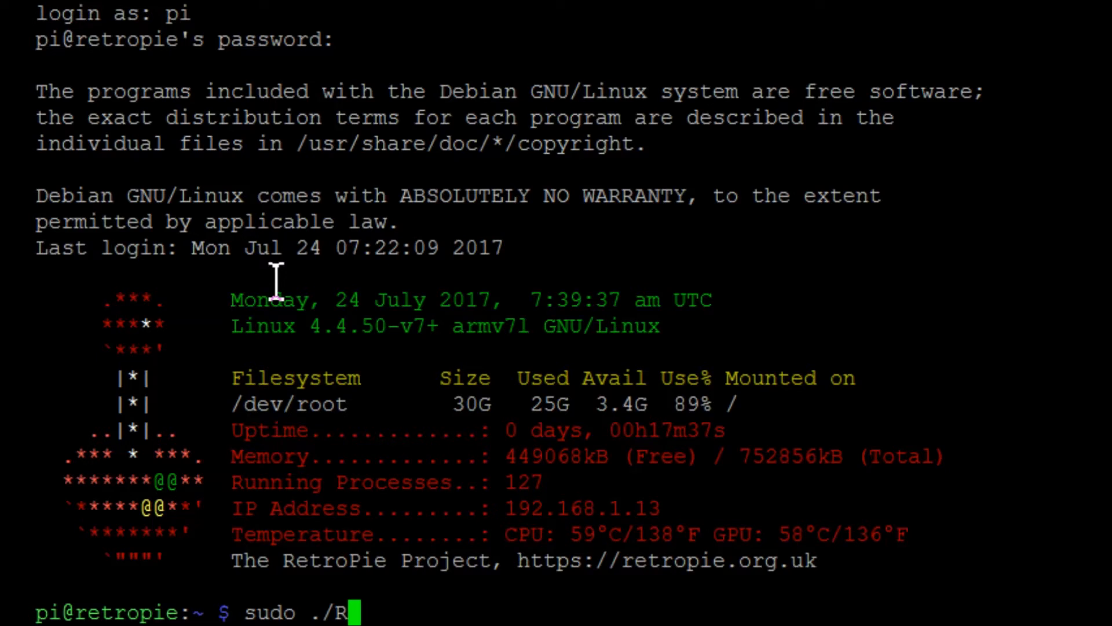
pyautogui.write('etro')
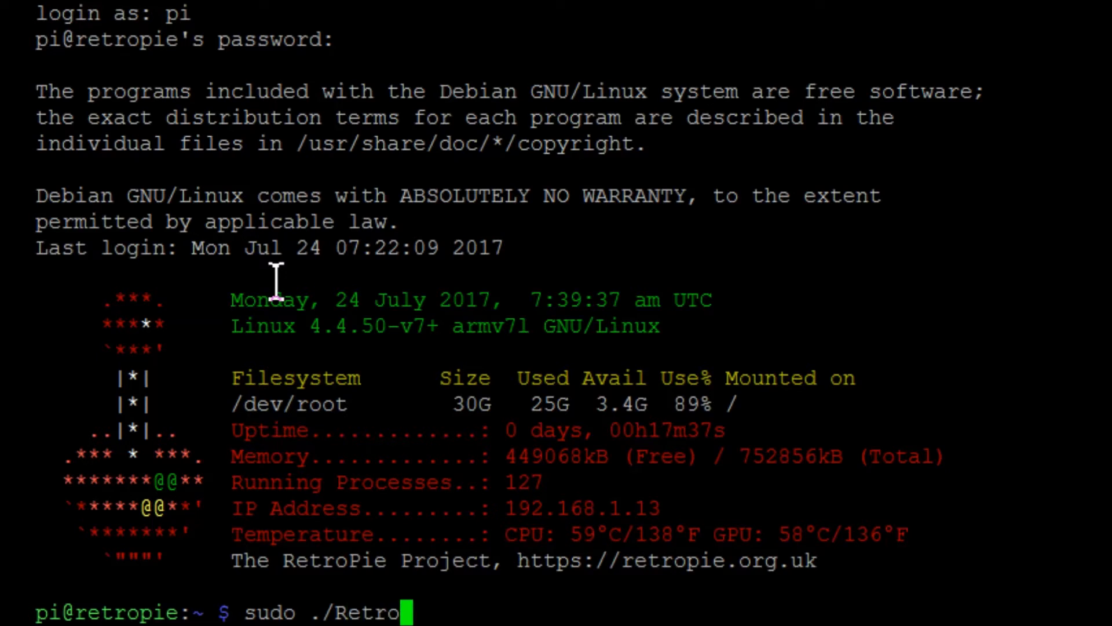
pyautogui.write('P')
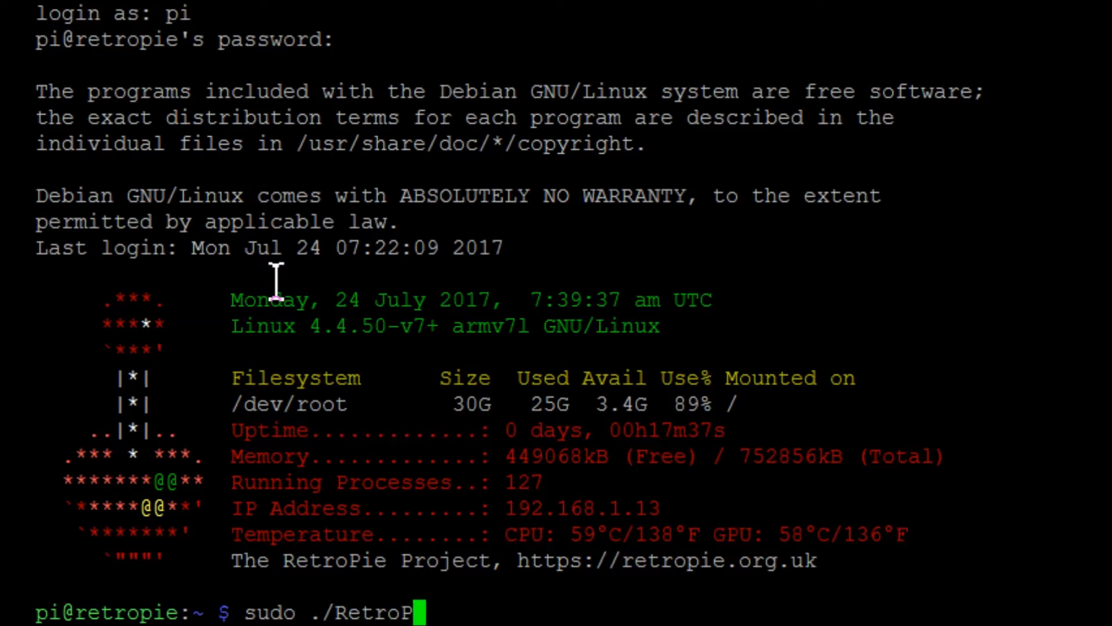
pyautogui.write('ie')
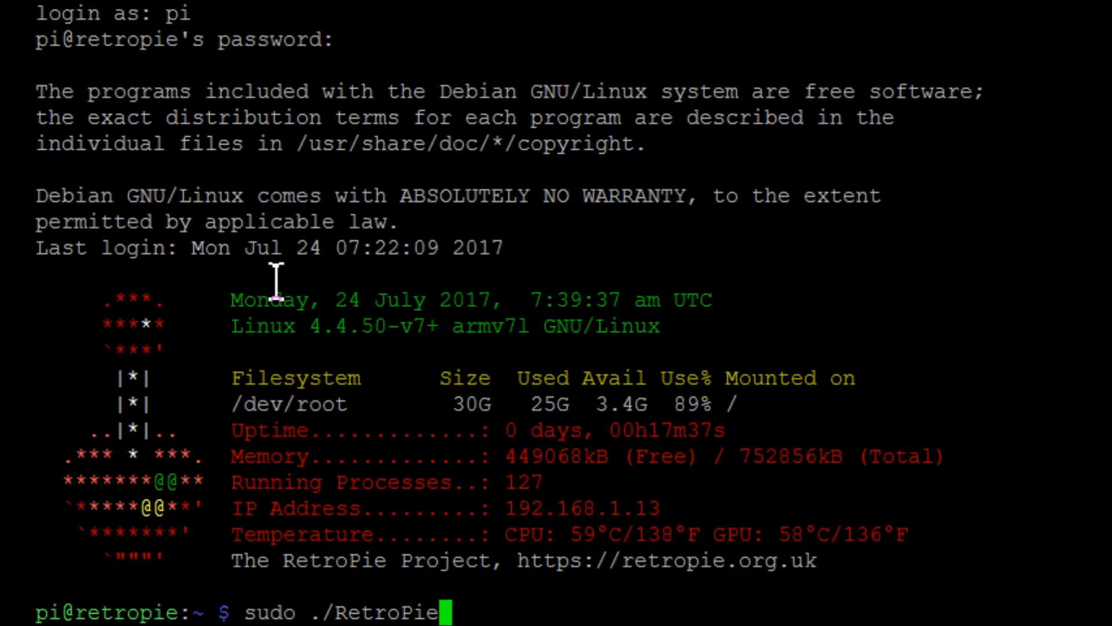
pyautogui.write('-')
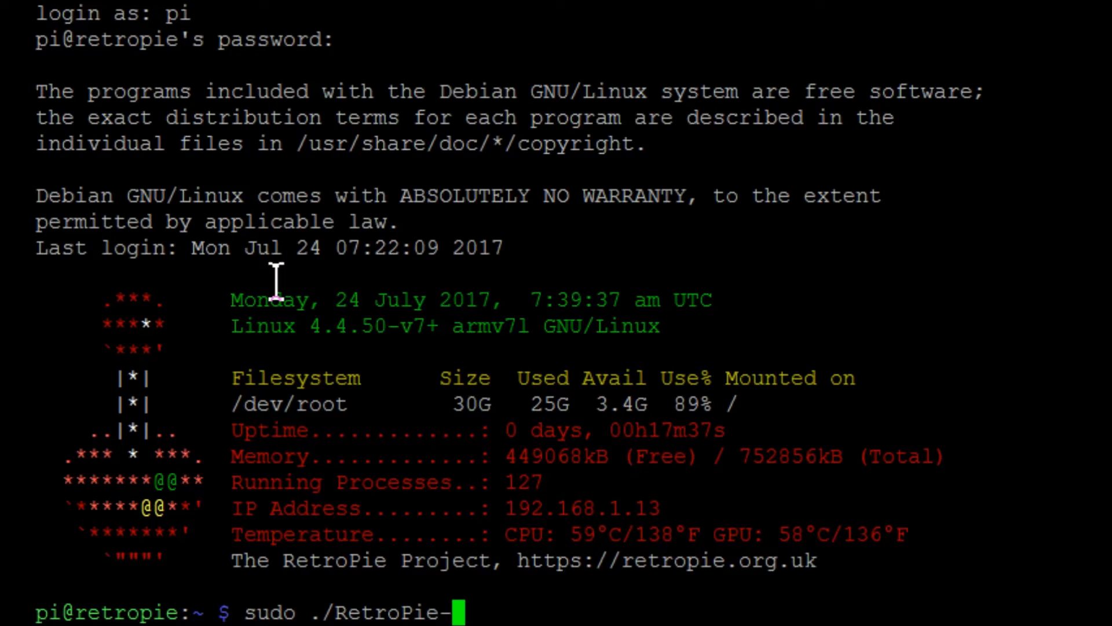
pyautogui.write('Se')
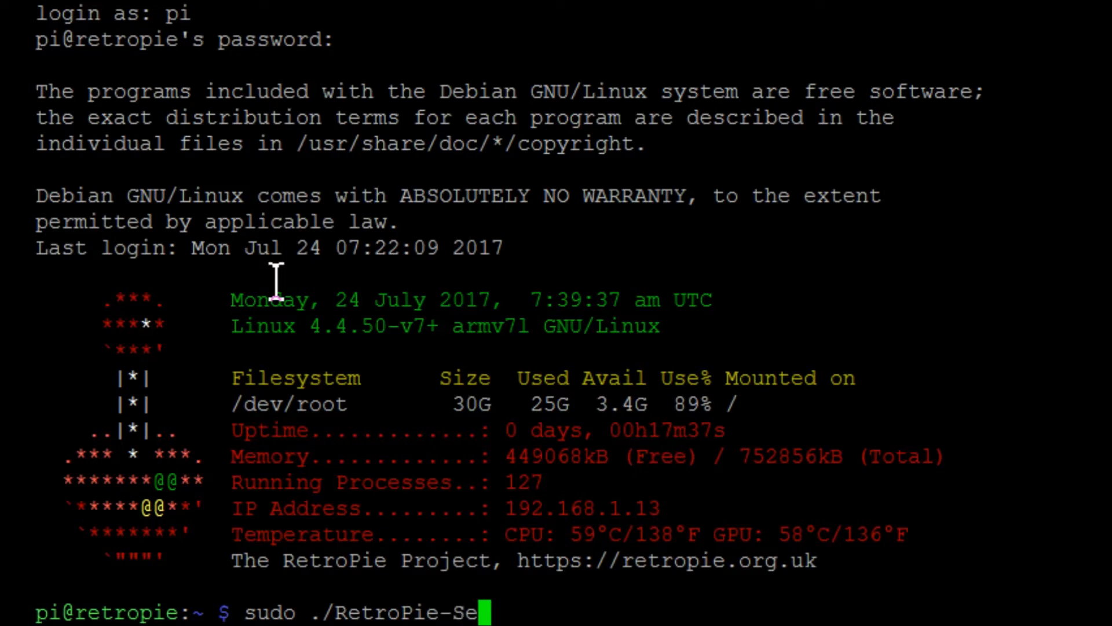
pyautogui.write('tup')
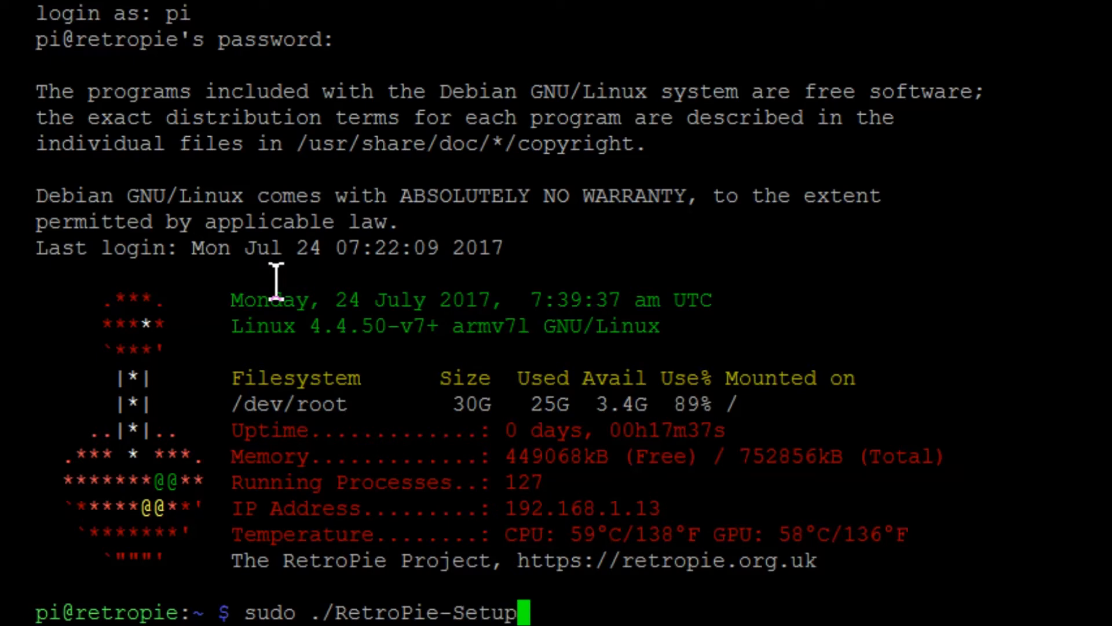
pyautogui.write('/')
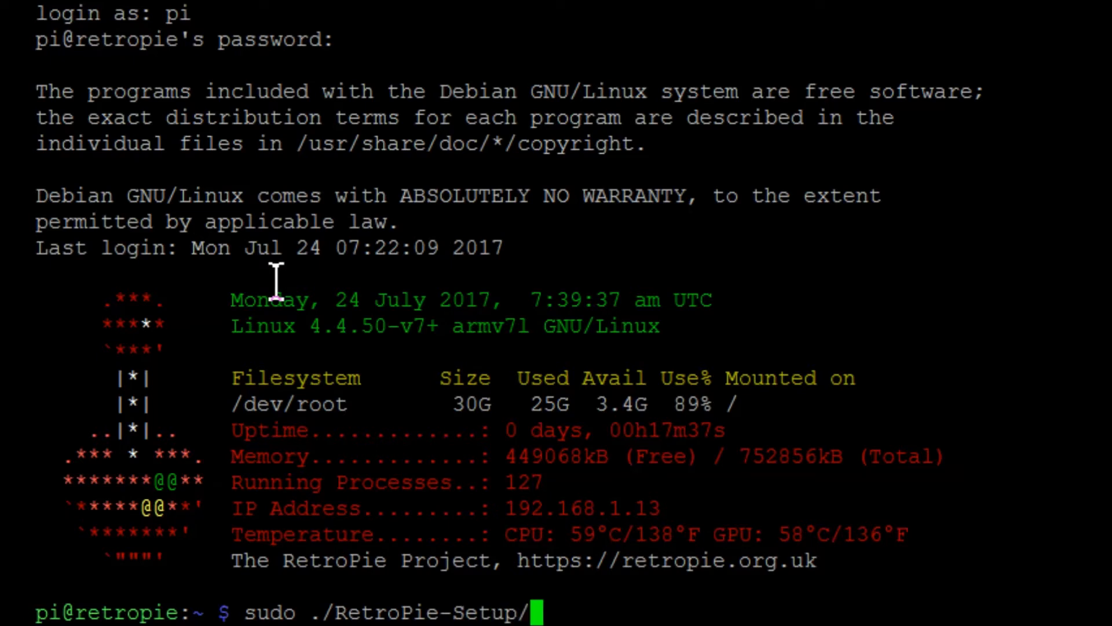
pyautogui.write('re')
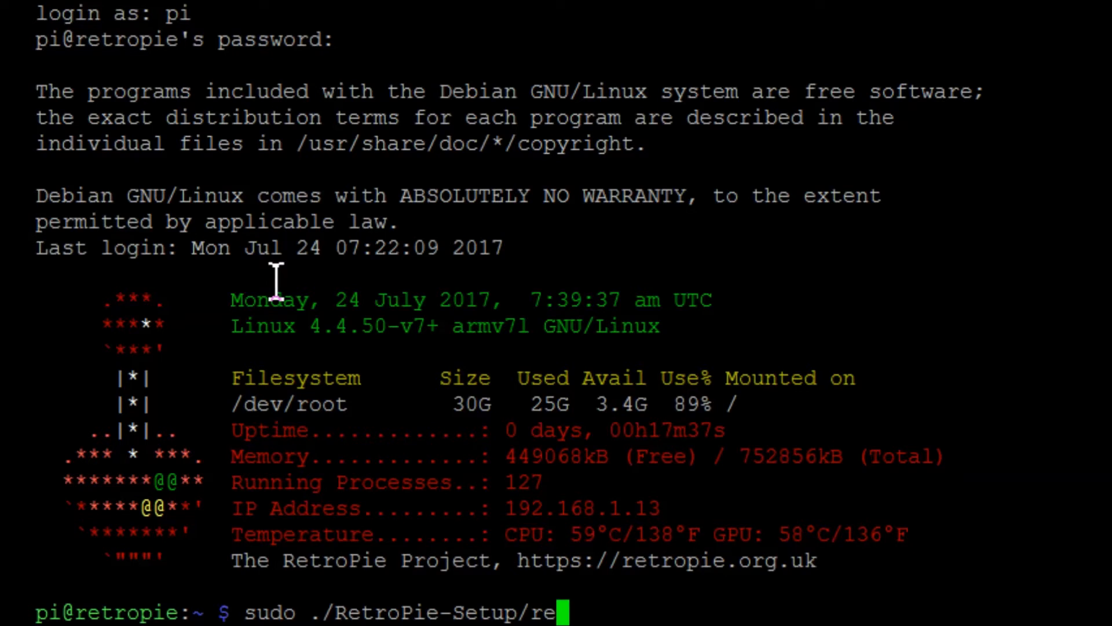
pyautogui.write('tropie_')
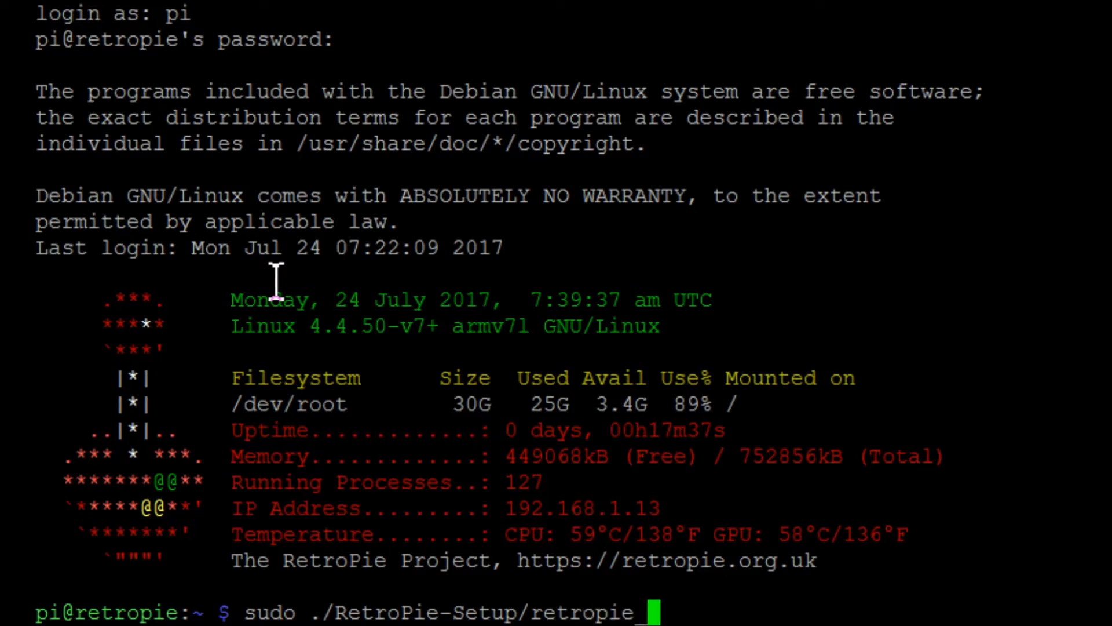
pyautogui.write('setu')
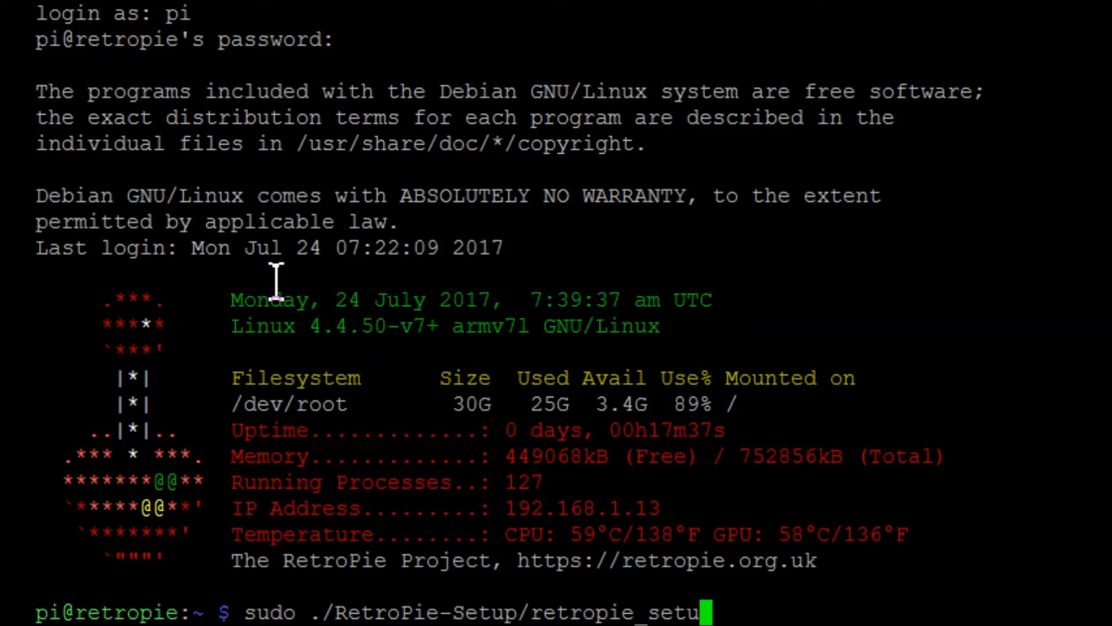
pyautogui.write('p.sh')
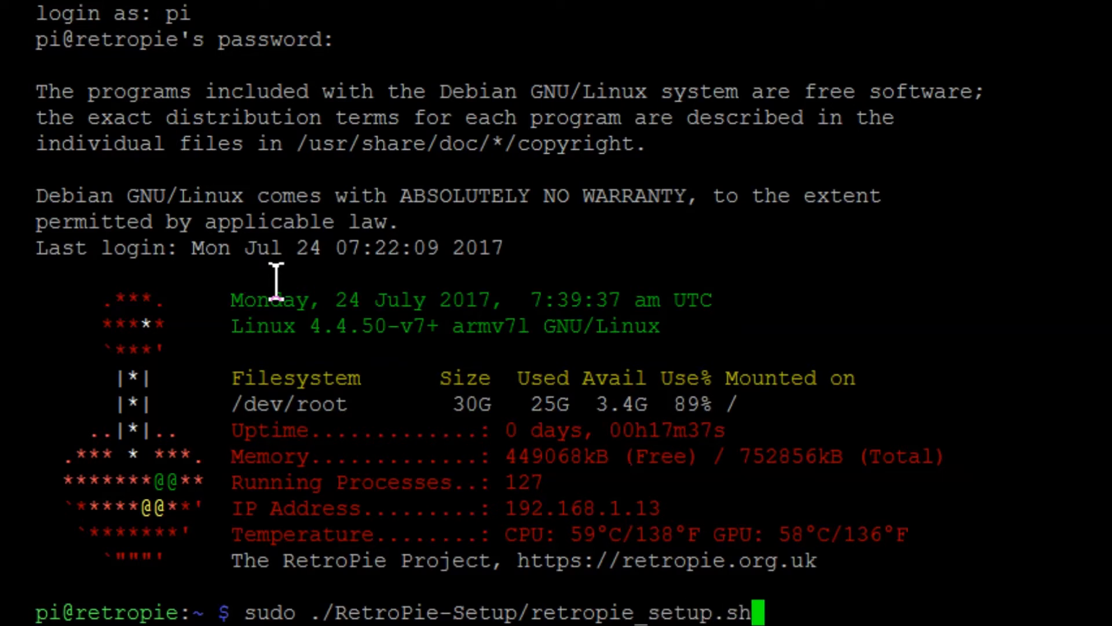
pyautogui.press('Return')
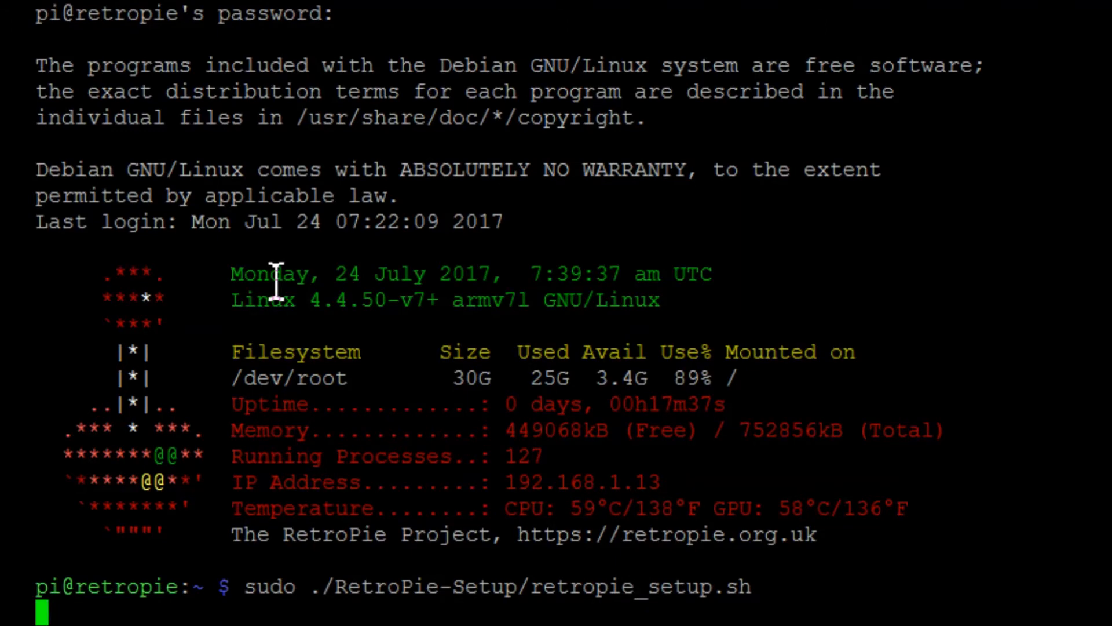
# Browse the RetroPie-Setup 4.2.12 main menu entries up and down, ending on Manage packages.
pyautogui.press('Return')
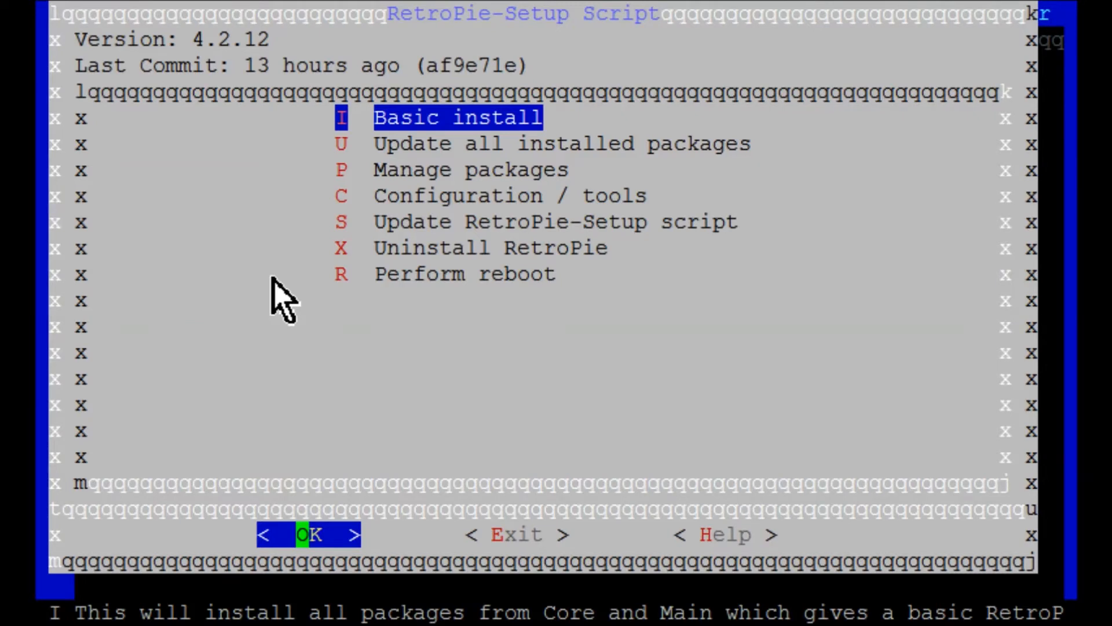
pyautogui.press('Down')
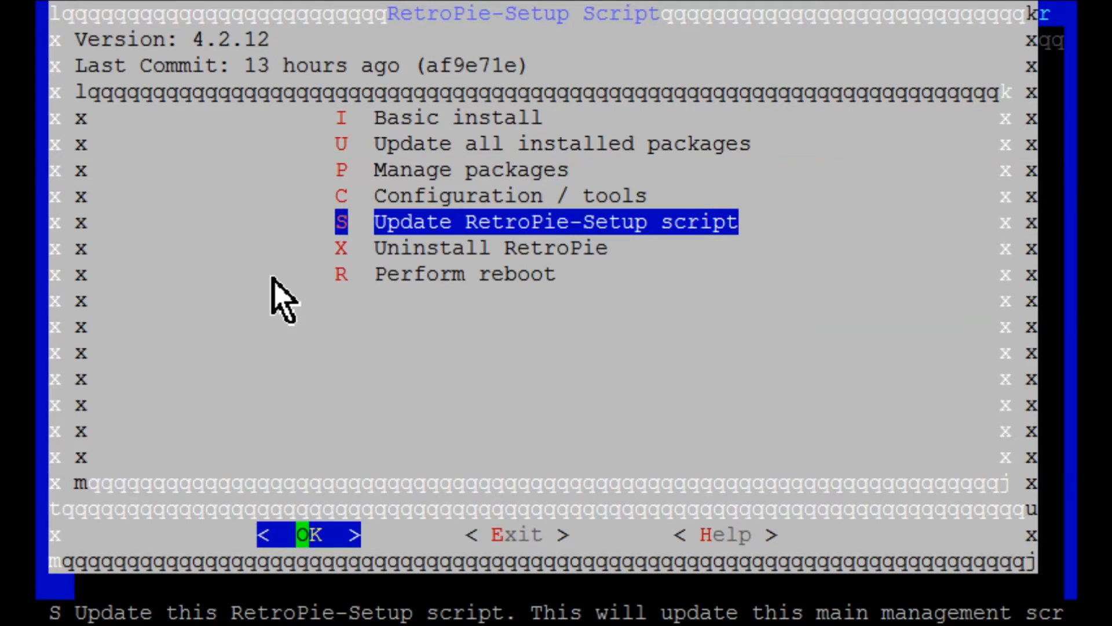
pyautogui.press('Up')
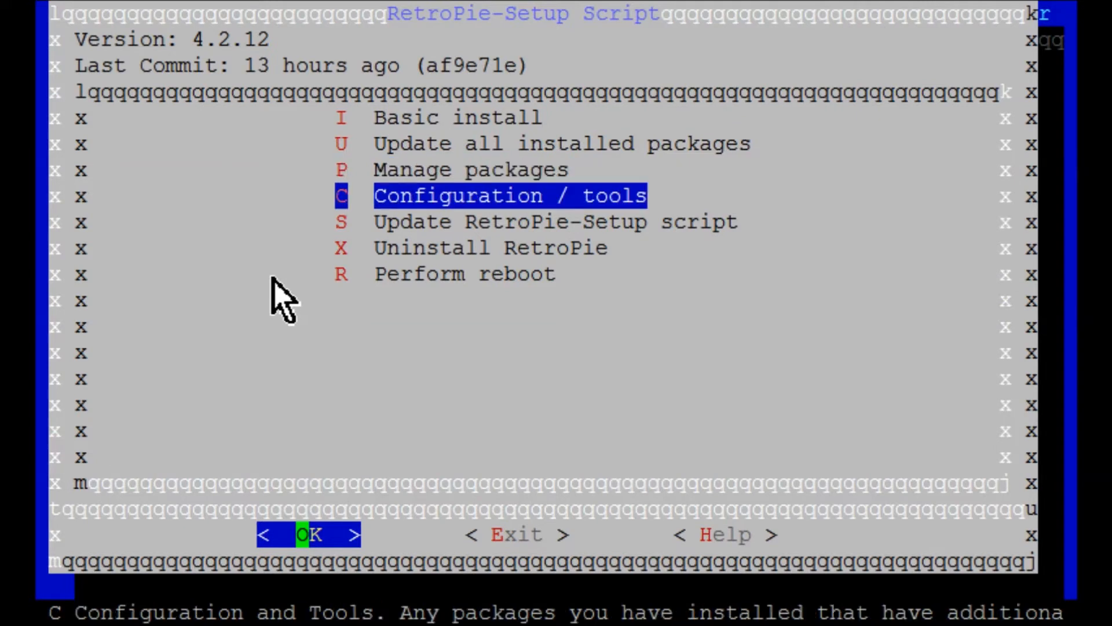
pyautogui.press('Down')
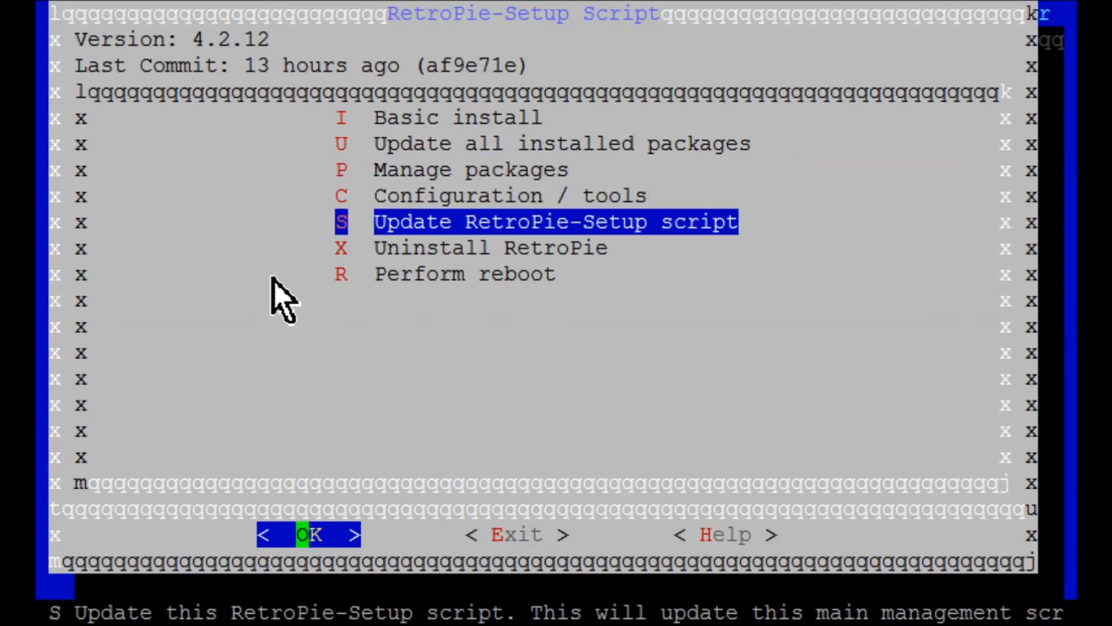
pyautogui.press('Up')
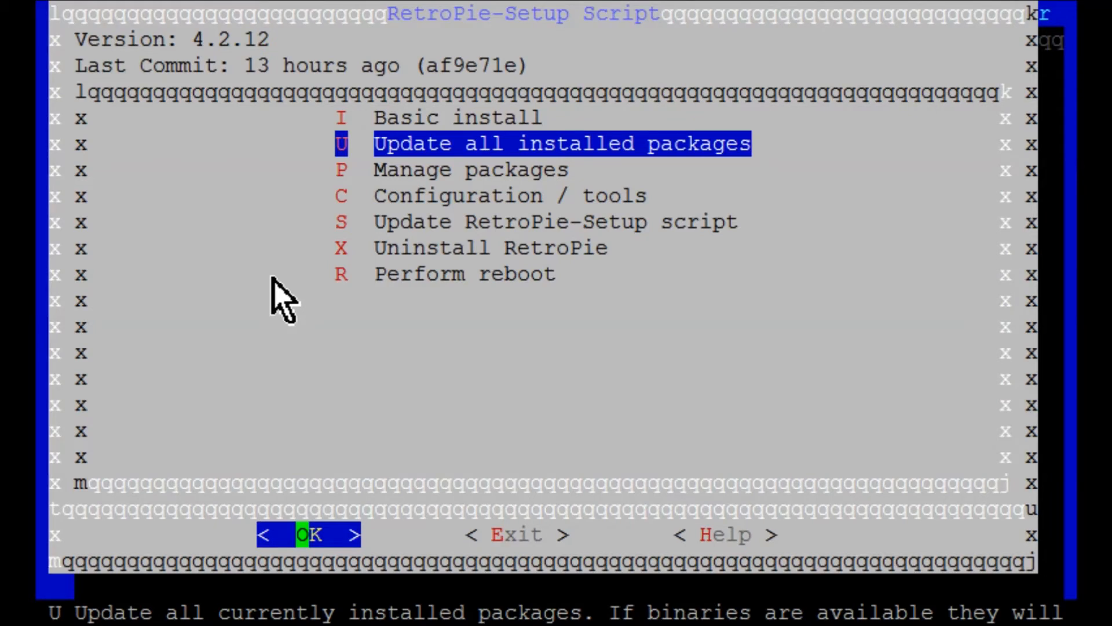
pyautogui.press('Down')
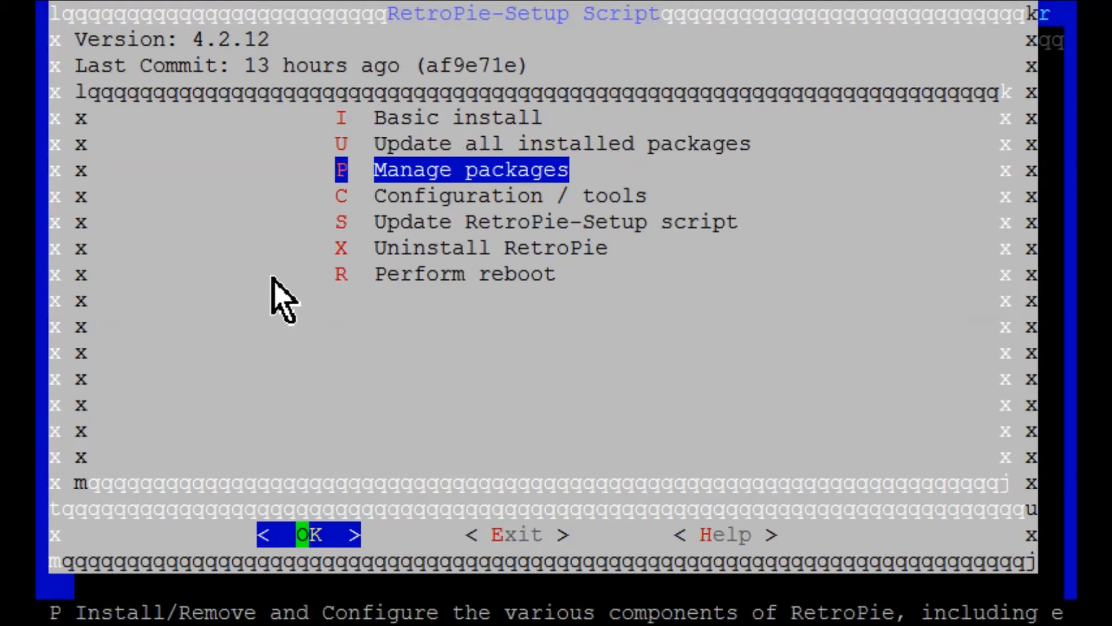
pyautogui.click(308, 533)
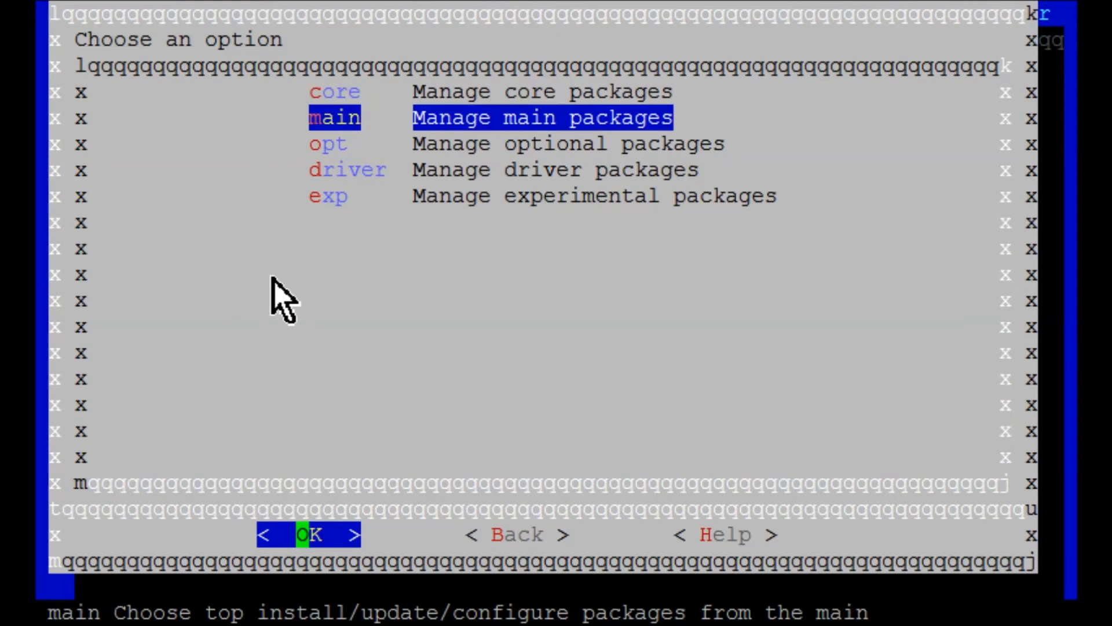
pyautogui.moveTo(275, 284)
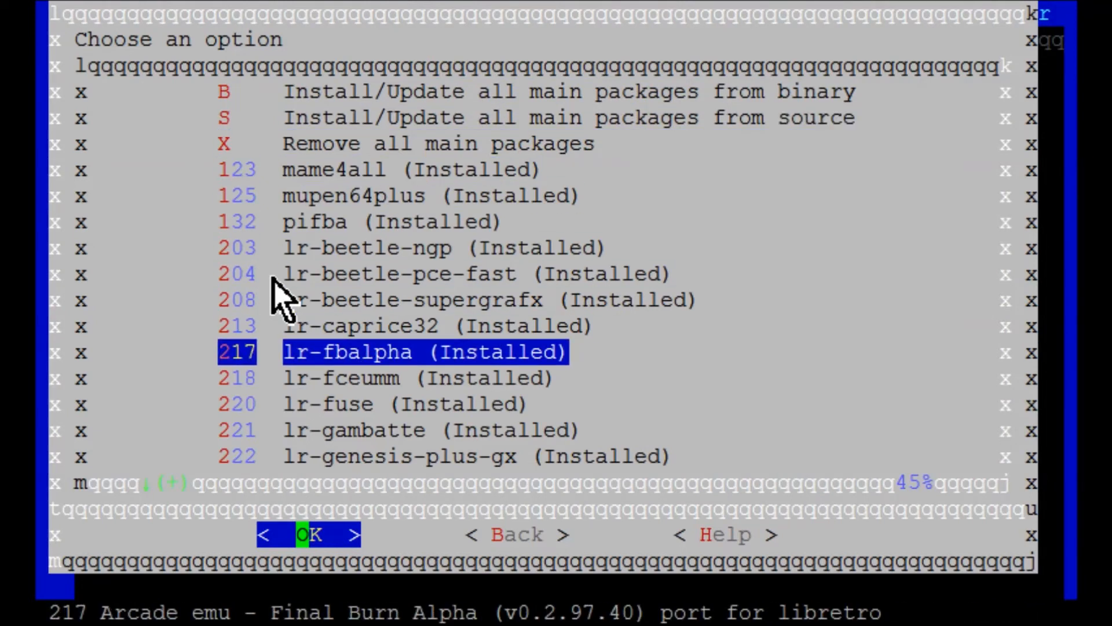
pyautogui.click(307, 534)
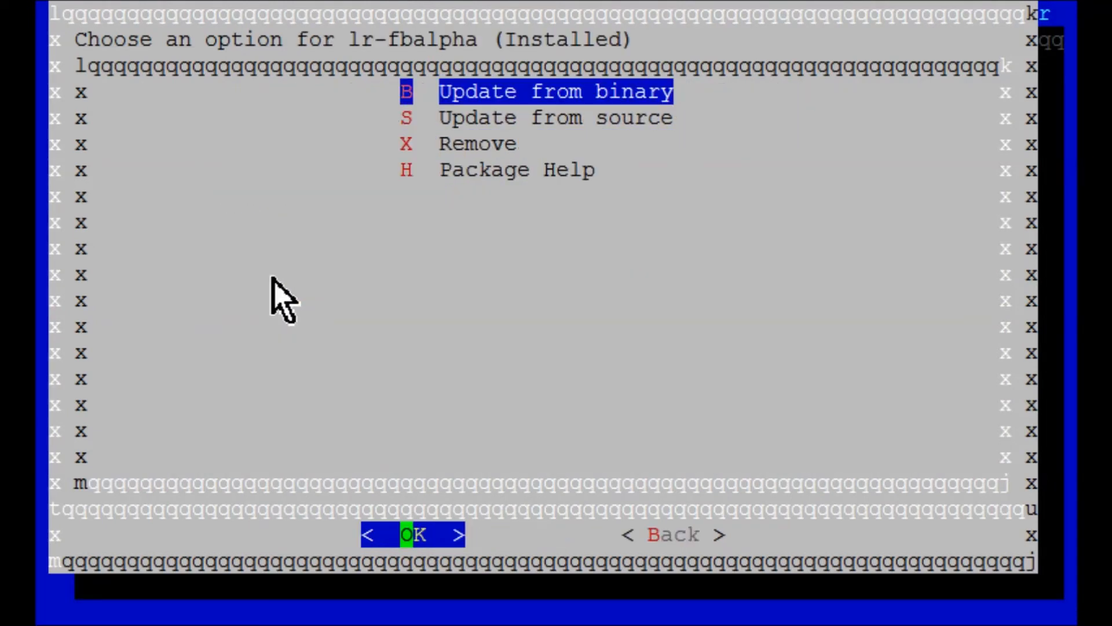
pyautogui.press('Down')
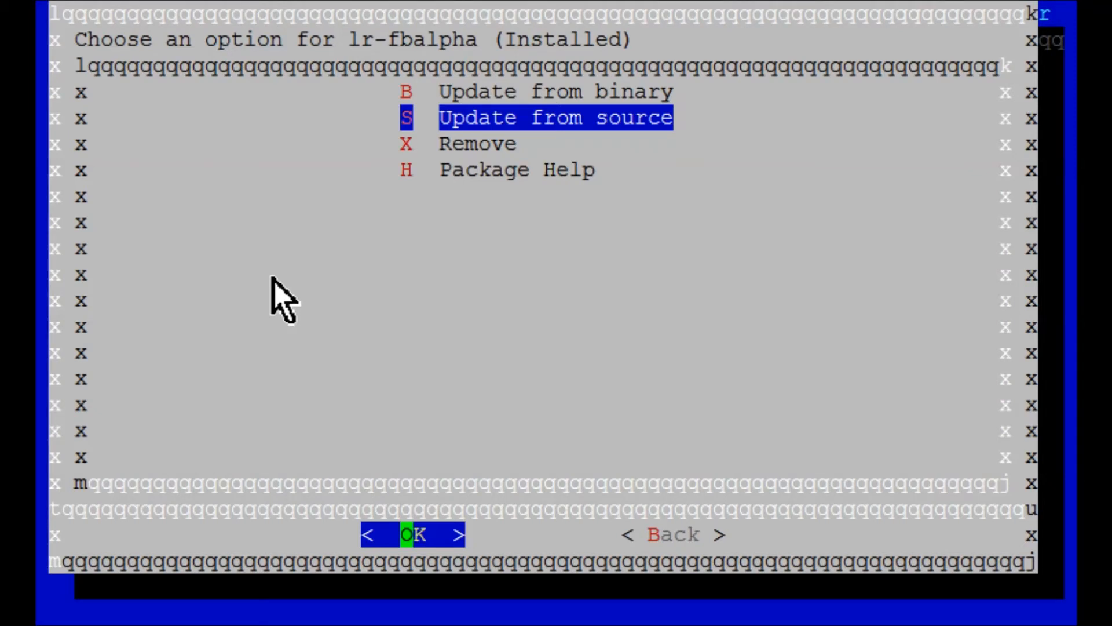
pyautogui.press('Tab')
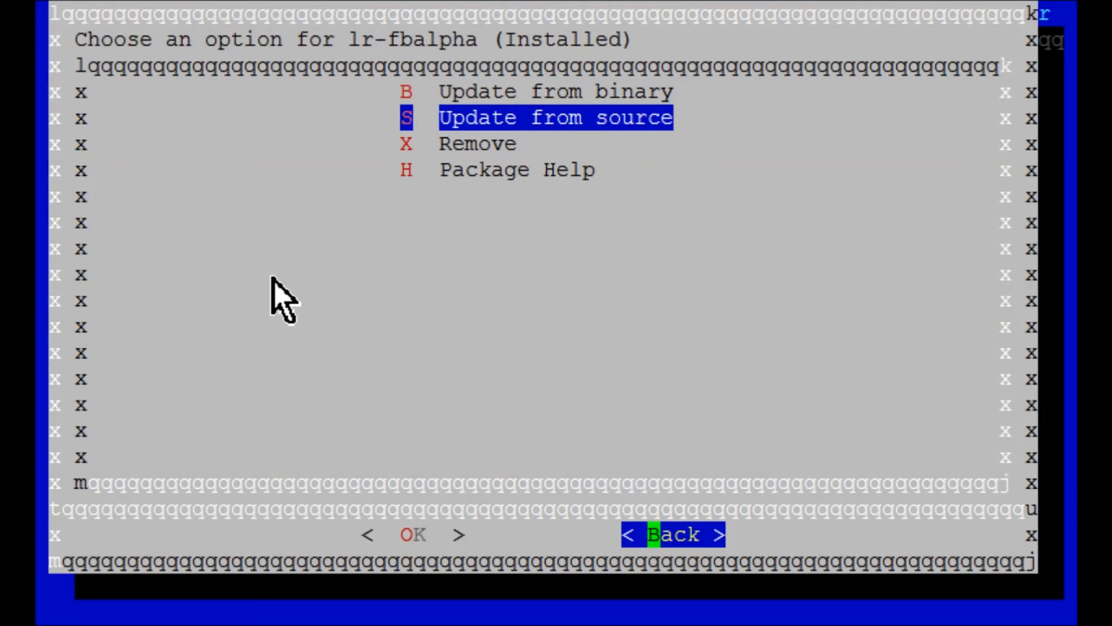
pyautogui.click(672, 534)
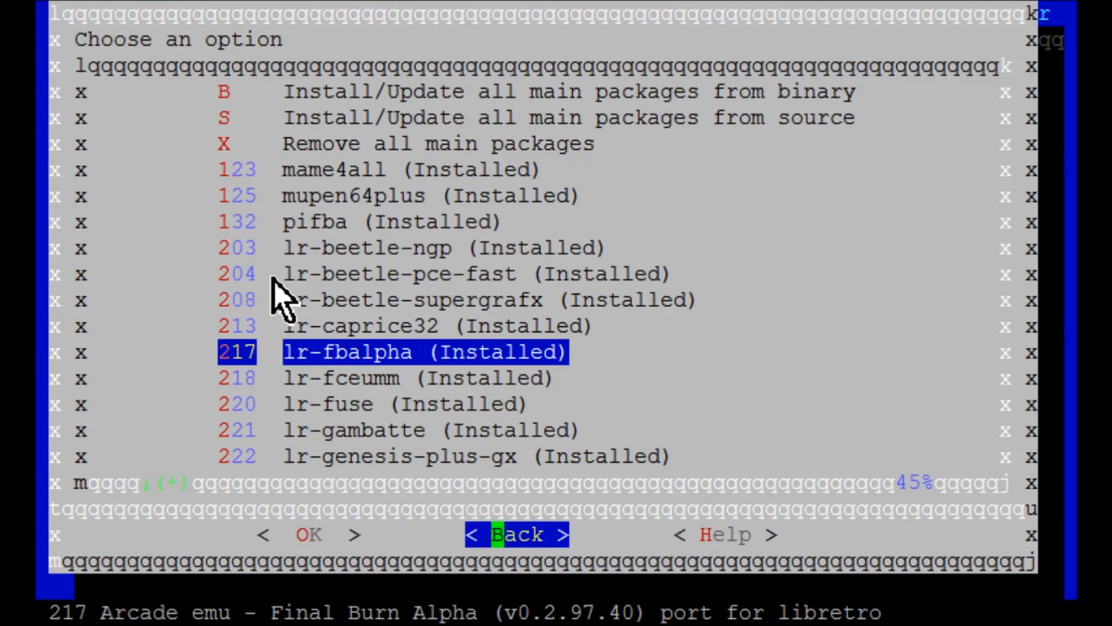
pyautogui.click(516, 534)
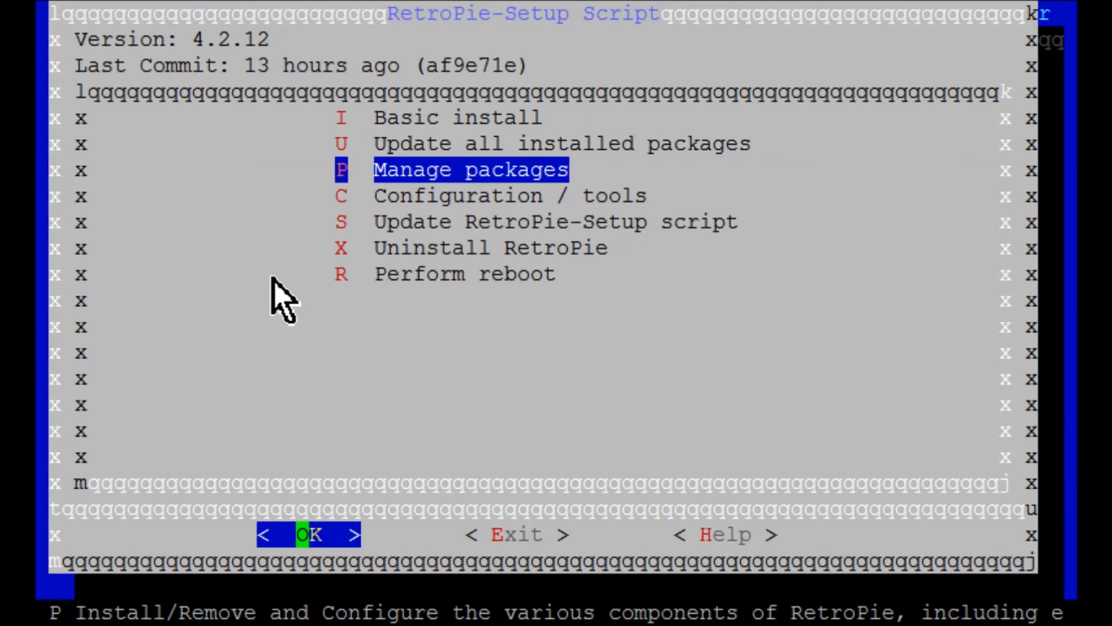
# Enter Configuration / tools and select 809 emulationstation to reach its input options menu.
pyautogui.press('Down')
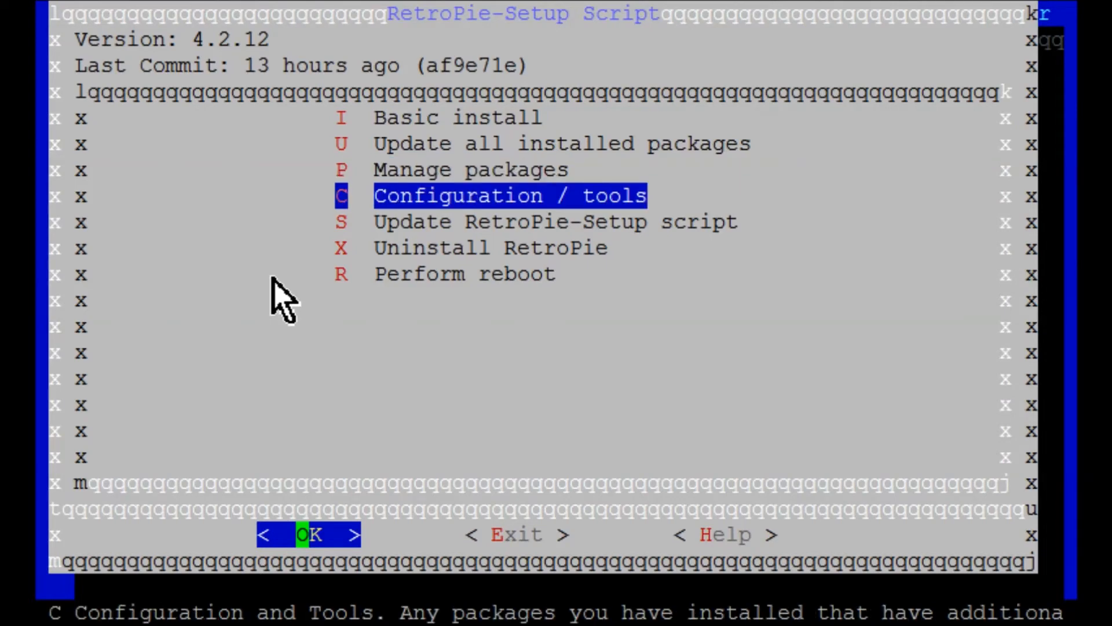
pyautogui.click(308, 532)
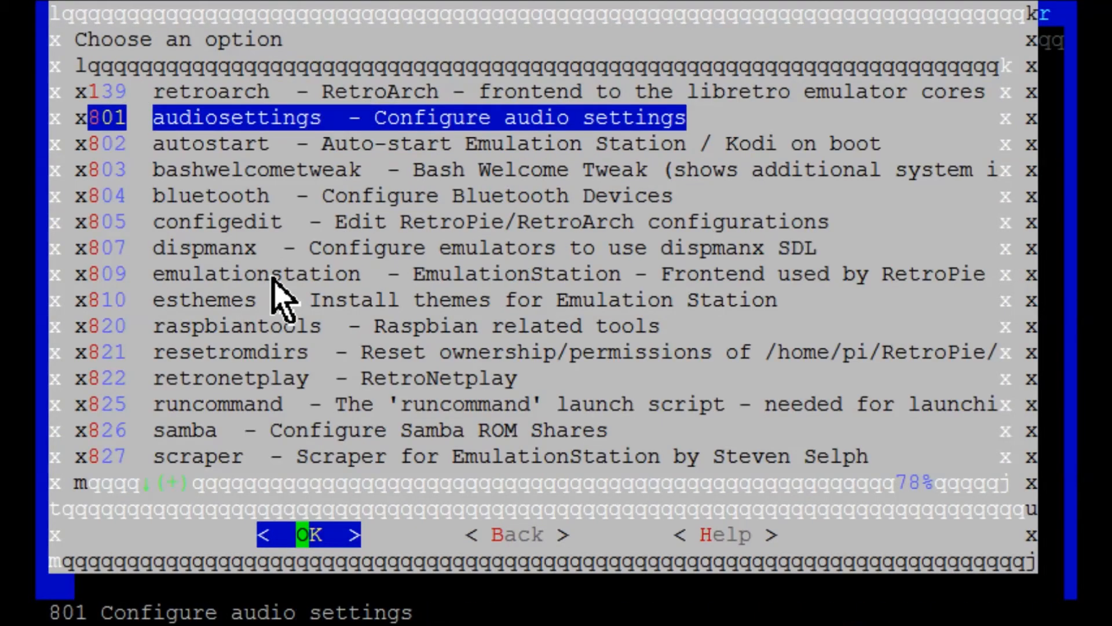
pyautogui.press('Down')
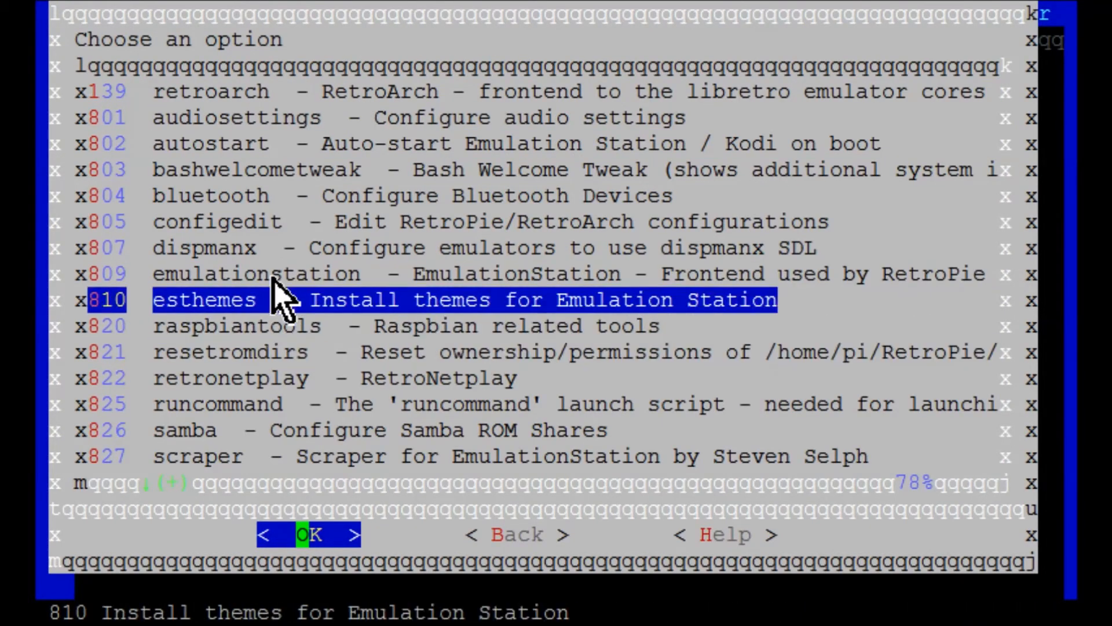
pyautogui.press('Up')
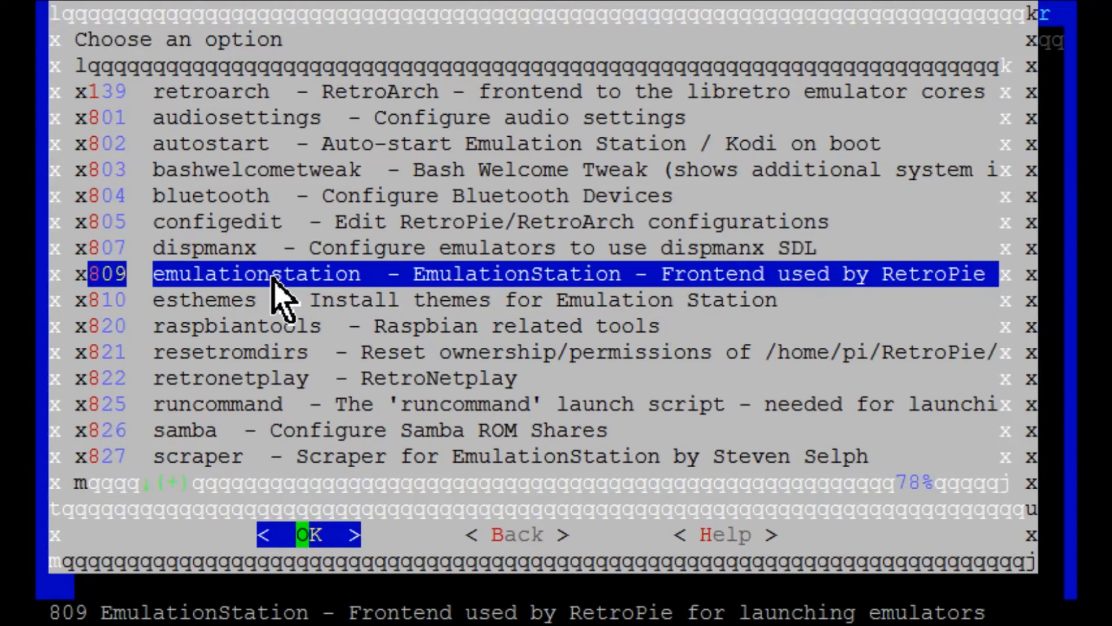
pyautogui.click(306, 534)
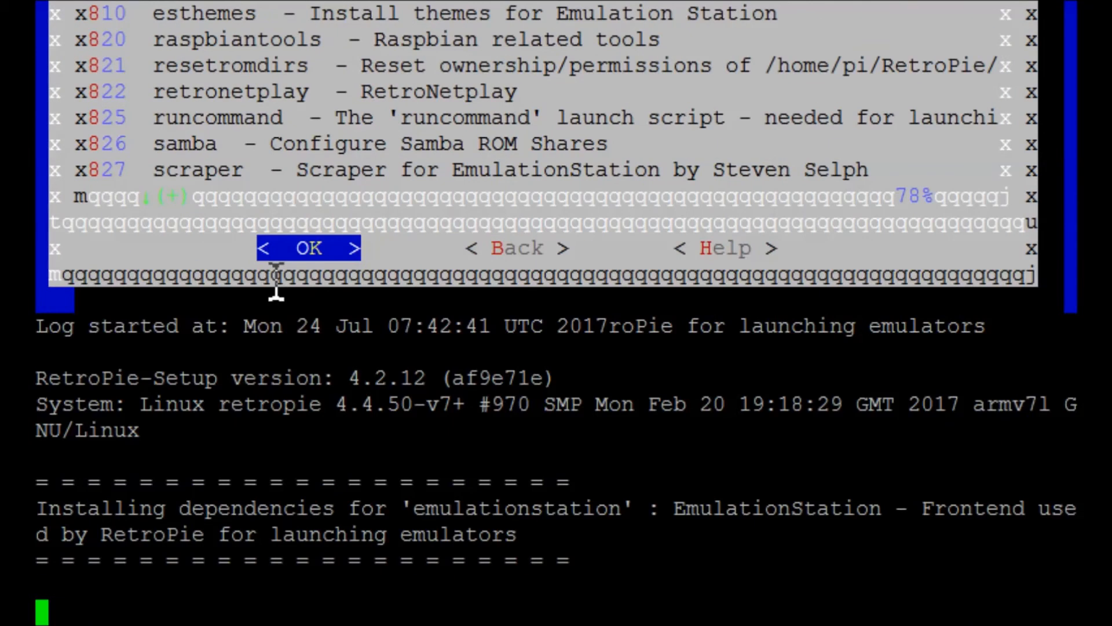
pyautogui.click(308, 248)
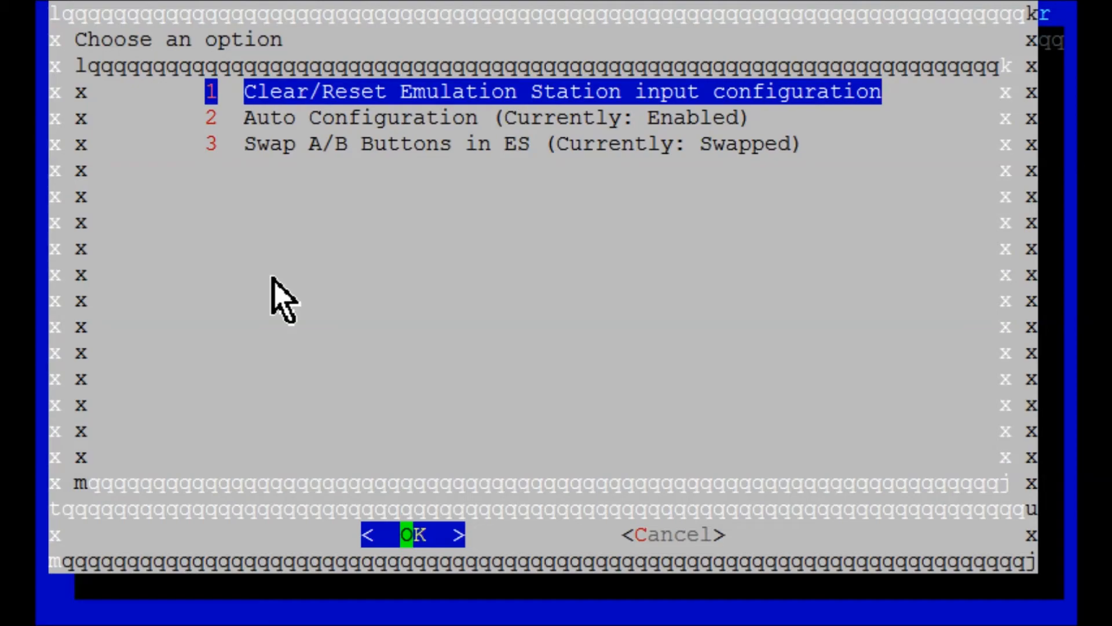
# Reset the EmulationStation controller configuration, confirming the wipe of all configs.
pyautogui.click(413, 534)
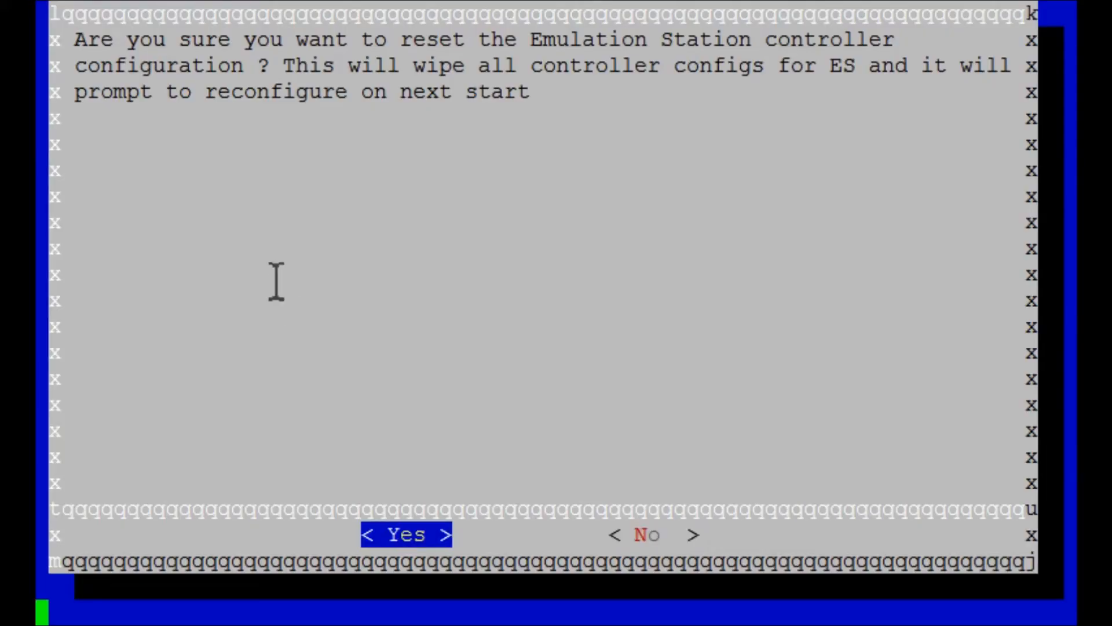
pyautogui.click(406, 534)
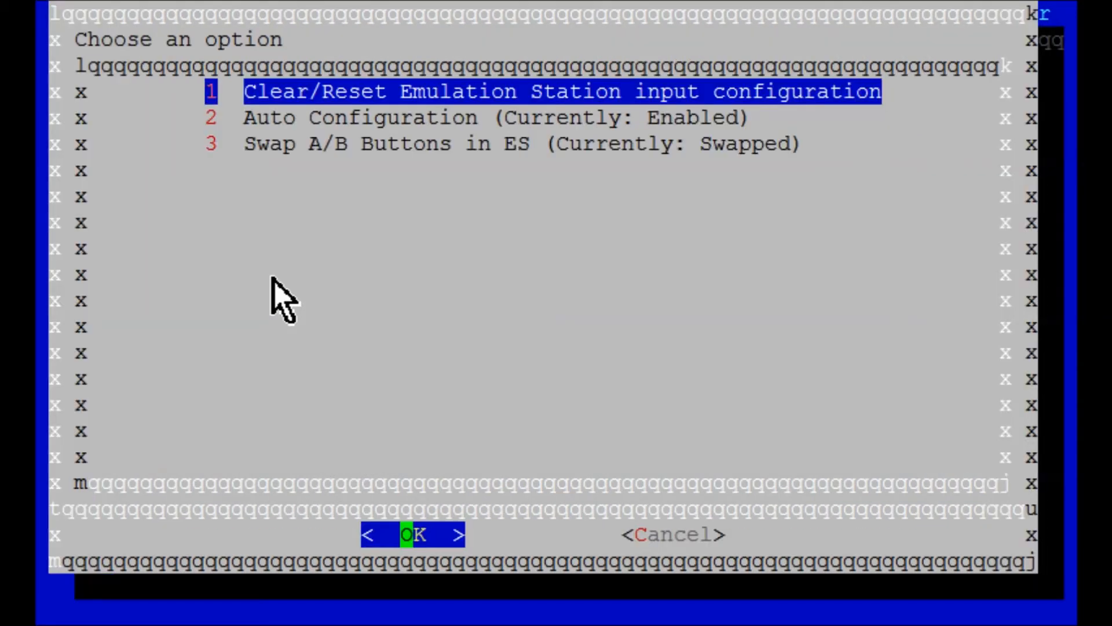
pyautogui.press('Down')
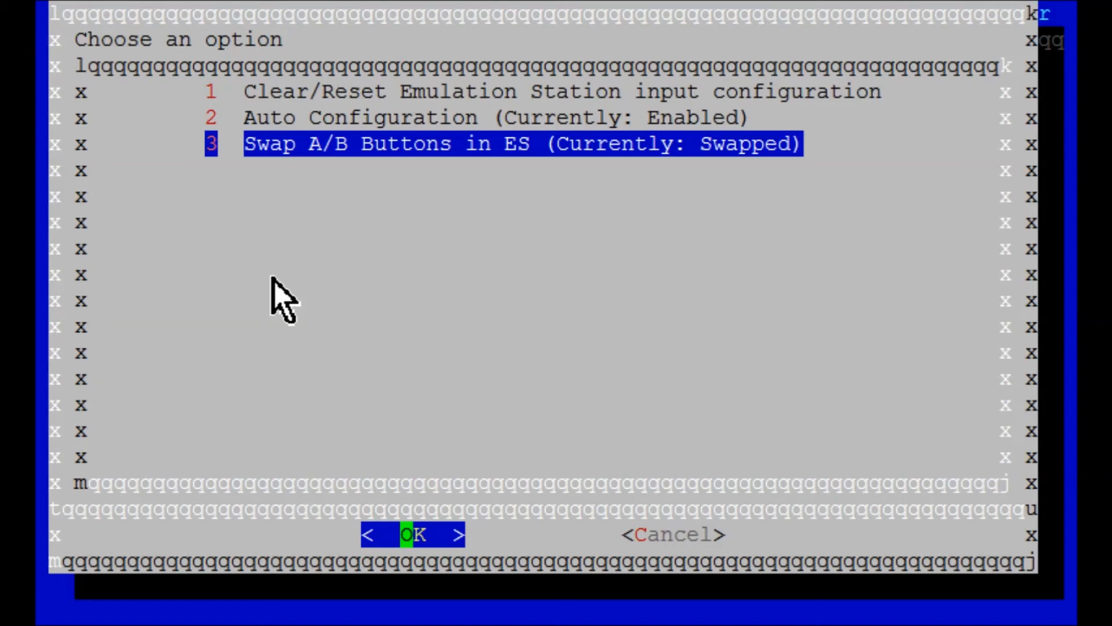
# Toggle Swap A/B Buttons back to Default, acknowledge the notice, and cancel to the tools list.
pyautogui.click(413, 533)
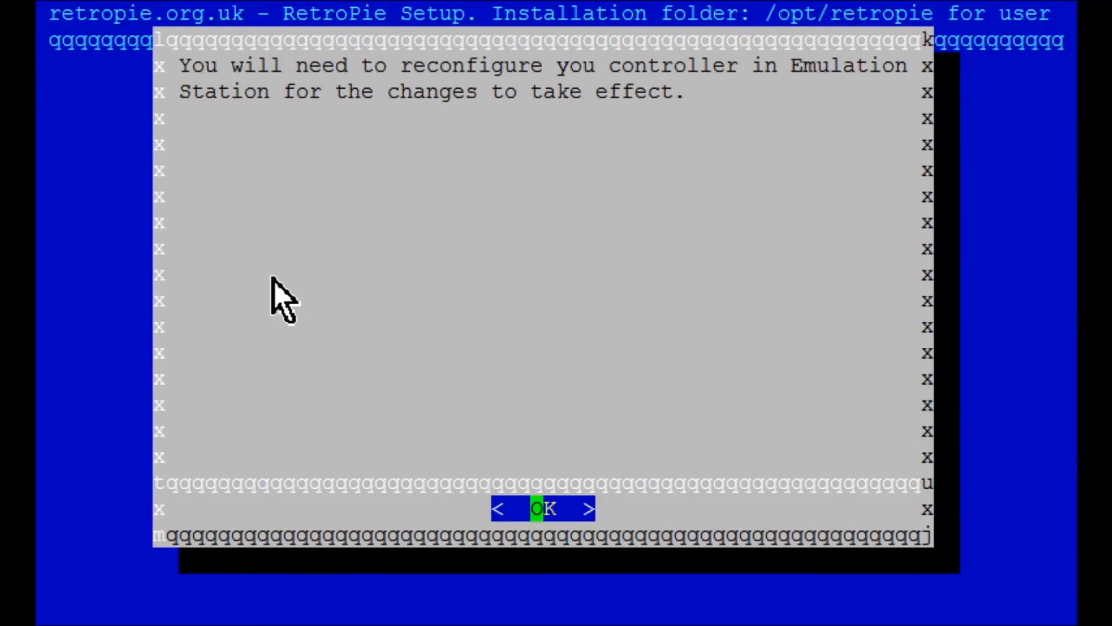
pyautogui.click(543, 508)
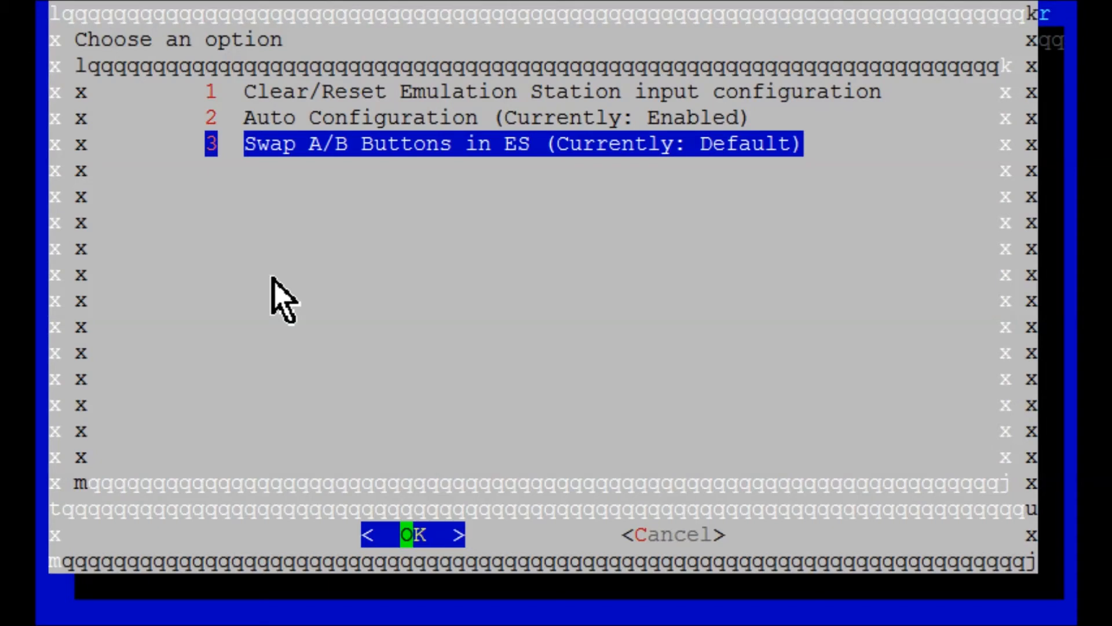
pyautogui.click(413, 534)
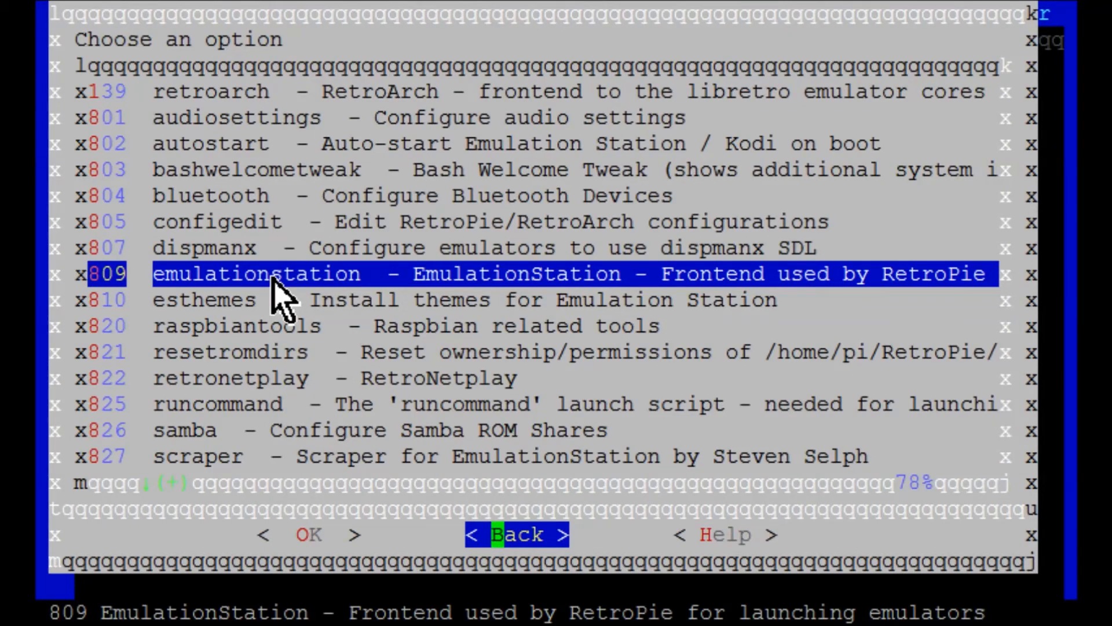
# Back out to the main menu and enter Manage packages > core, listing the installed core packages.
pyautogui.click(516, 534)
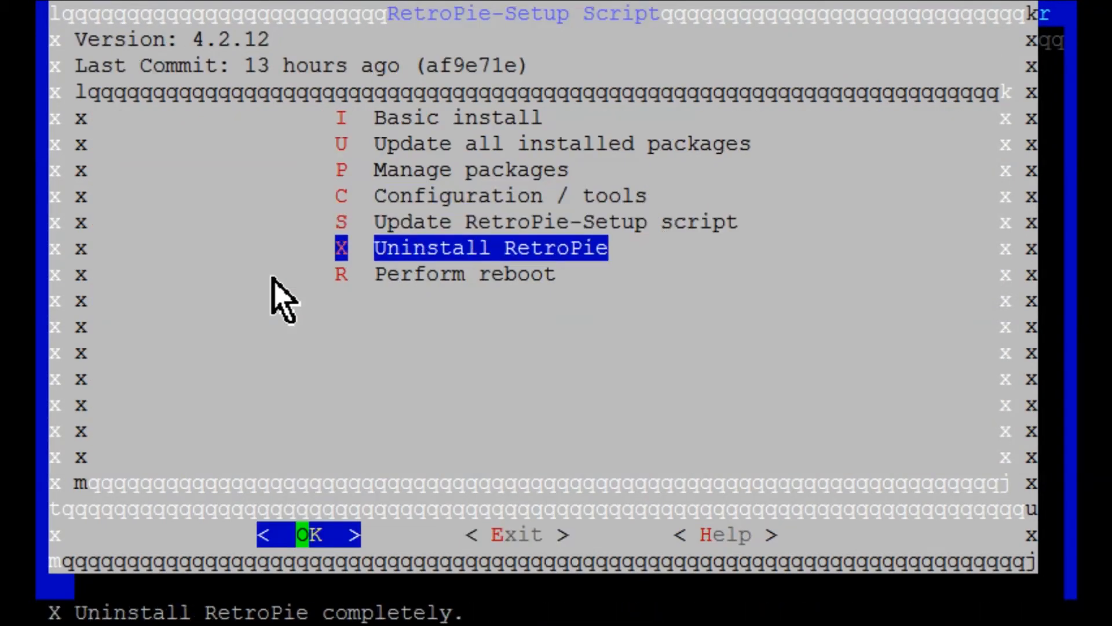
pyautogui.press('Down')
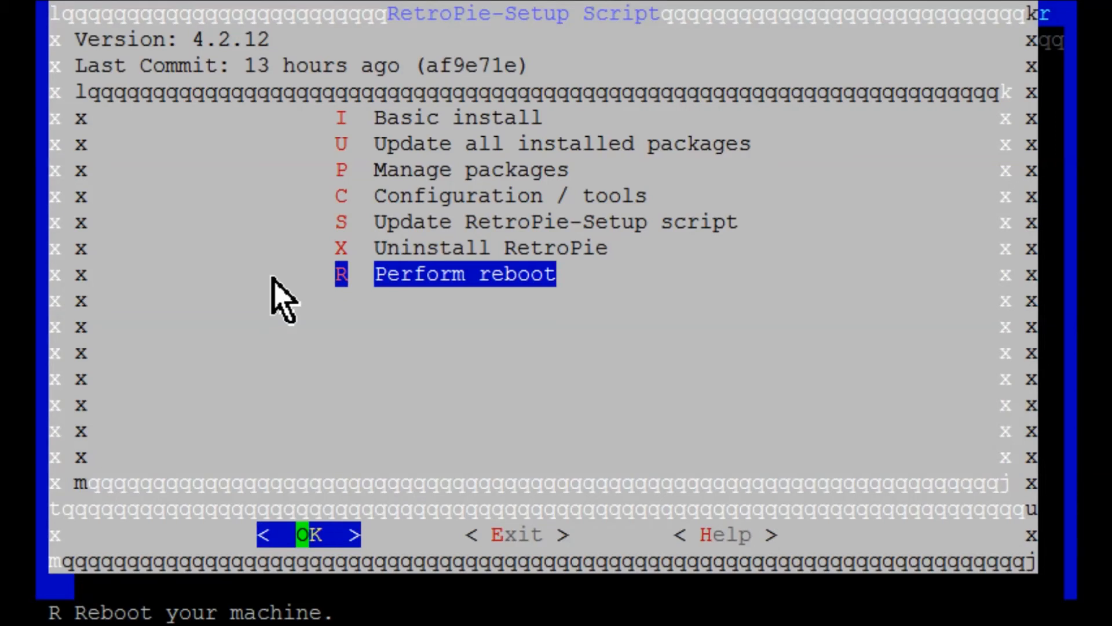
pyautogui.press('up')
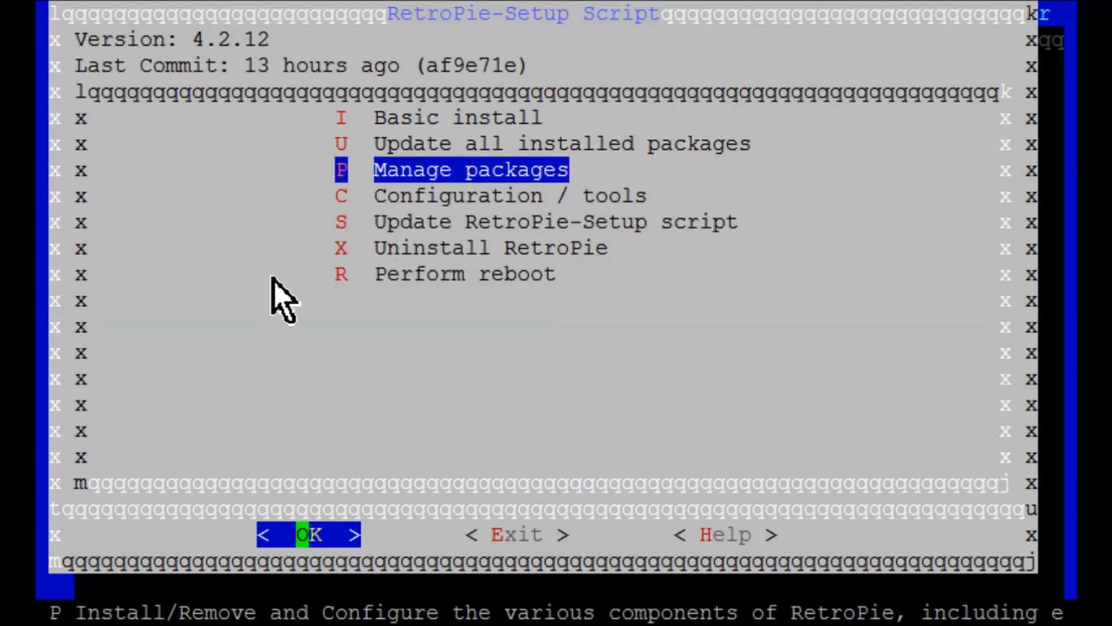
pyautogui.click(311, 534)
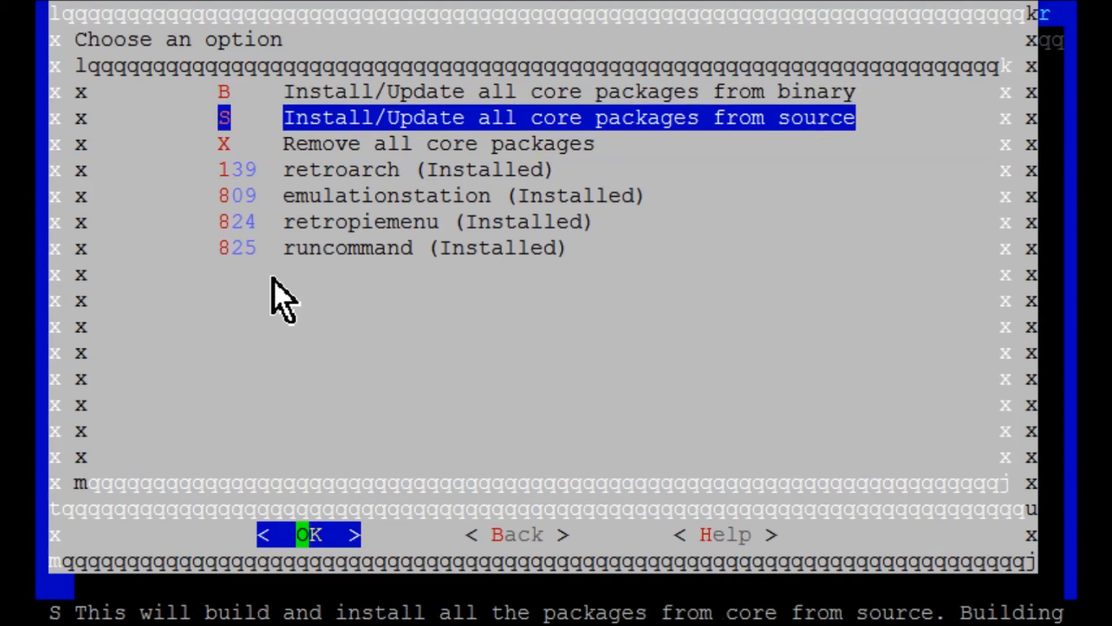
# From the emulationstation core package options, run Clear/Reset of es_input.cfg and dismiss the notice.
pyautogui.press('Down')
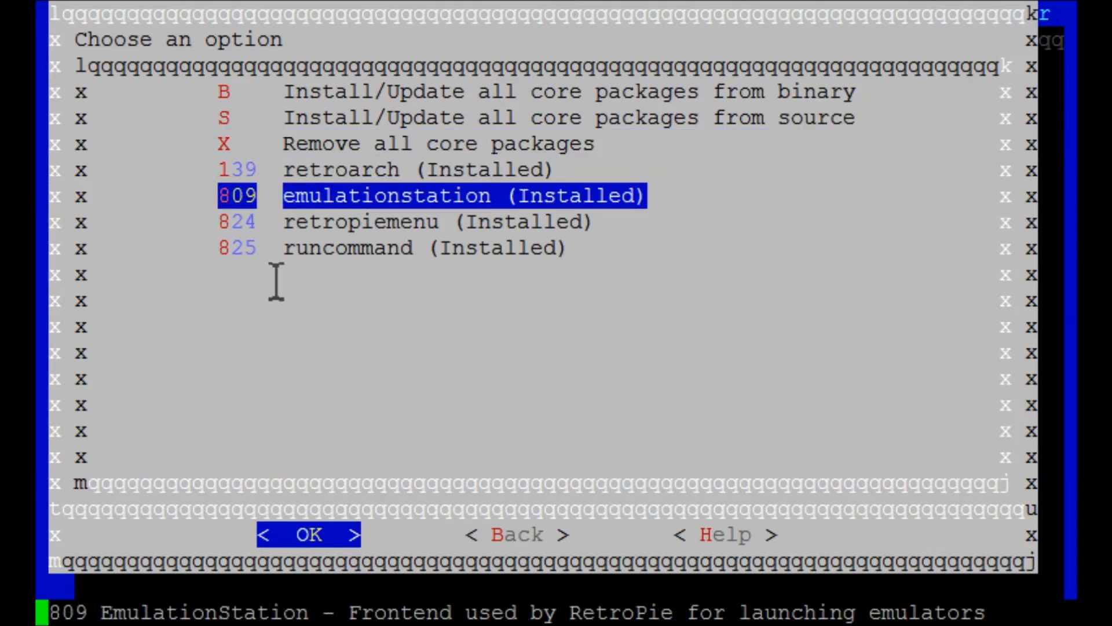
pyautogui.click(308, 535)
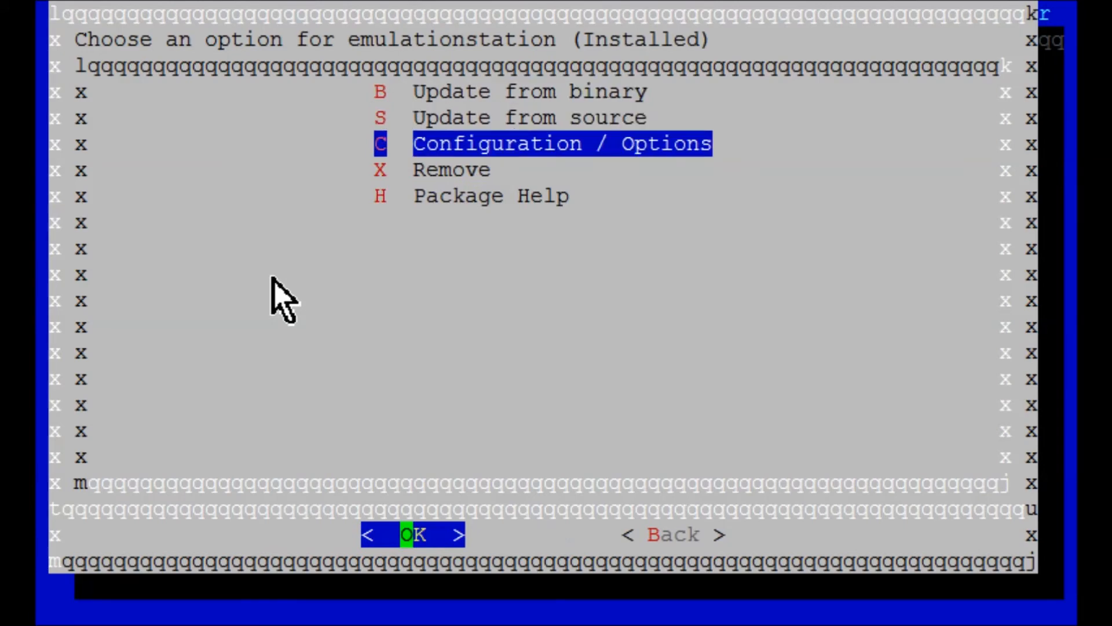
pyautogui.click(414, 534)
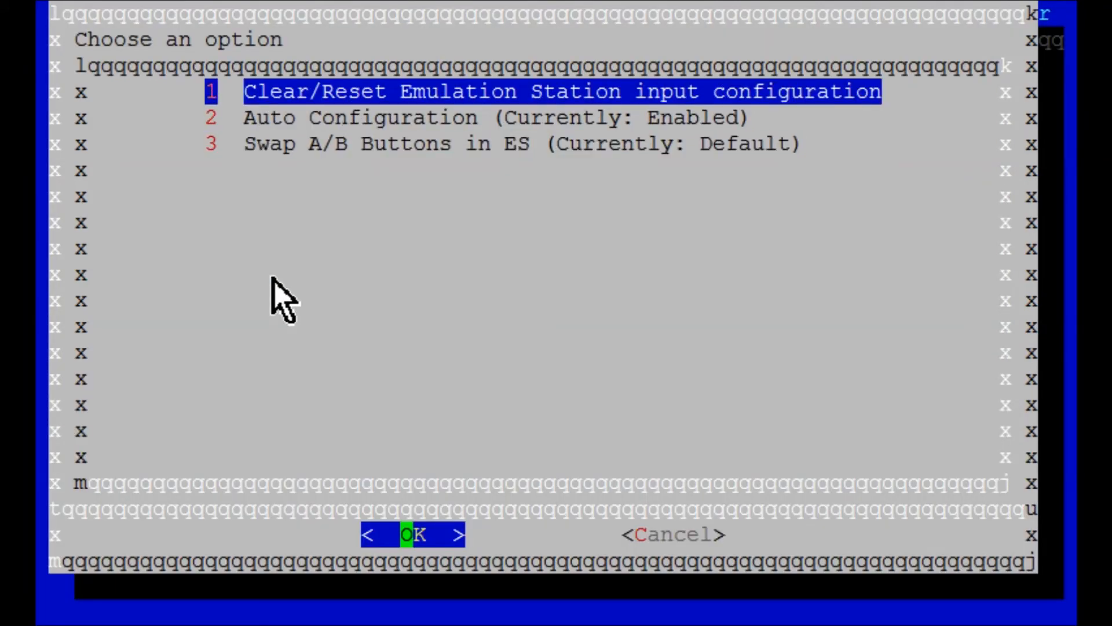
pyautogui.click(414, 534)
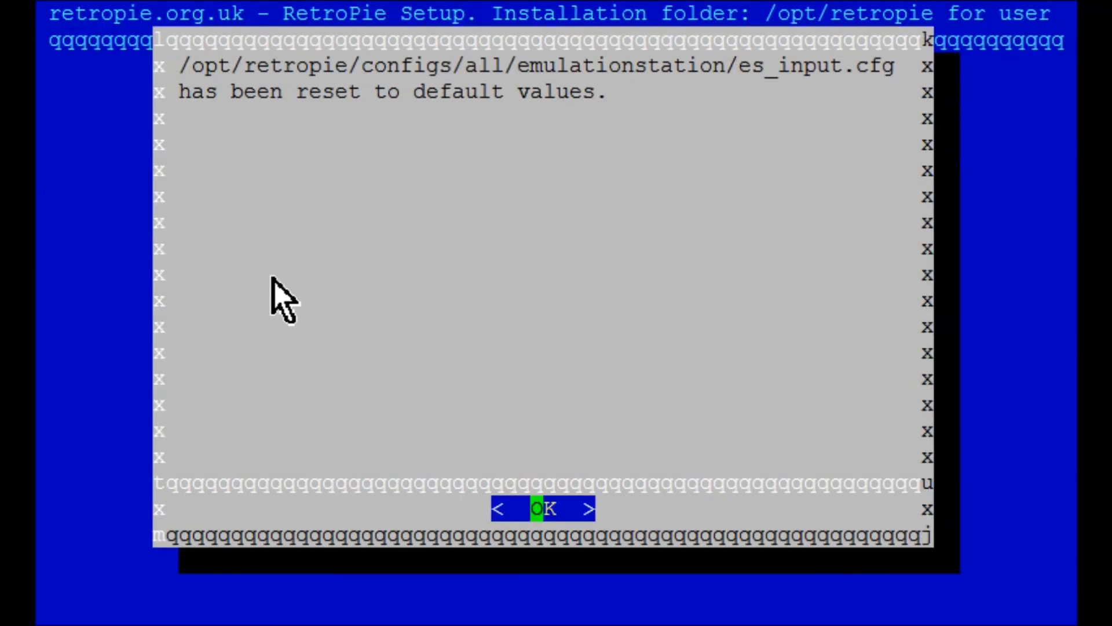
pyautogui.click(546, 508)
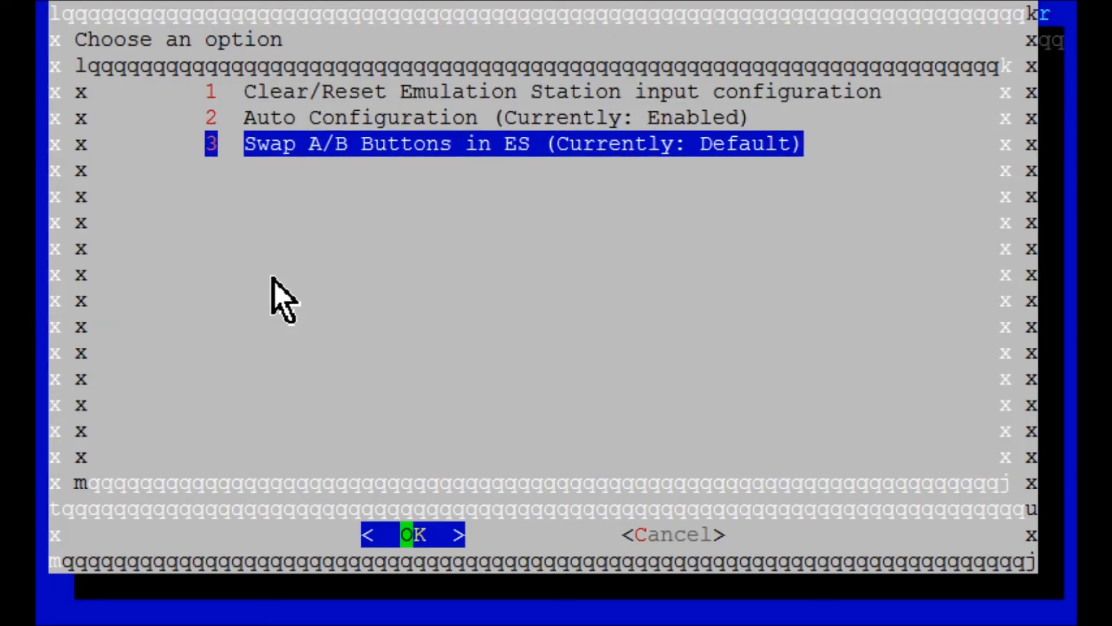
# Set Swap A/B Buttons to Swapped and cancel back to the core packages list.
pyautogui.click(412, 534)
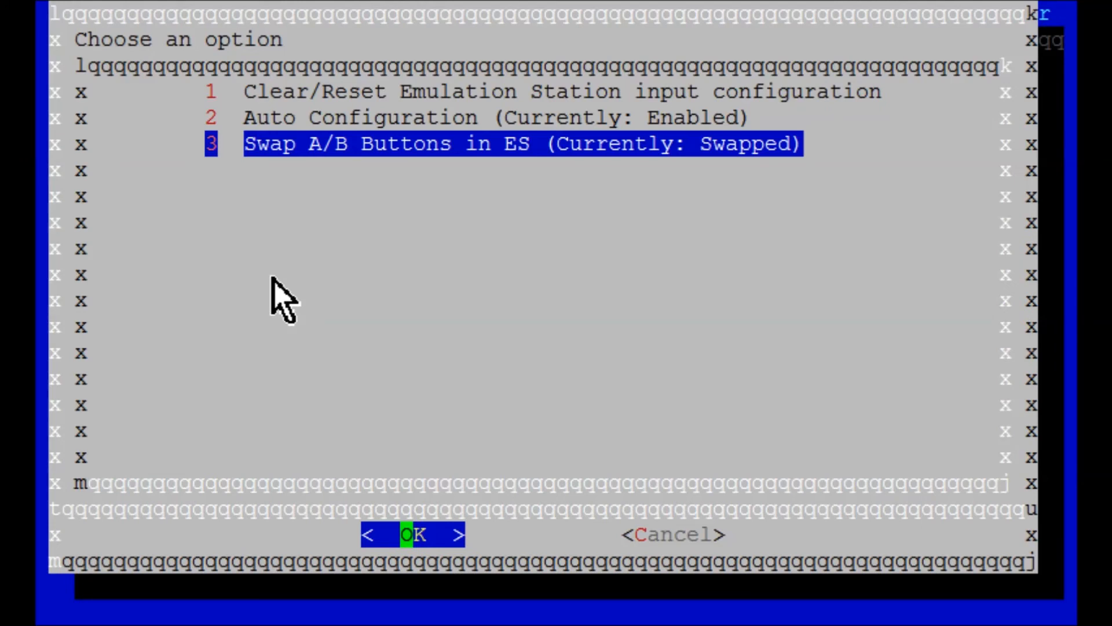
pyautogui.click(413, 534)
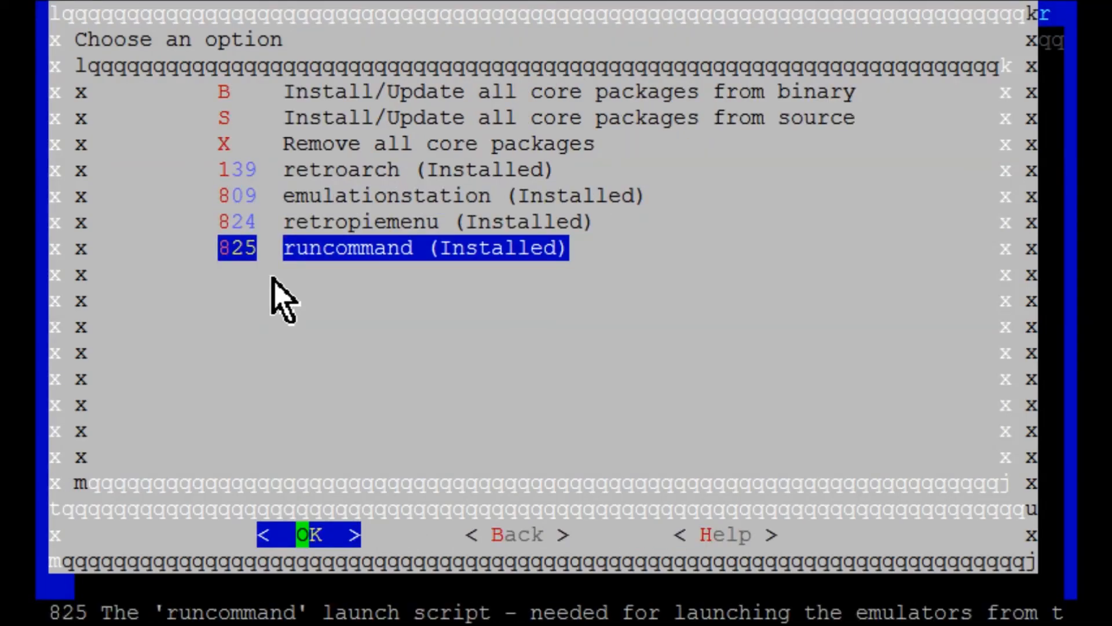
# Set runcommand's Launch menu option to Enabled, then leave the Configuration / Options screen.
pyautogui.click(308, 534)
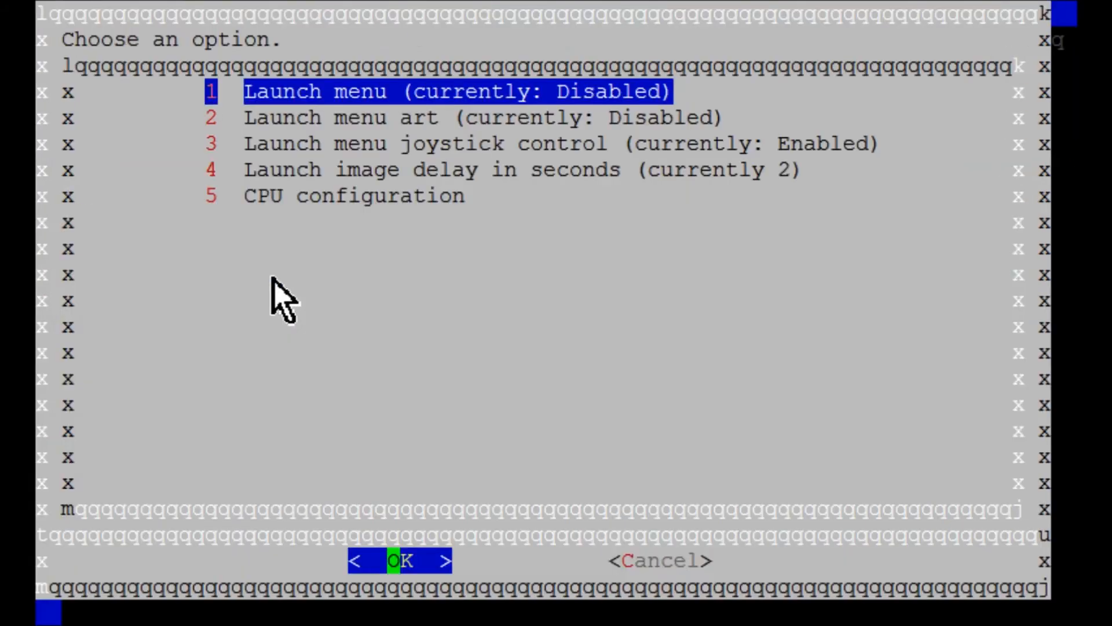
pyautogui.press('Down')
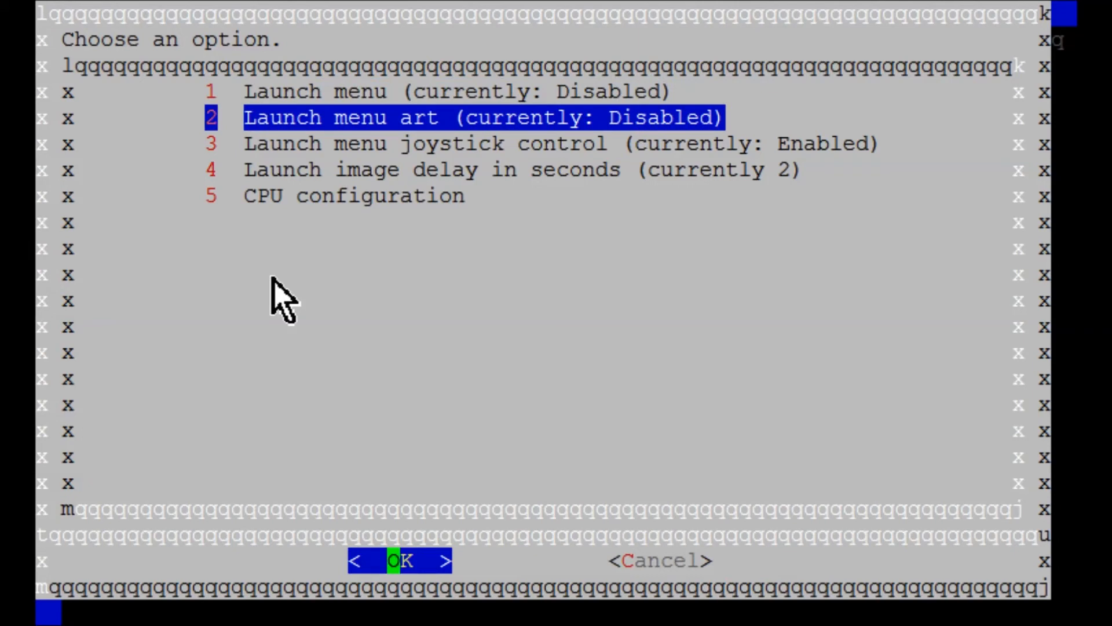
pyautogui.press('Up')
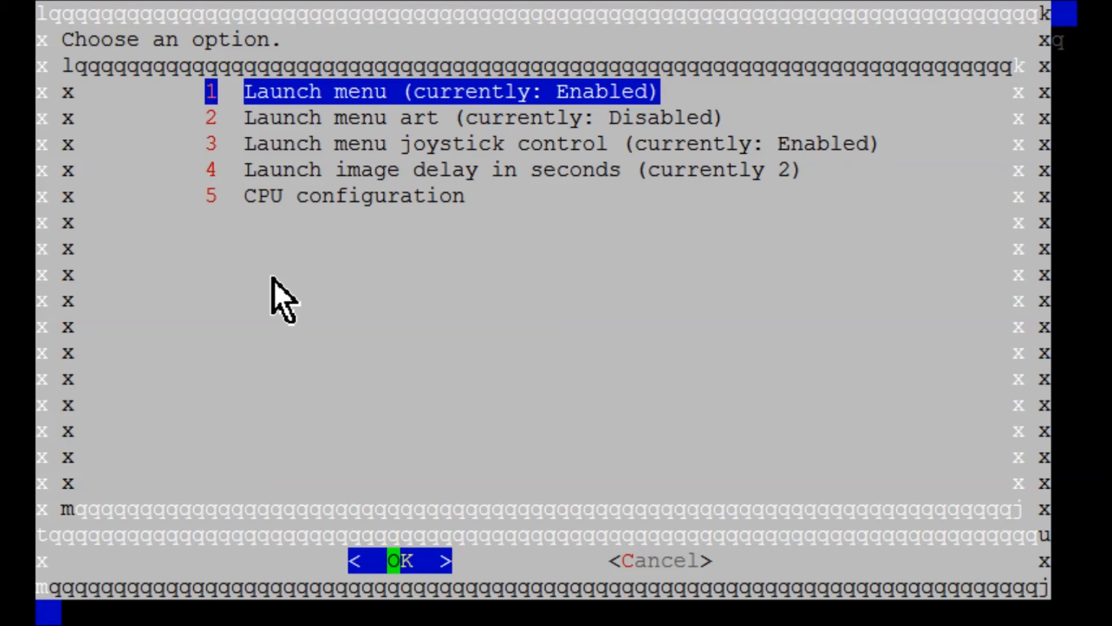
pyautogui.press('Tab')
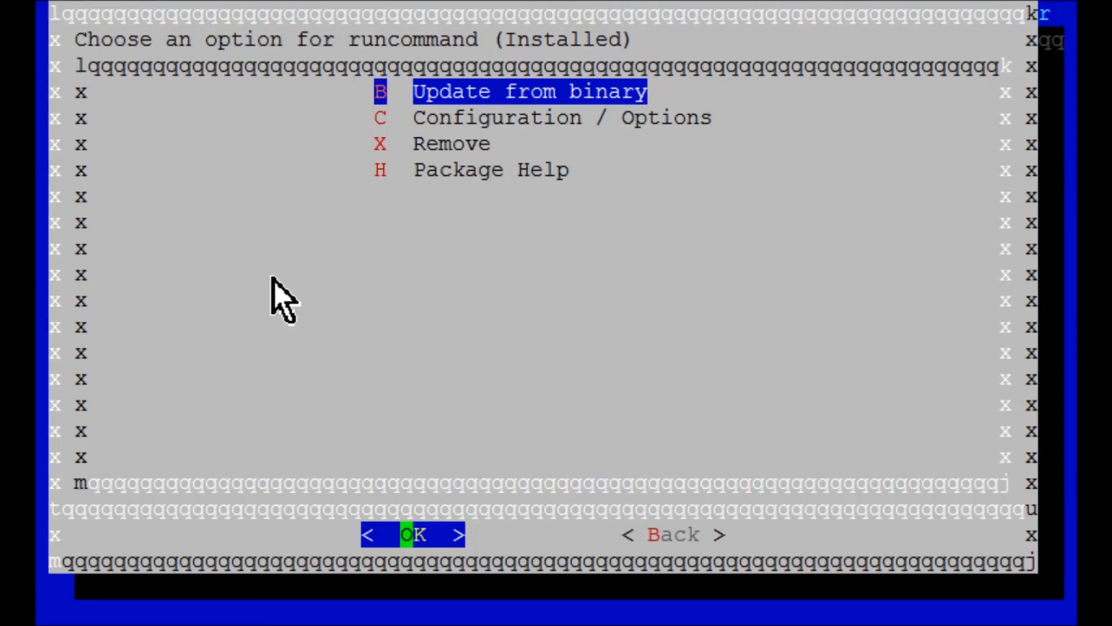
# Back out through runcommand, core packages and Manage packages to the main menu with Perform reboot highlighted.
pyautogui.press('Tab')
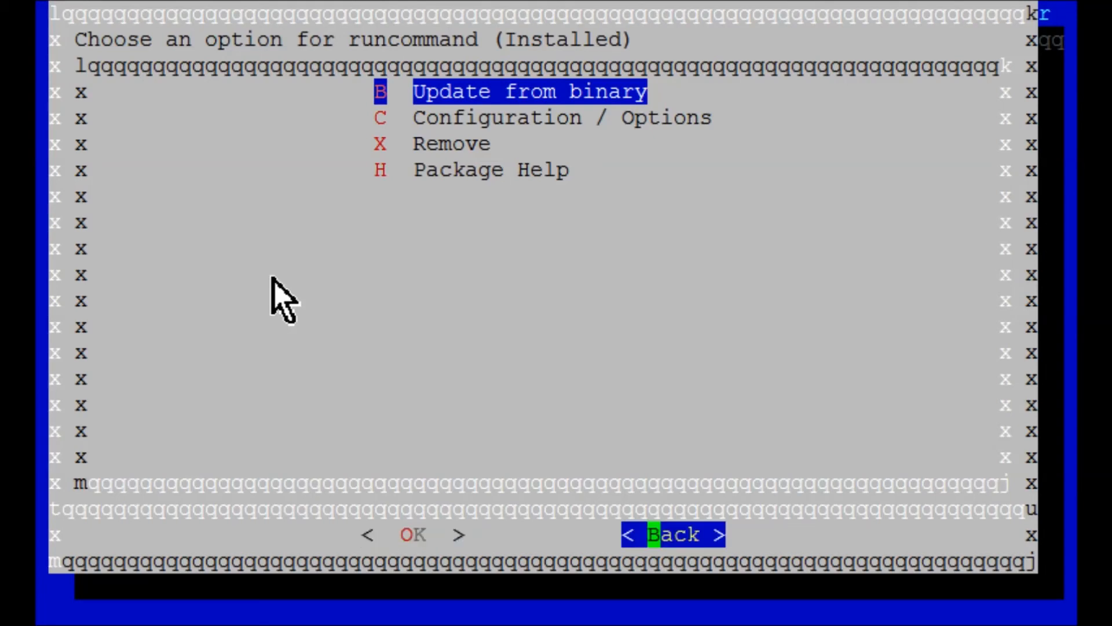
pyautogui.click(672, 534)
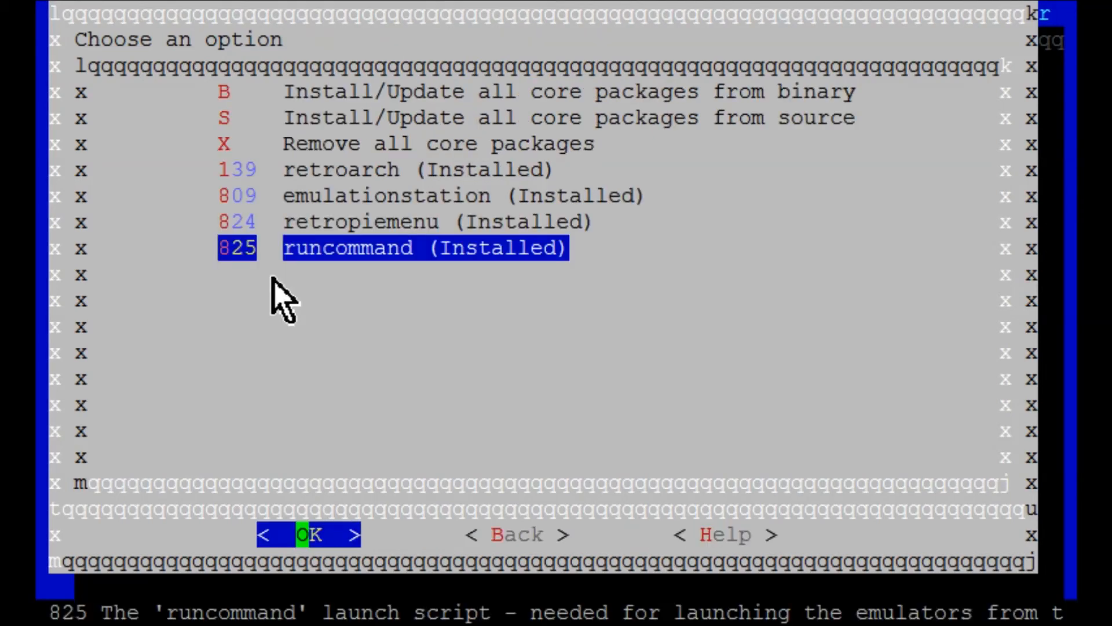
pyautogui.press('Tab')
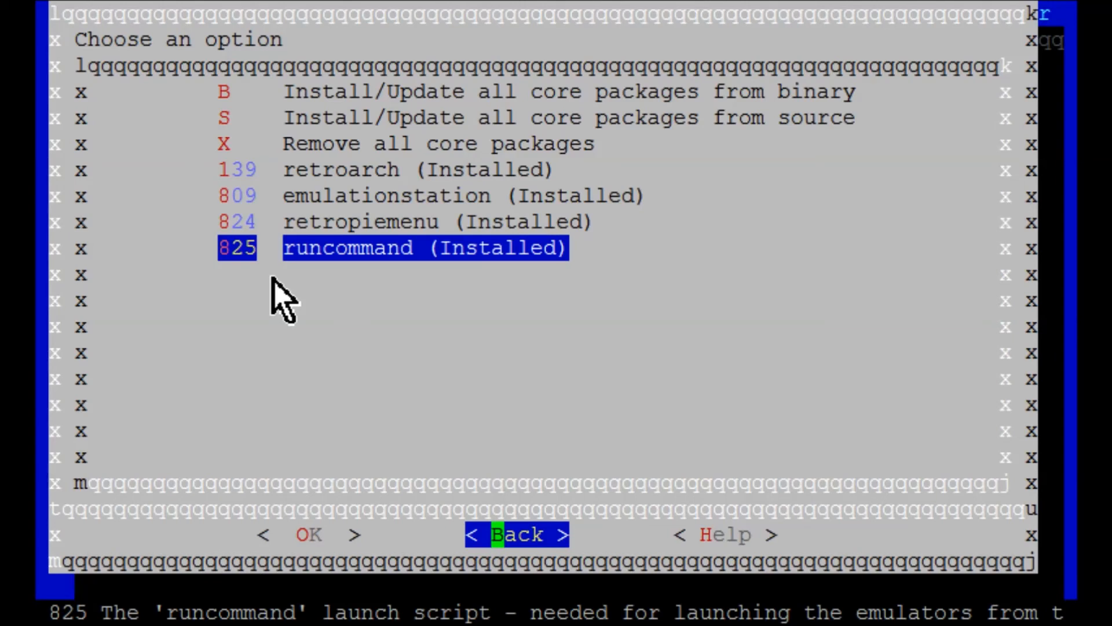
pyautogui.click(517, 534)
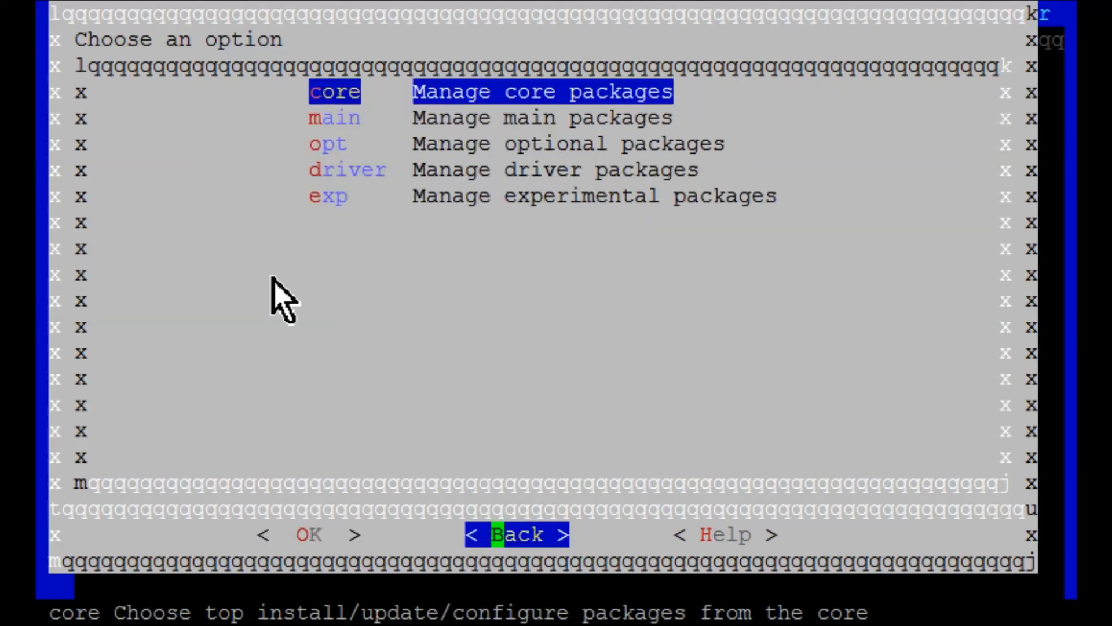
pyautogui.click(515, 534)
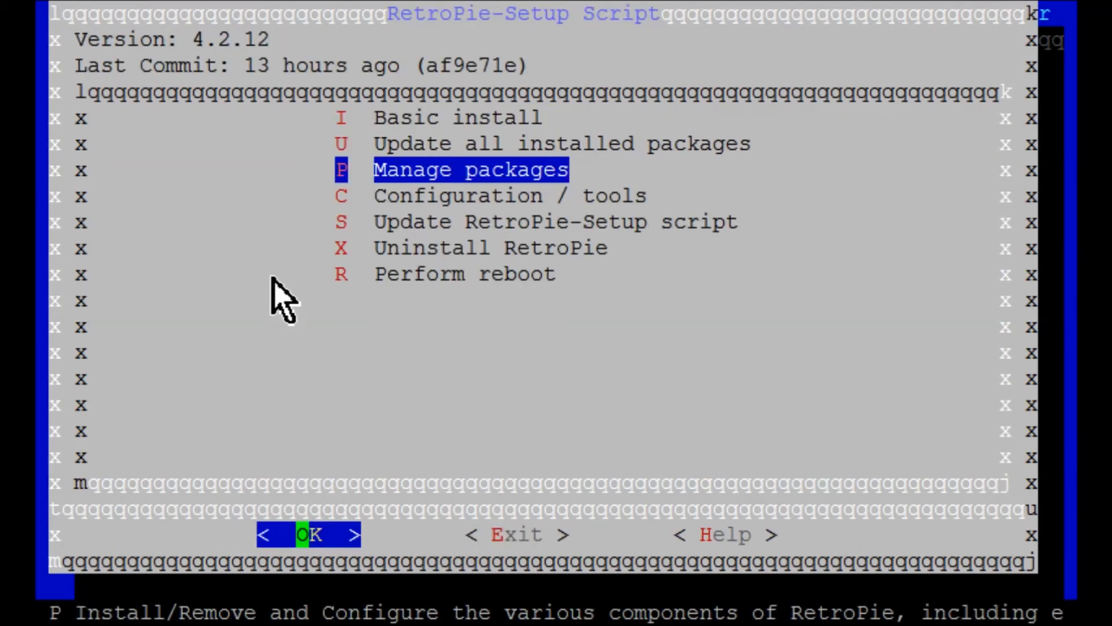
pyautogui.press('Tab')
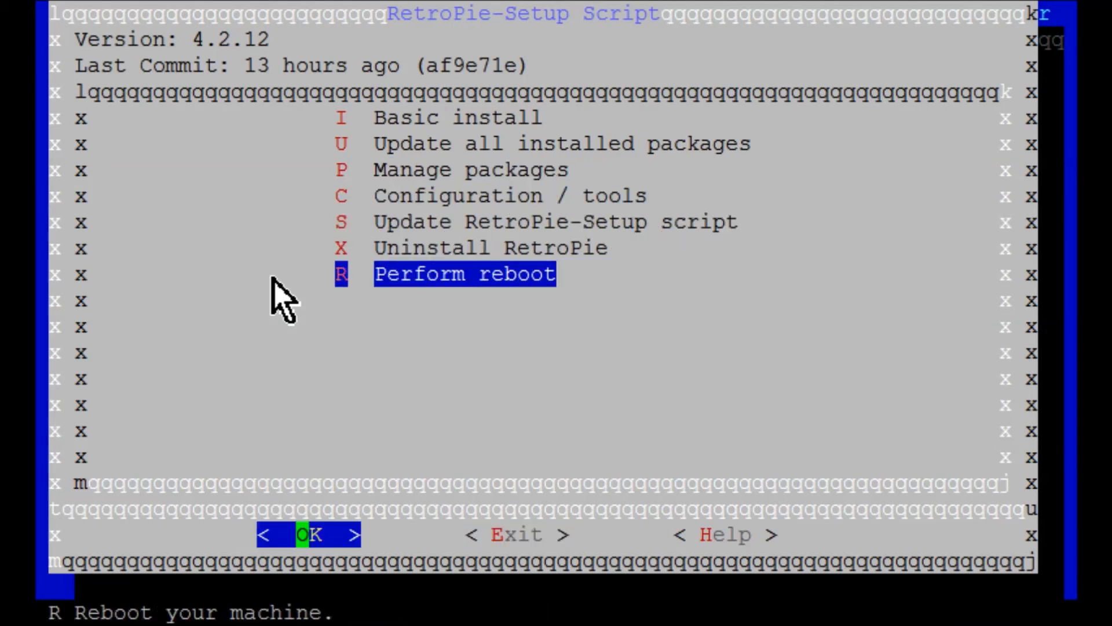
# Confirm R Perform reboot with Yes, leaving PuTTY with a server-closed-connection fatal error.
pyautogui.click(307, 533)
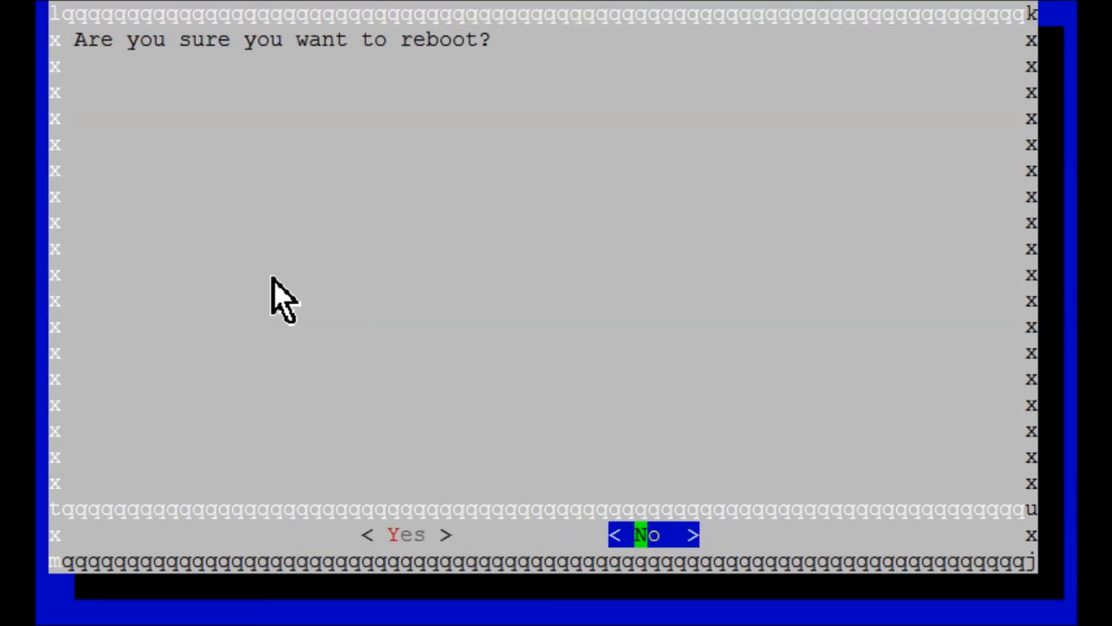
pyautogui.click(414, 534)
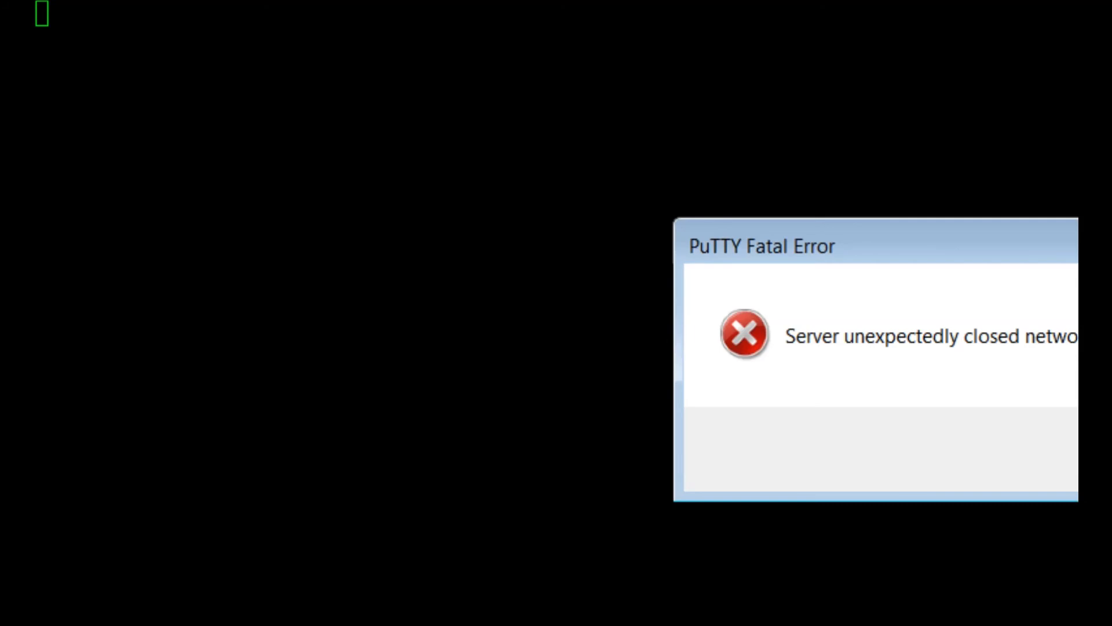